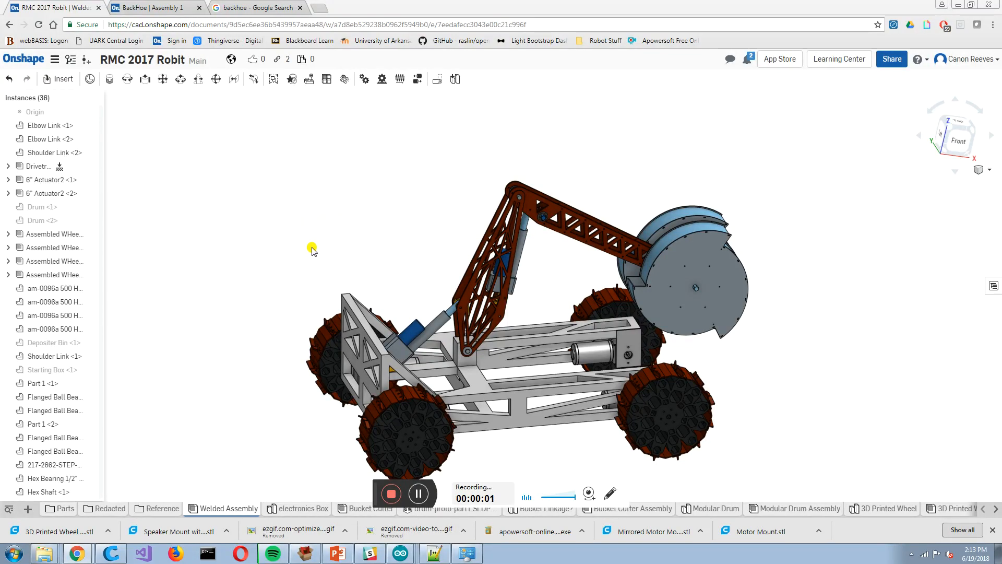
{"action": "mouse_move", "coordinate": [315, 253]}
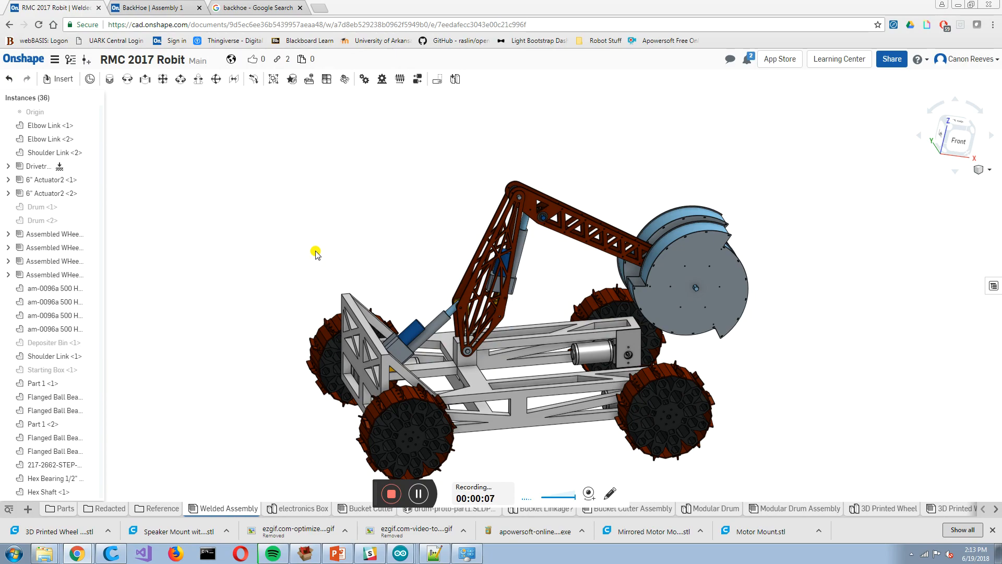
{"action": "mouse_move", "coordinate": [331, 281]}
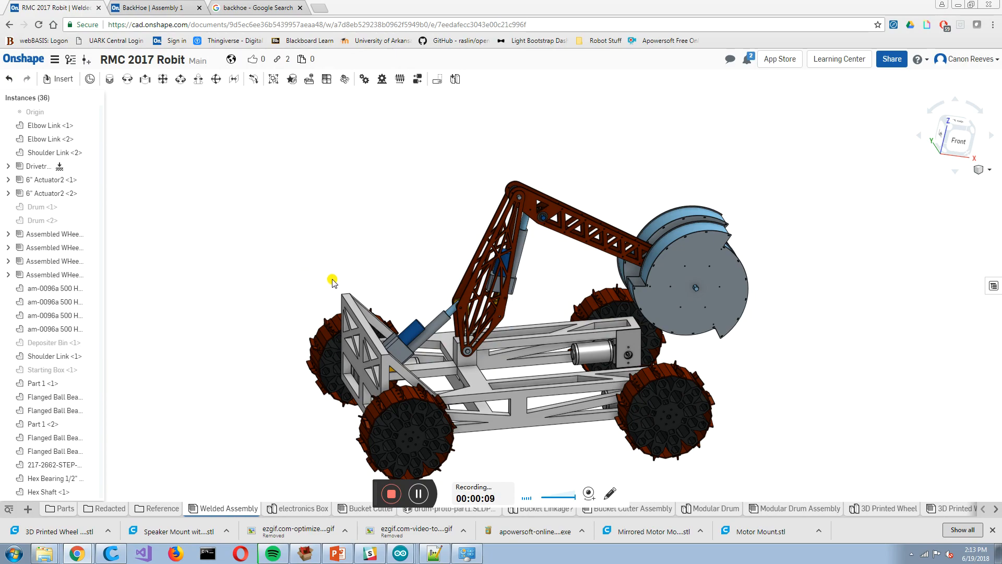
Orbit the RMC 2017 robot around to view it from behind and the other side
{"action": "left_click_drag", "start_coordinate": [332, 283], "coordinate": [478, 261]}
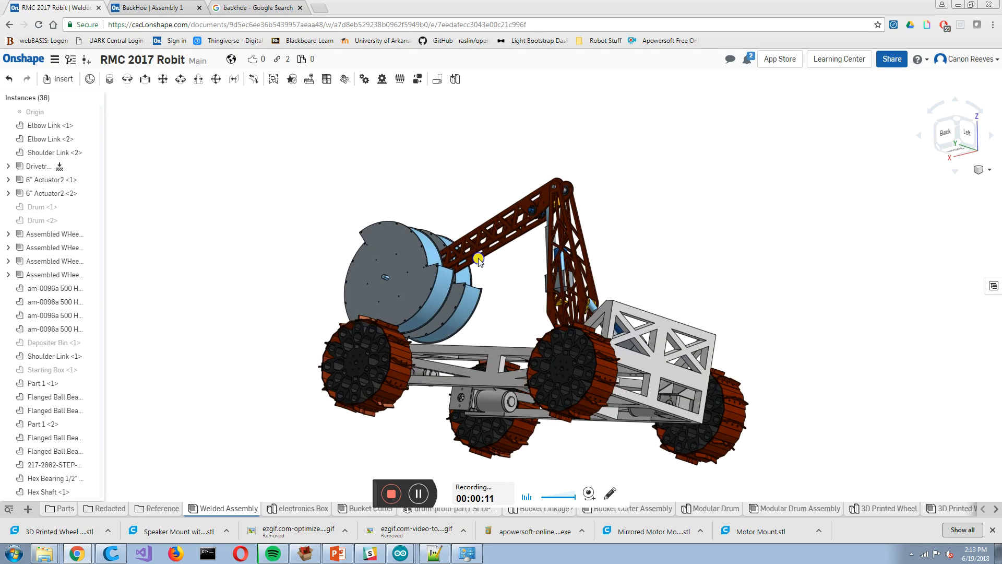
{"action": "left_click_drag", "start_coordinate": [478, 260], "coordinate": [358, 240]}
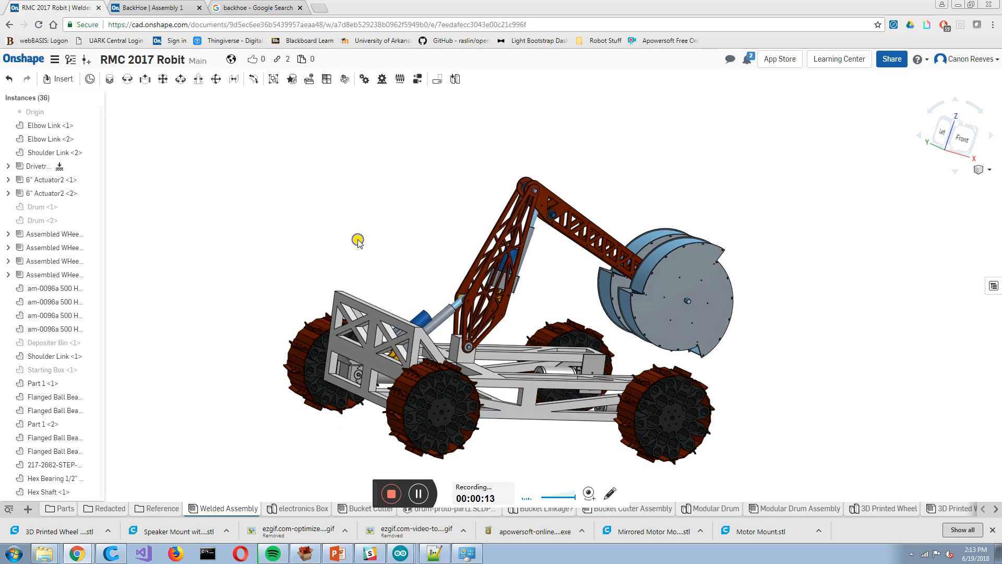
{"action": "left_click_drag", "start_coordinate": [357, 241], "coordinate": [309, 256]}
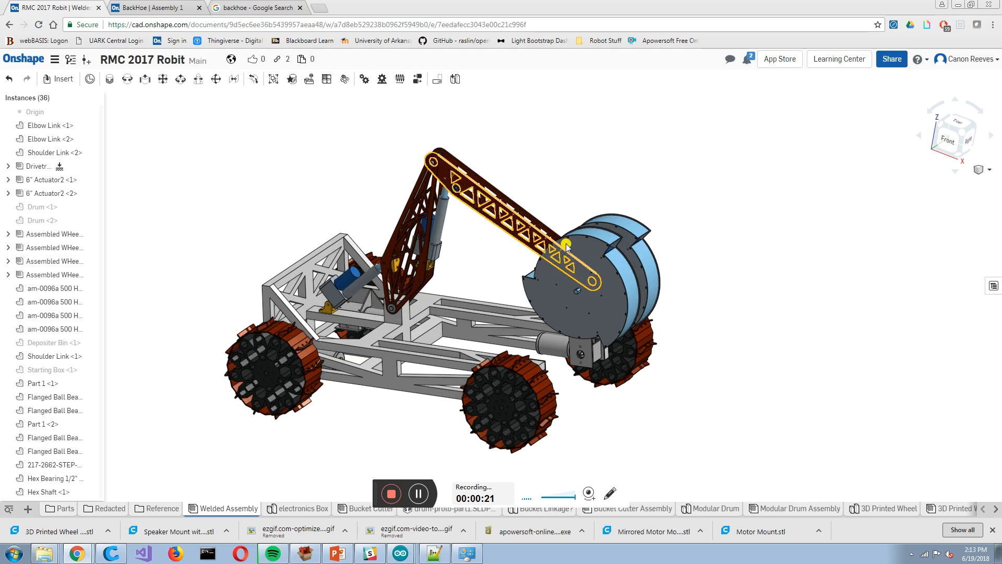
{"action": "left_click_drag", "start_coordinate": [568, 246], "coordinate": [591, 331]}
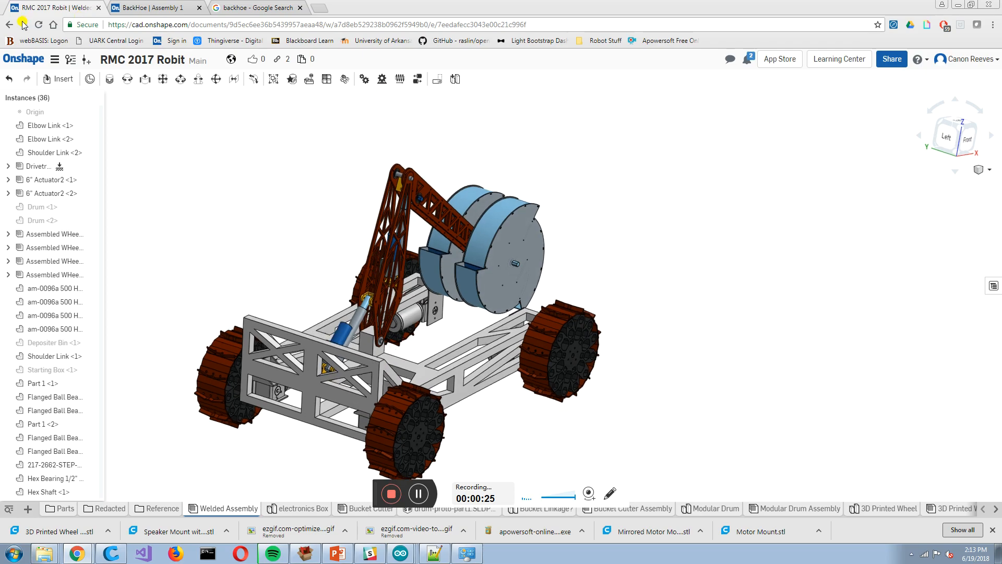
{"action": "left_click", "coordinate": [130, 6]}
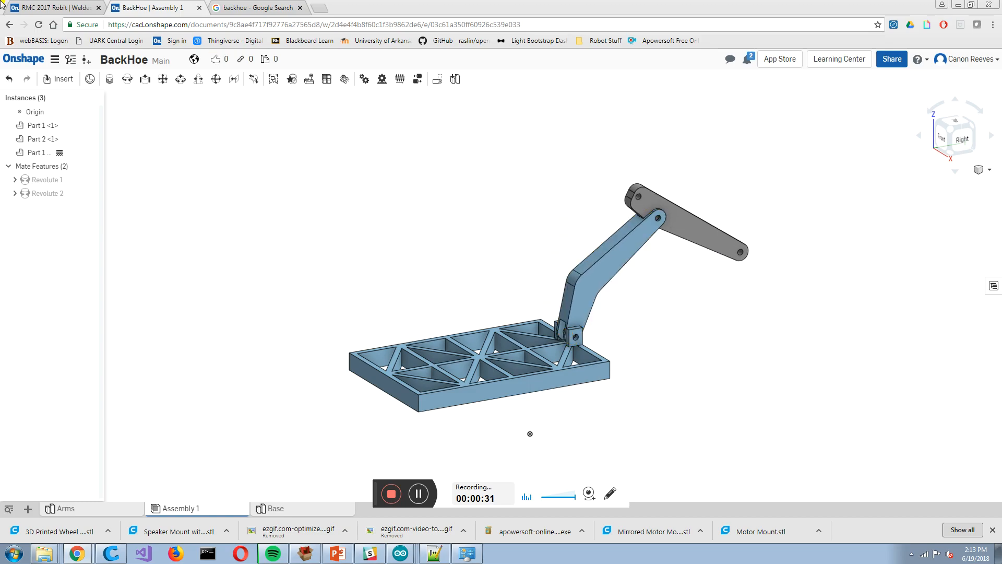
{"action": "left_click", "coordinate": [47, 8]}
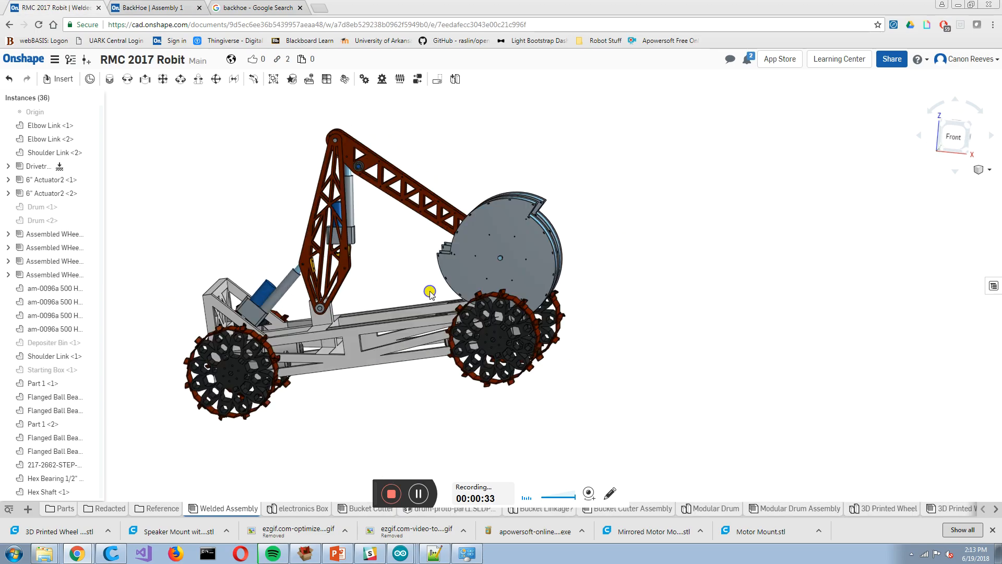
Inspect the robot from a low isometric angle, close its document and return to the BackHoe assembly
{"action": "left_click_drag", "start_coordinate": [430, 291], "coordinate": [476, 230]}
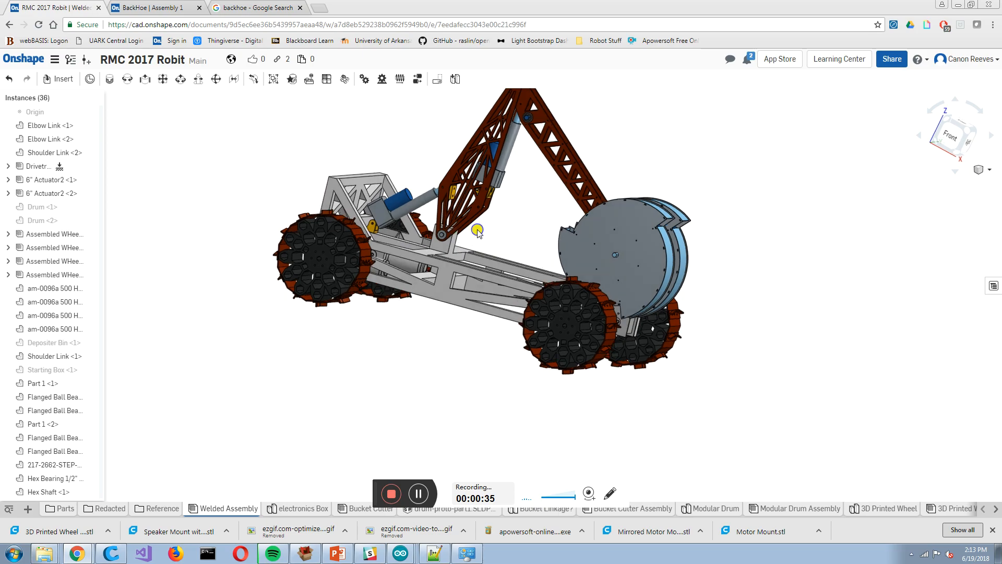
{"action": "left_click_drag", "start_coordinate": [476, 229], "coordinate": [488, 284]}
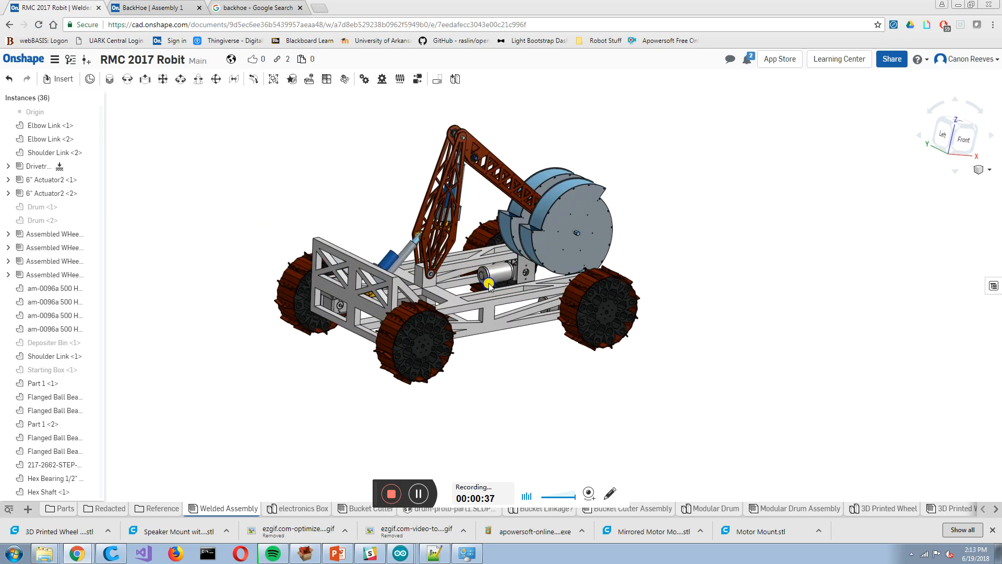
{"action": "left_click_drag", "start_coordinate": [488, 284], "coordinate": [677, 222]}
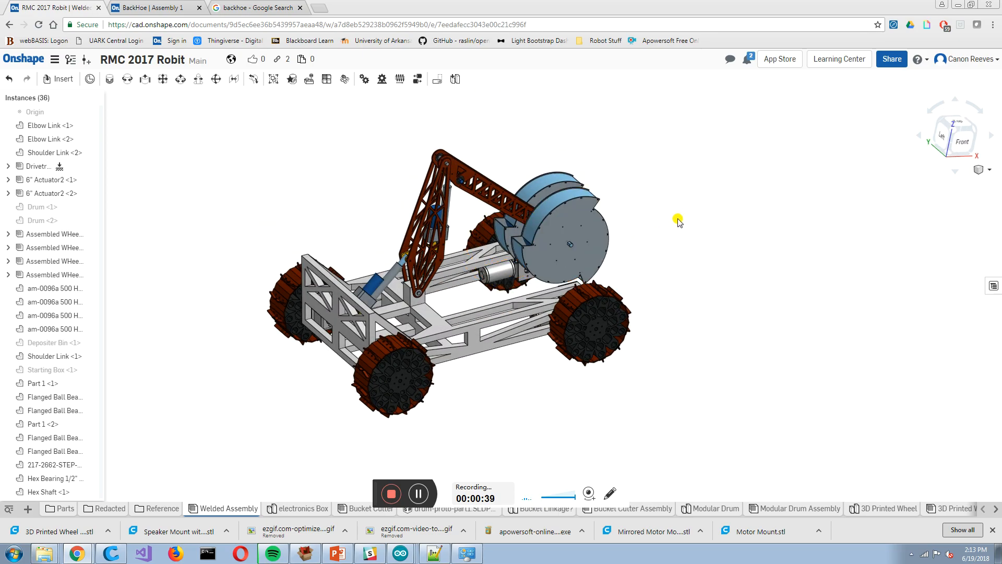
{"action": "mouse_move", "coordinate": [674, 214]}
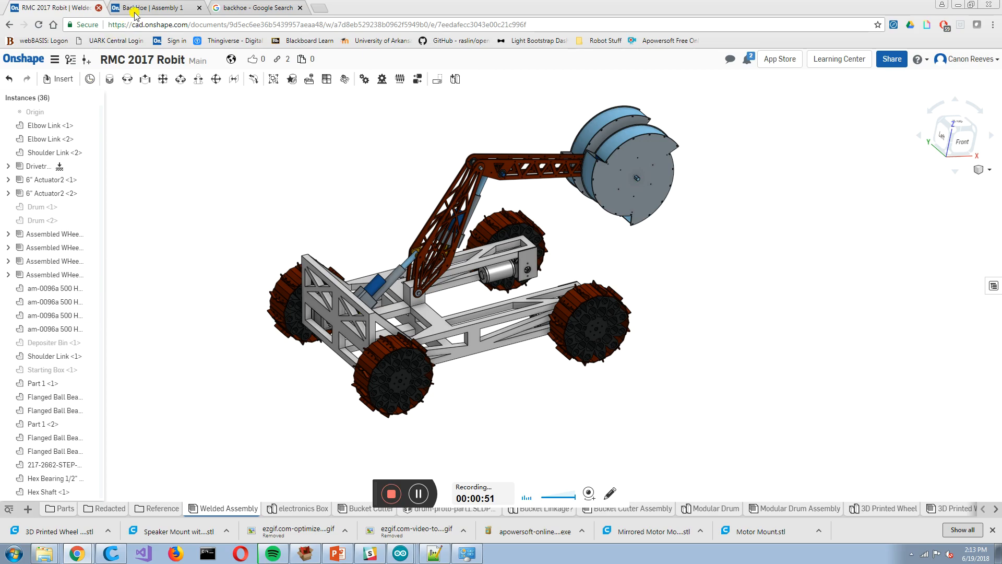
{"action": "left_click", "coordinate": [146, 9]}
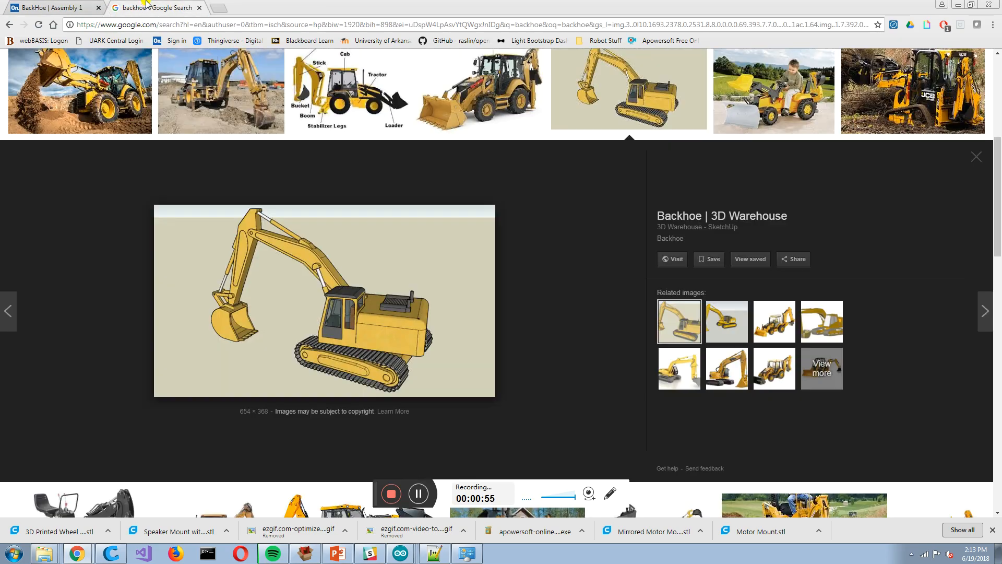
{"action": "mouse_move", "coordinate": [600, 112]}
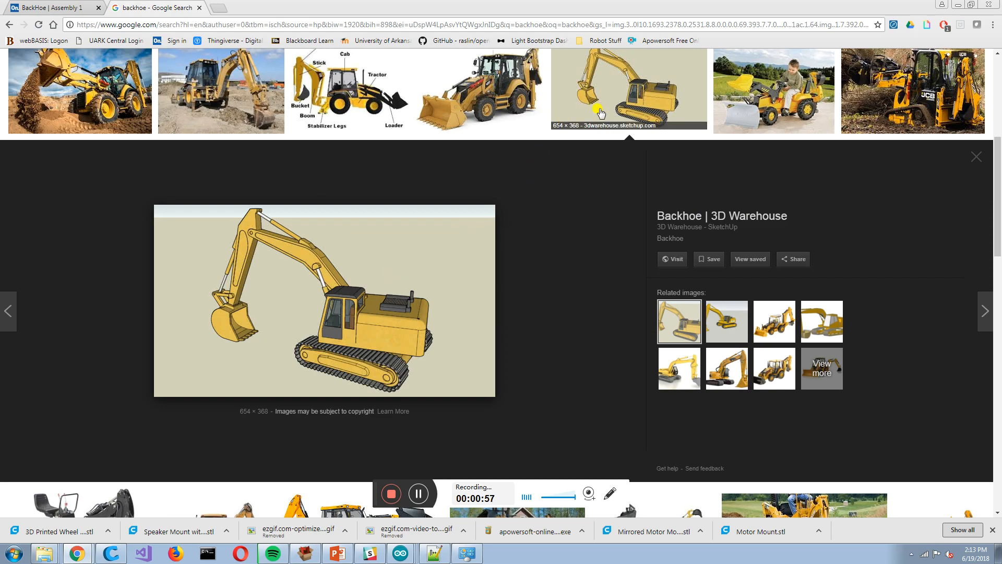
{"action": "mouse_move", "coordinate": [543, 97]}
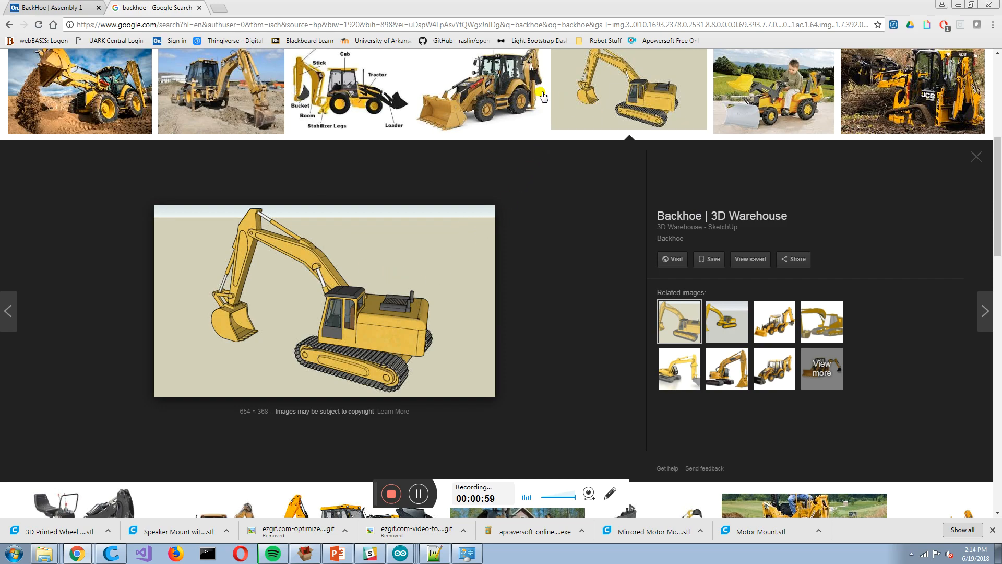
{"action": "left_click", "coordinate": [53, 8]}
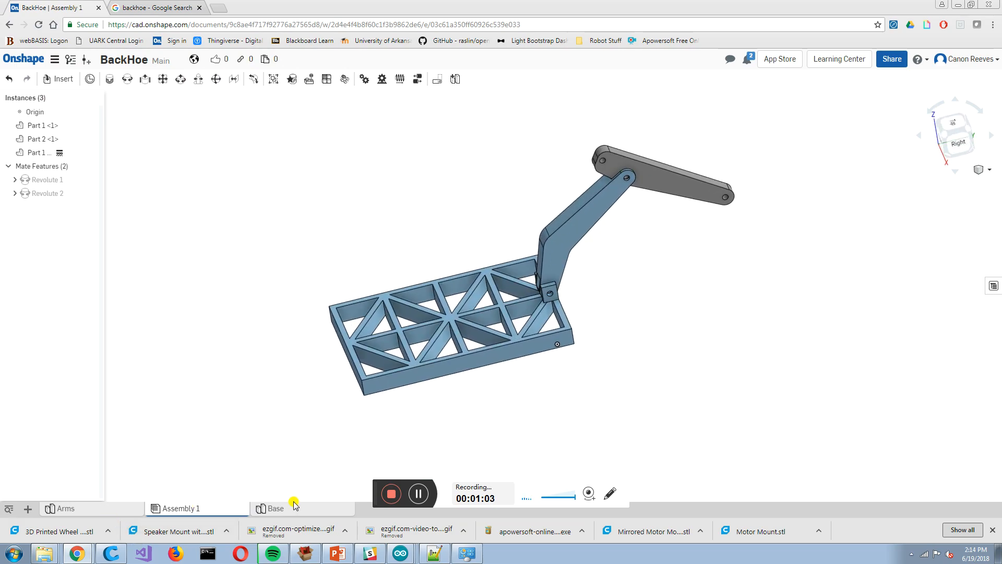
On the base's side face, sketch a centreline with two Ø1 holes, the first 2 from the end
{"action": "left_click", "coordinate": [275, 508]}
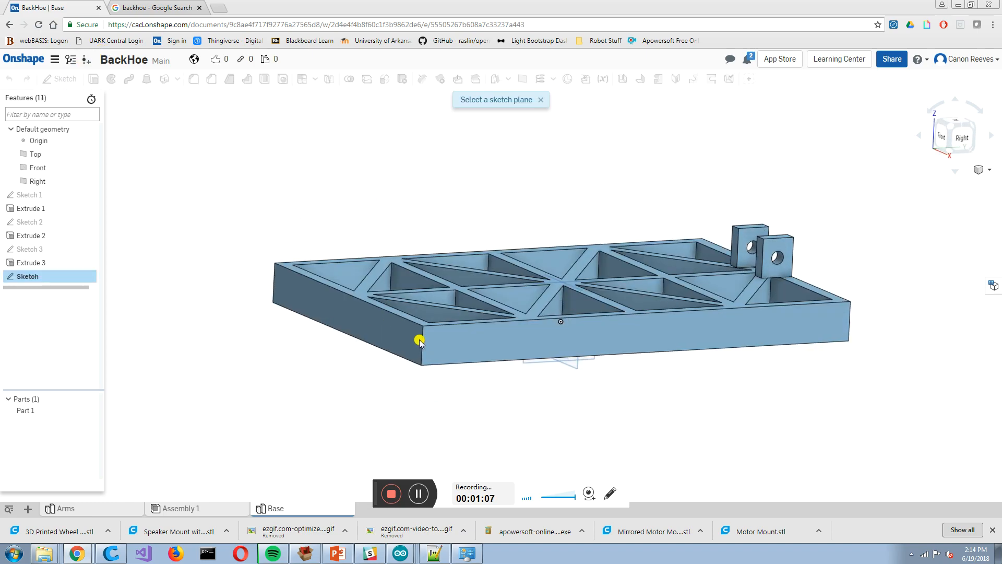
{"action": "left_click", "coordinate": [418, 341]}
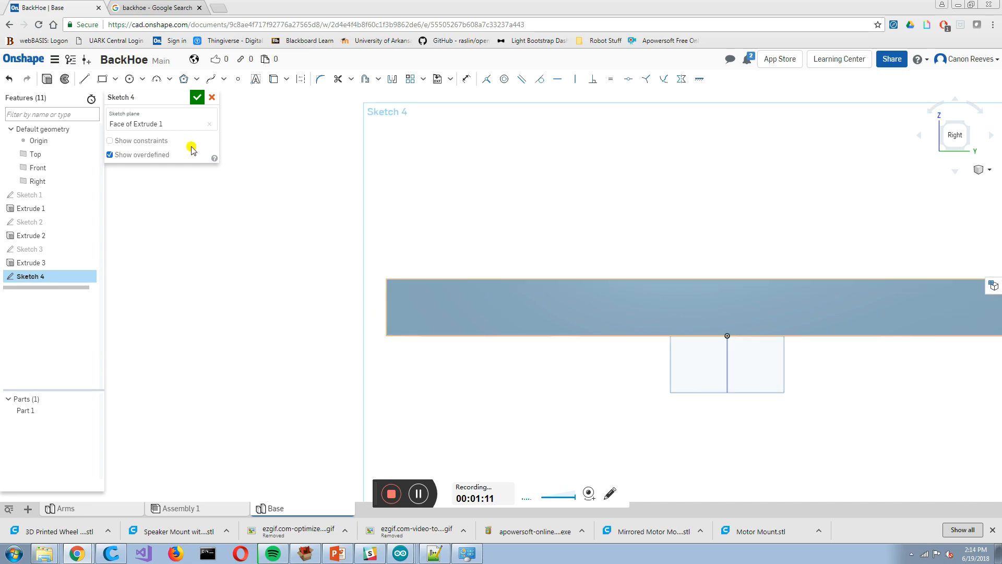
{"action": "left_click", "coordinate": [84, 79]}
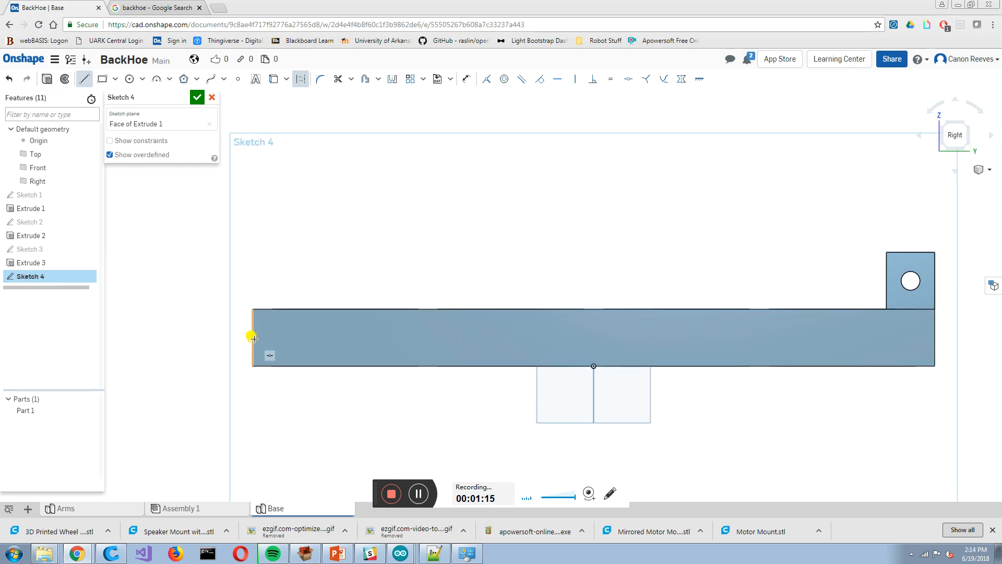
{"action": "left_click_drag", "start_coordinate": [253, 337], "coordinate": [932, 337]}
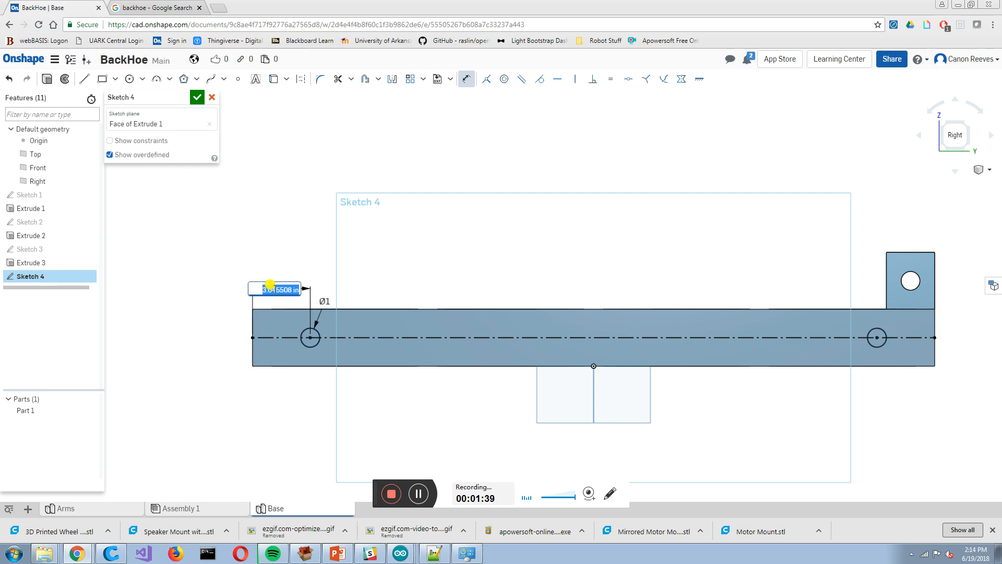
{"action": "type", "text": "2"}
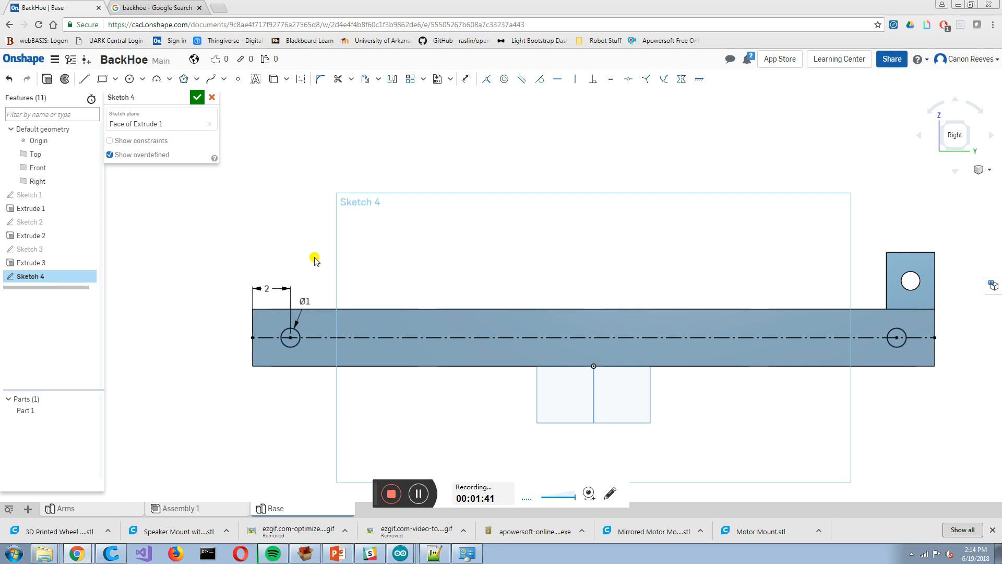
{"action": "left_click", "coordinate": [197, 97]}
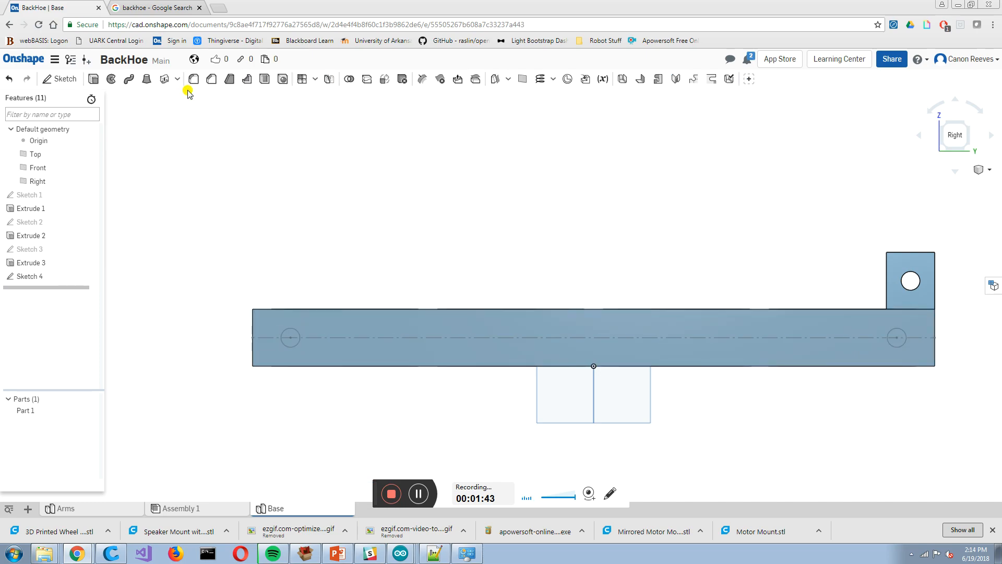
Remove-extrude the holes up to the far face of Extrude 1 as Extrude 4
{"action": "left_click", "coordinate": [194, 80]}
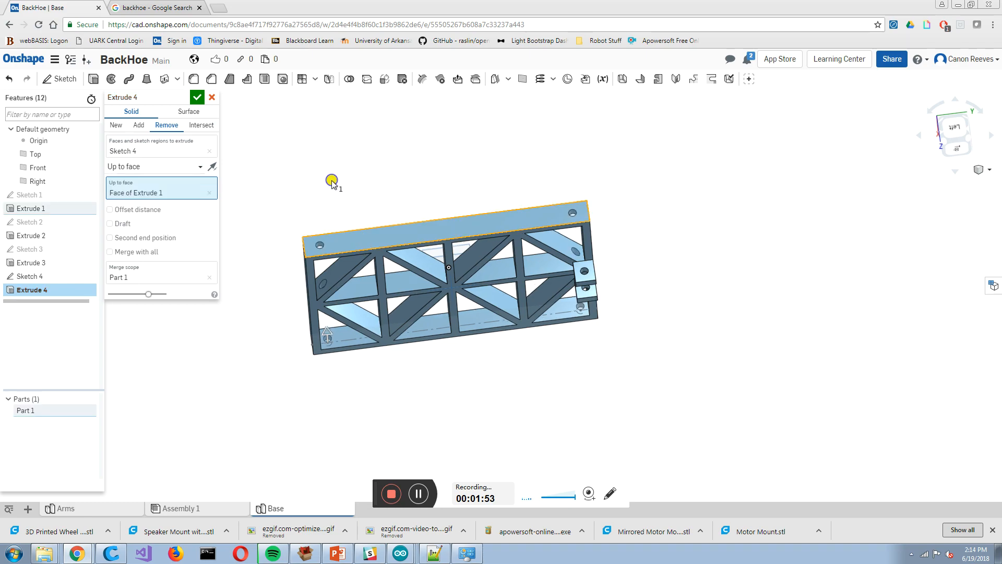
{"action": "scroll", "scroll_direction": "down", "scroll_amount": 3}
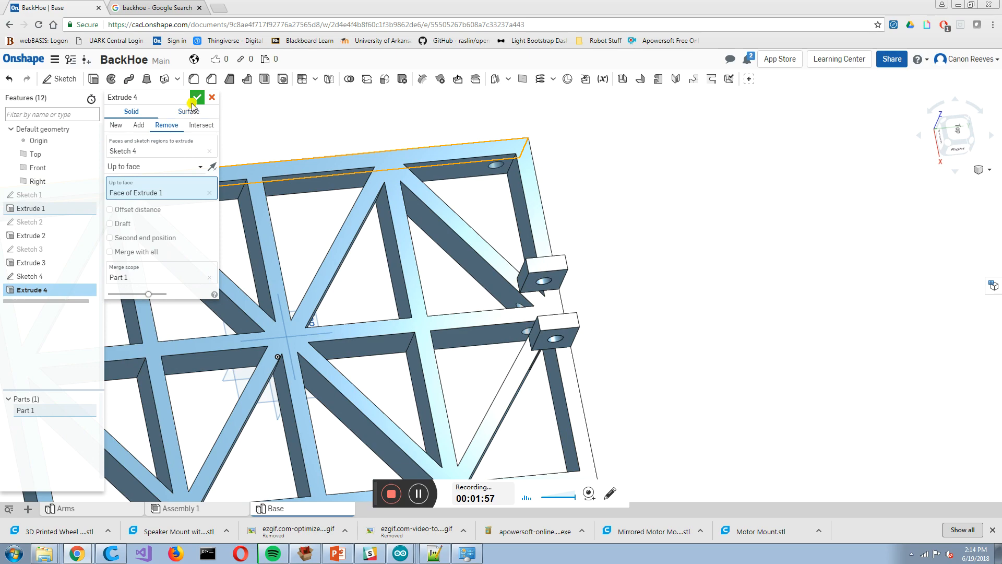
{"action": "left_click", "coordinate": [196, 97]}
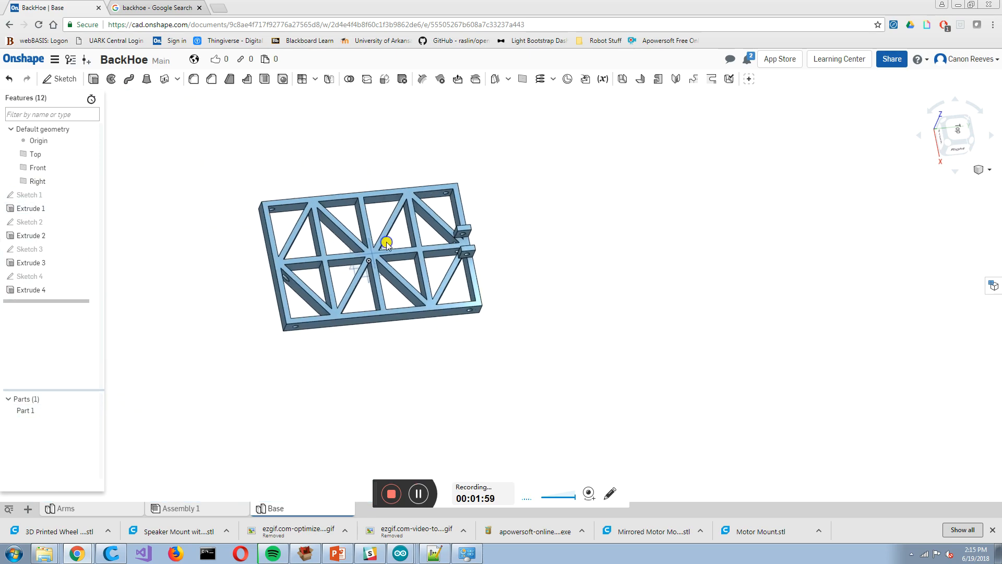
{"action": "left_click_drag", "start_coordinate": [387, 241], "coordinate": [399, 184]}
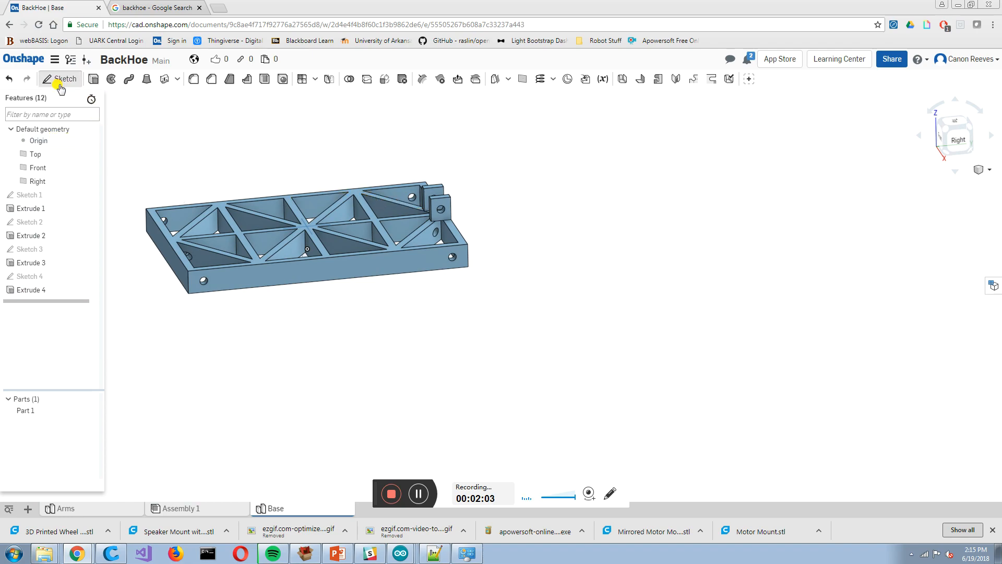
Sketch concentric Ø3 hub and Ø12 rim circles around the axle hole with 1-offset spoke arcs
{"action": "left_click", "coordinate": [58, 78]}
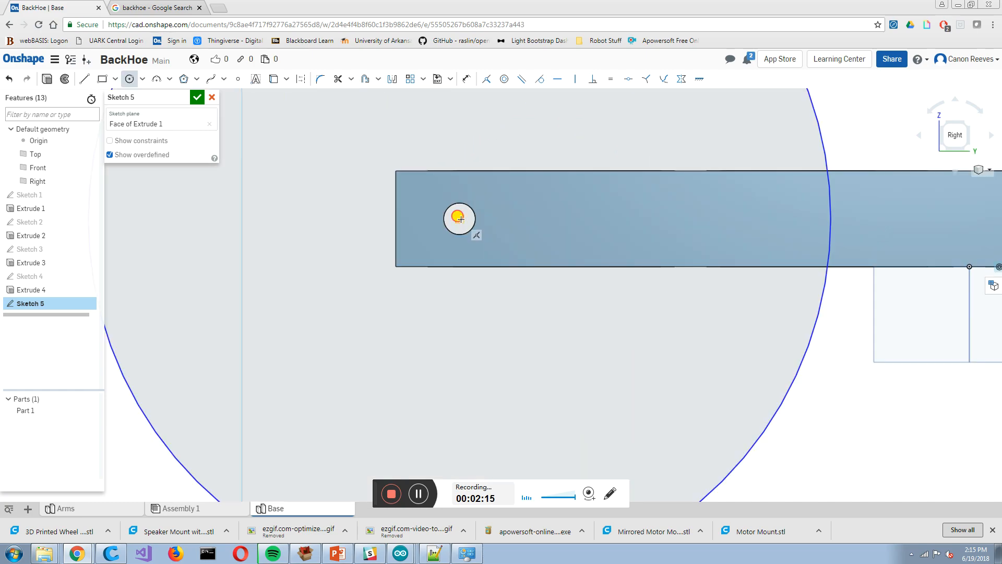
{"action": "left_click_drag", "start_coordinate": [459, 218], "coordinate": [502, 194]}
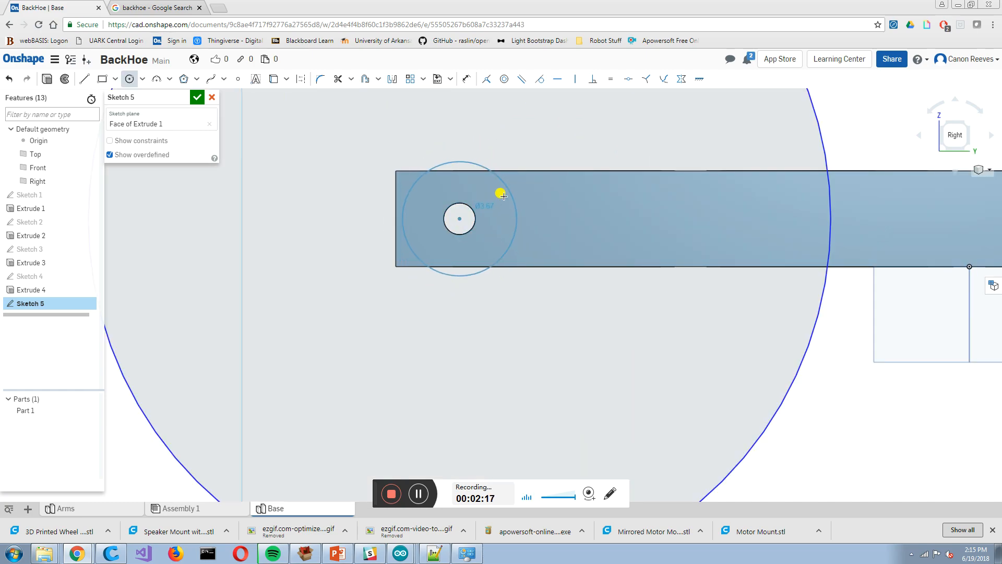
{"action": "left_click_drag", "start_coordinate": [502, 194], "coordinate": [684, 253]}
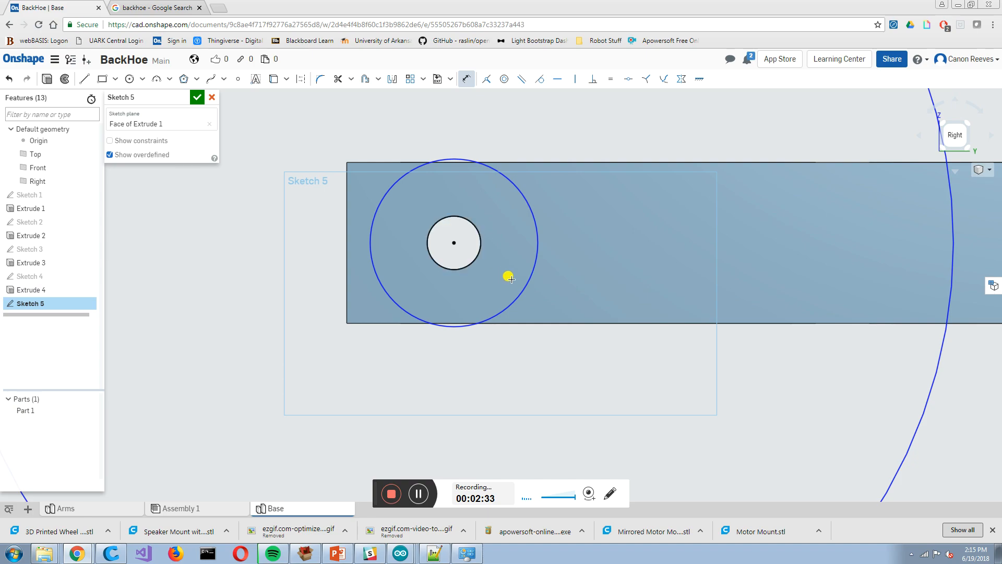
{"action": "left_click", "coordinate": [506, 278]}
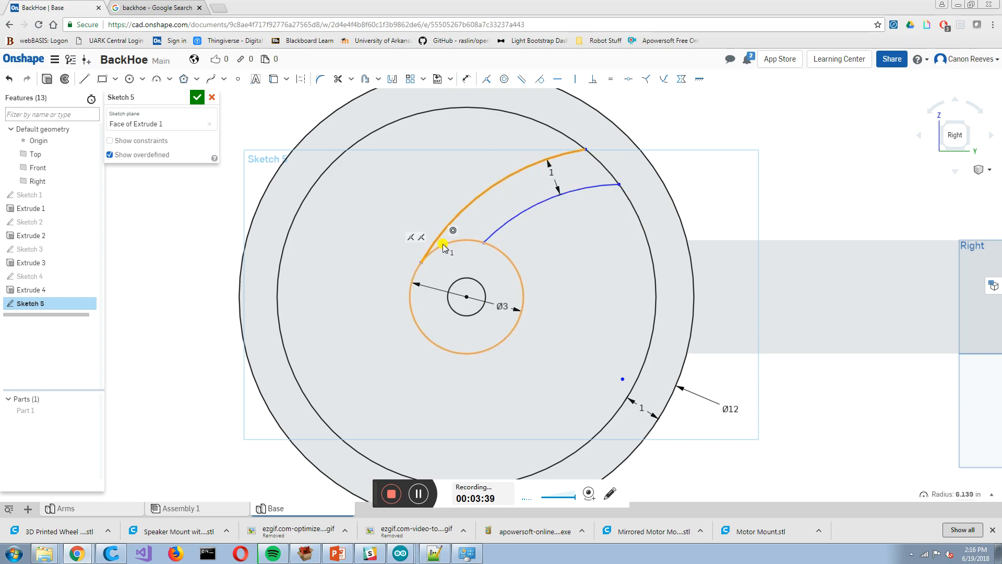
Reshape the curved spoke arcs and add a horizontal construction line from the hub centre
{"action": "left_click", "coordinate": [540, 80]}
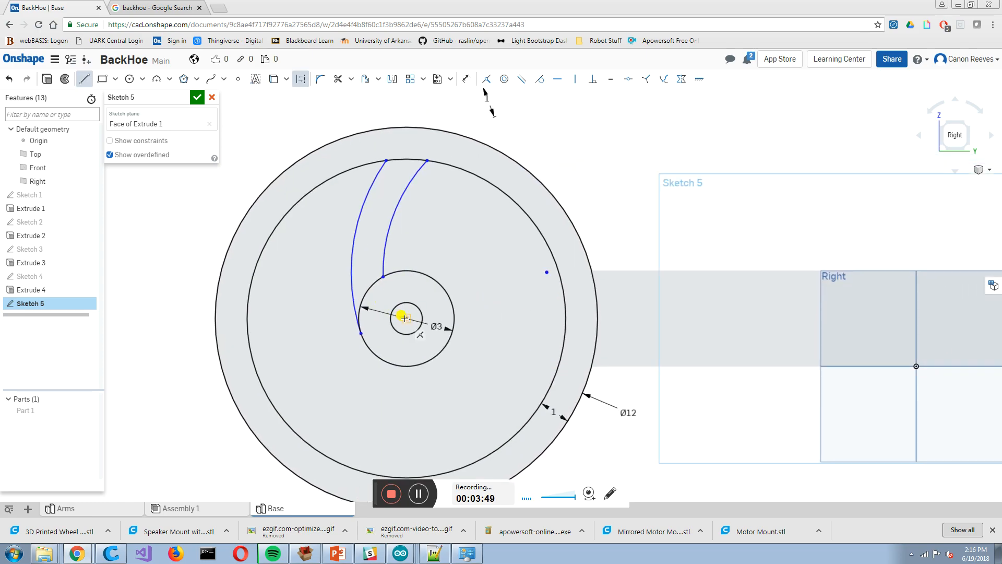
{"action": "left_click_drag", "start_coordinate": [406, 317], "coordinate": [551, 319]}
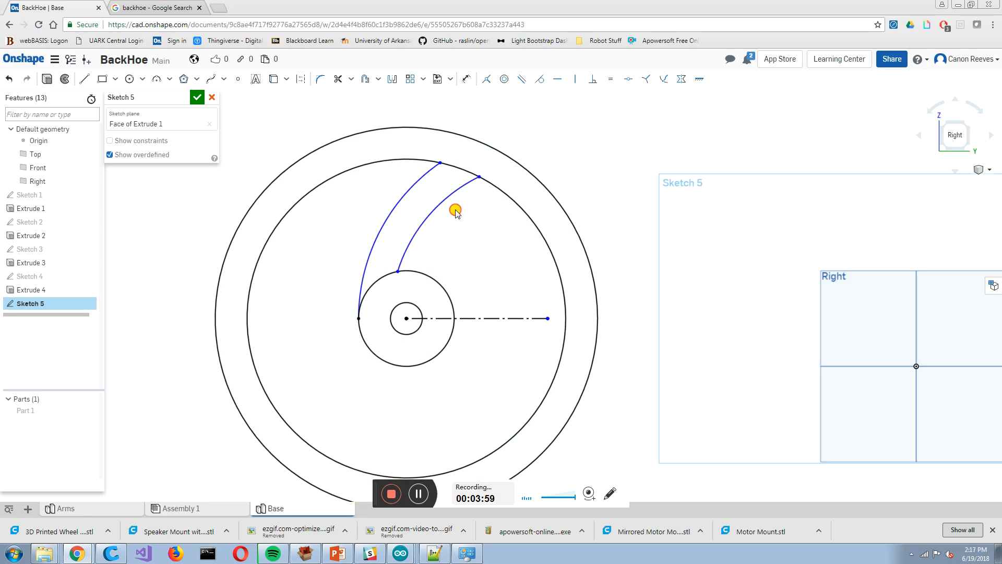
{"action": "mouse_move", "coordinate": [461, 211]}
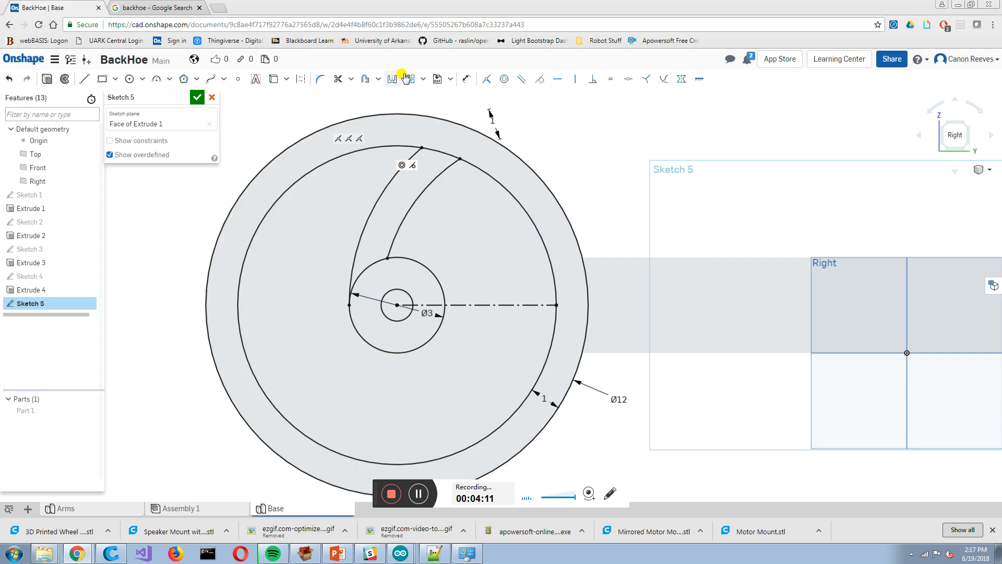
Circular-pattern the curved spoke to 3 instances around the hub and accept it
{"action": "left_click", "coordinate": [423, 80]}
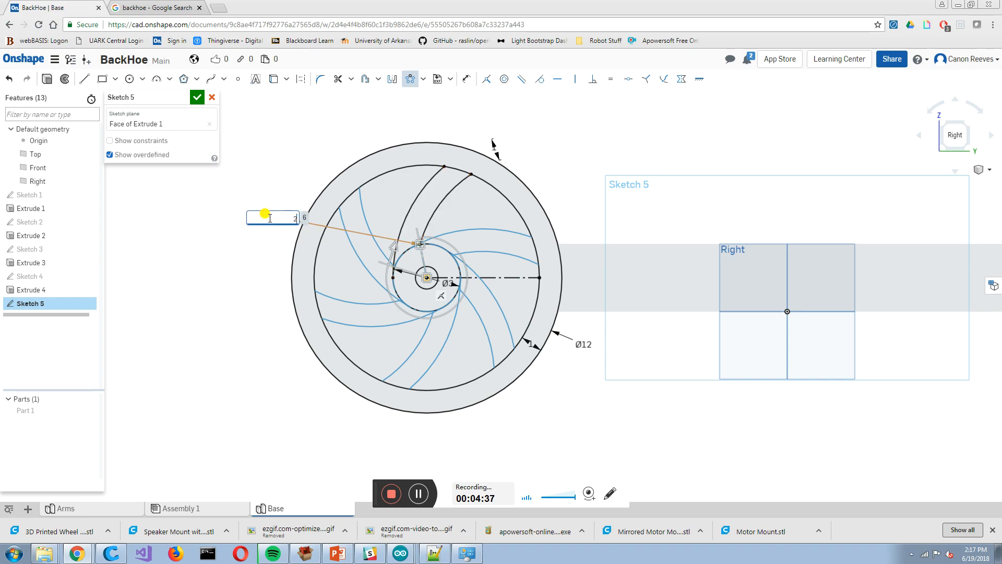
{"action": "type", "text": "2"}
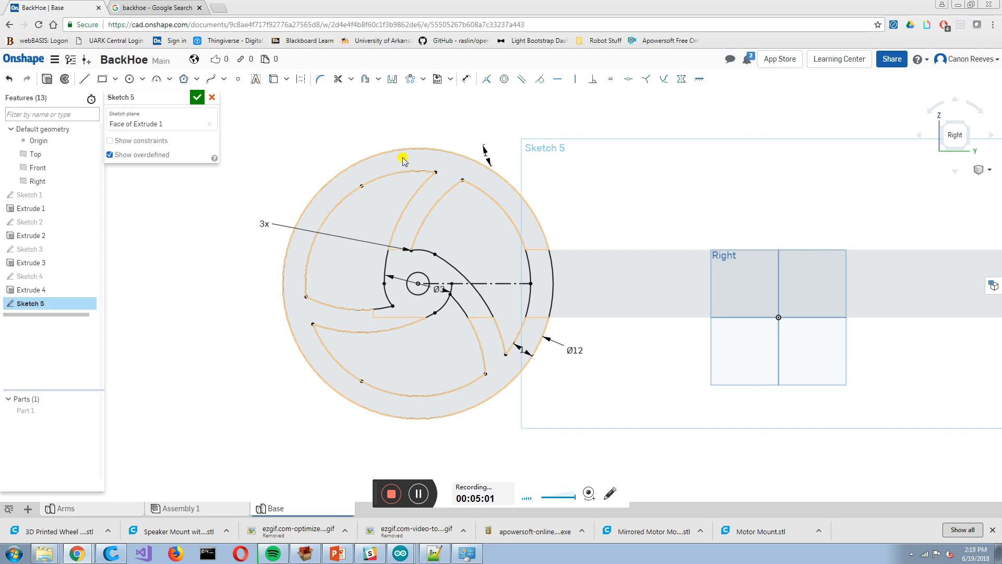
{"action": "left_click", "coordinate": [196, 97]}
{"action": "type", "text": "3"}
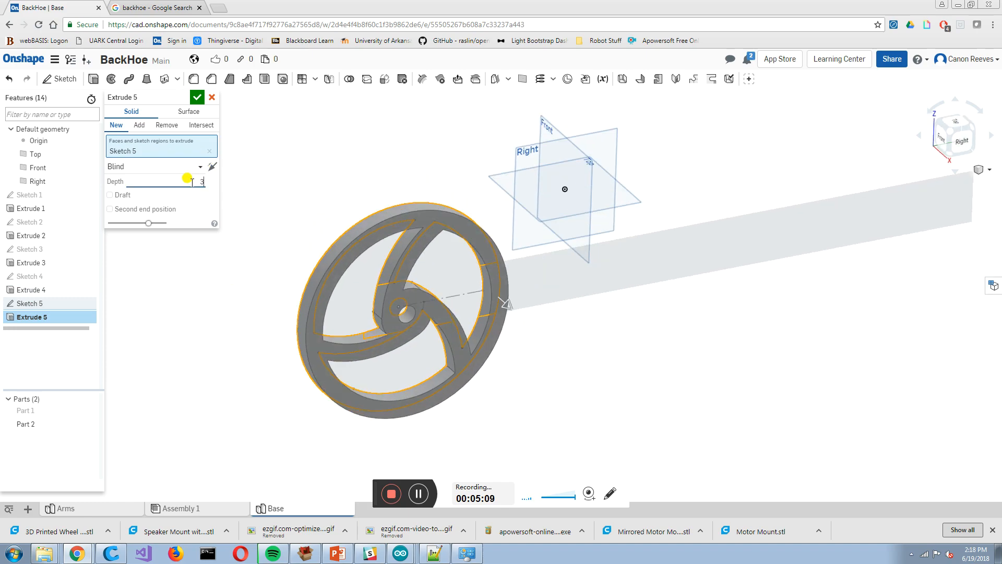
Confirm Extrude 5 to make the three-spoke wheel a solid Part 2
{"action": "left_click", "coordinate": [196, 97]}
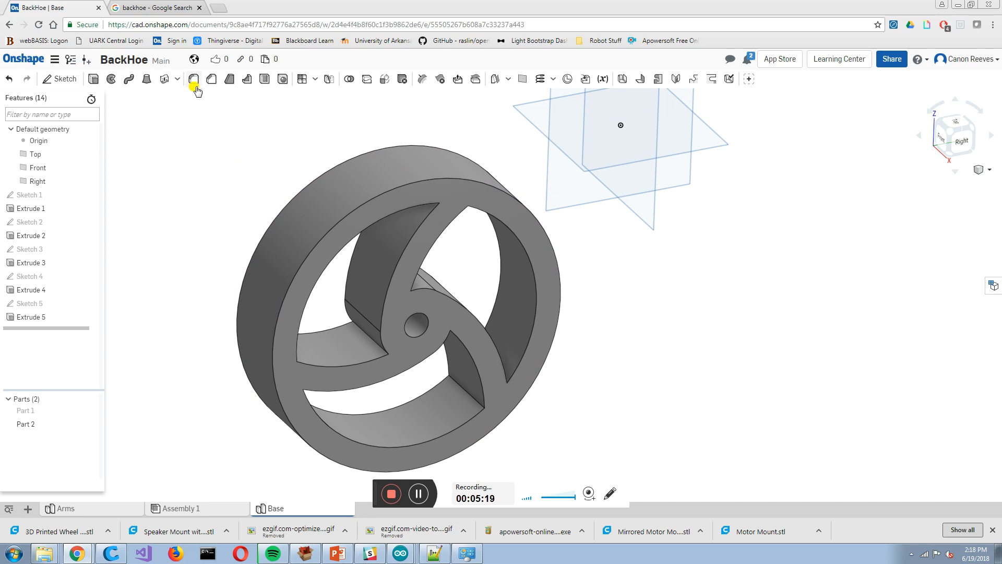
Fillet both outer rim edges of the wheel with a 1.5 in radius
{"action": "left_click", "coordinate": [194, 80]}
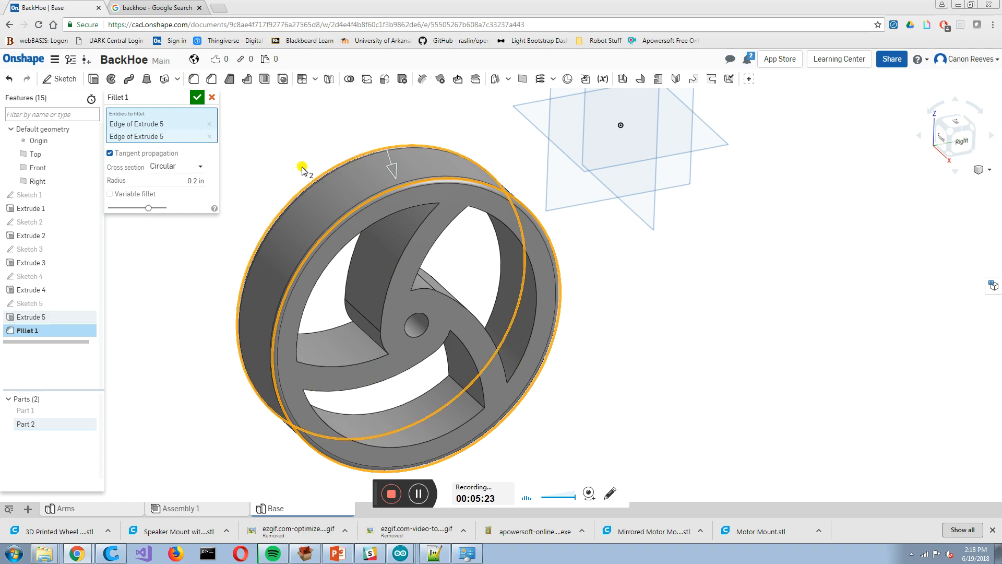
{"action": "left_click", "coordinate": [194, 180]}
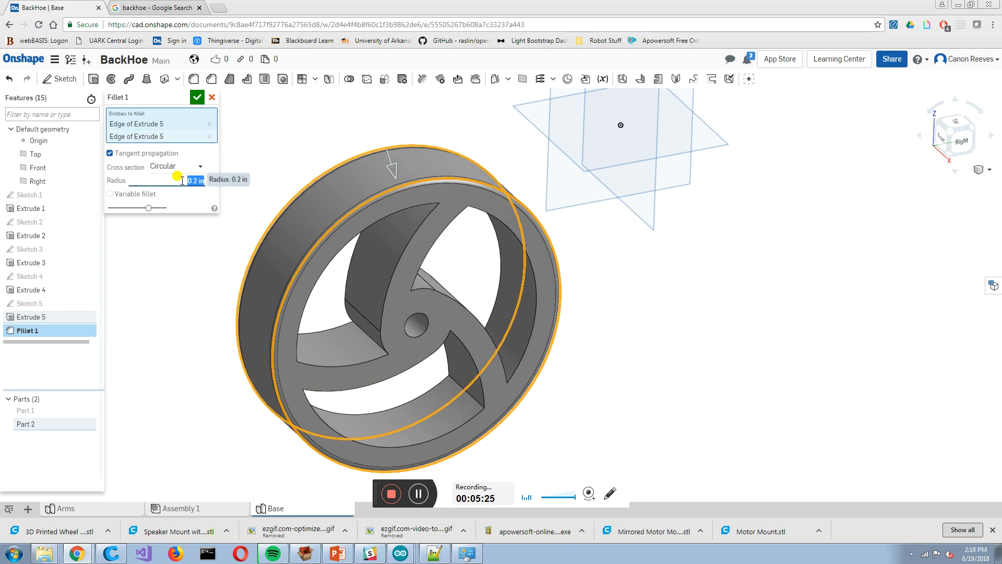
{"action": "type", "text": "1.5 in"}
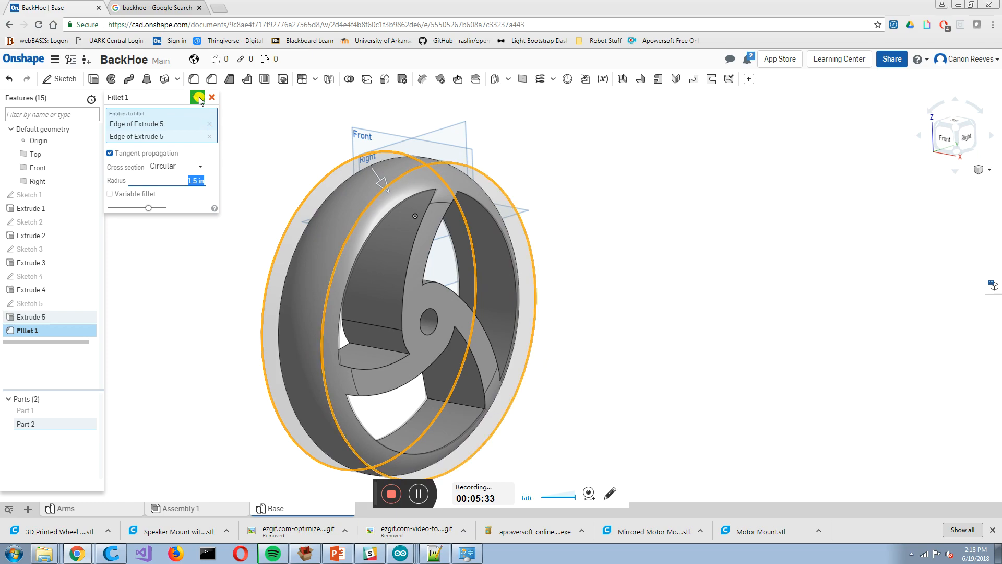
{"action": "left_click", "coordinate": [197, 98]}
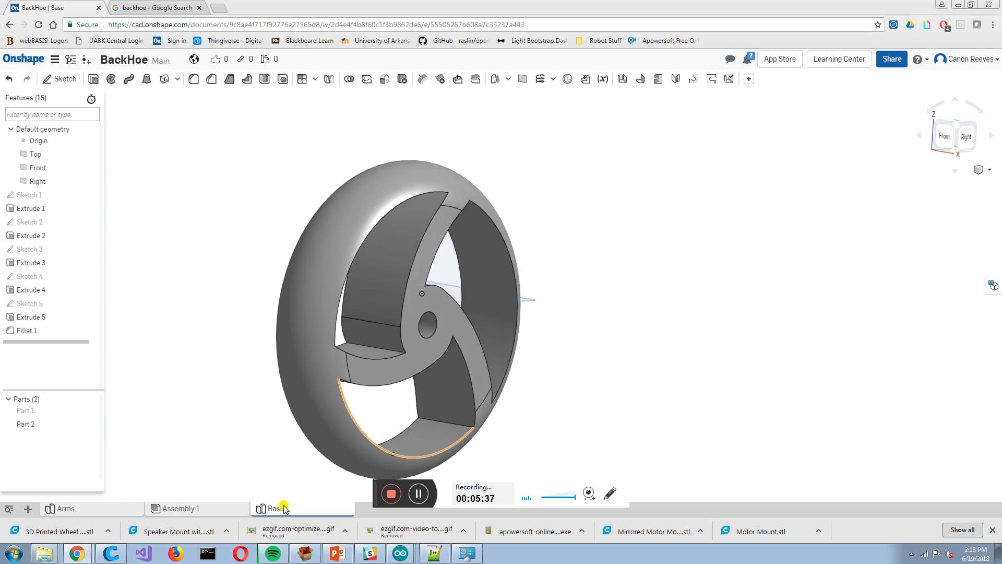
Insert four copies of Base Part 2 wheels into Assembly 1 beside the frame
{"action": "left_click", "coordinate": [181, 509]}
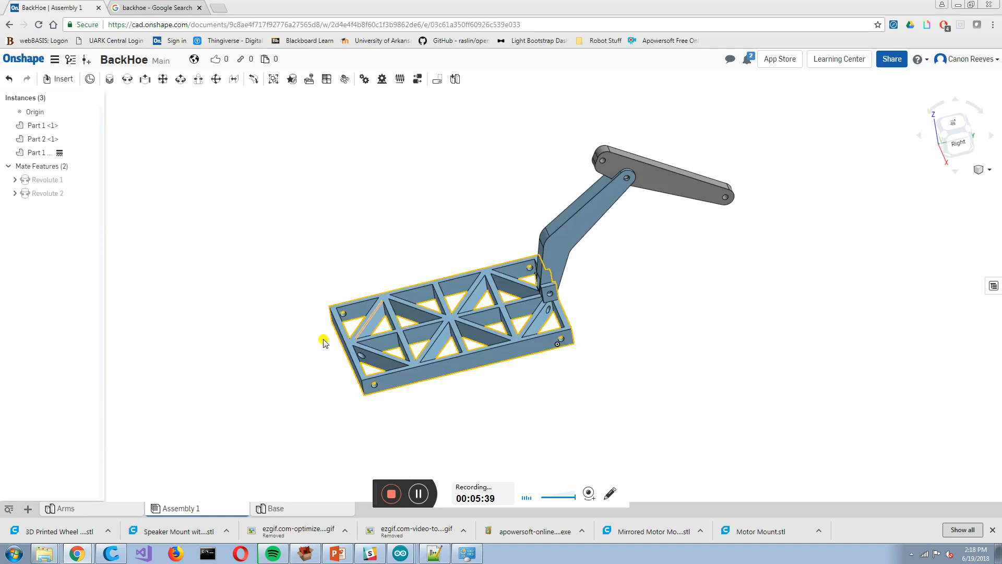
{"action": "left_click", "coordinate": [64, 79]}
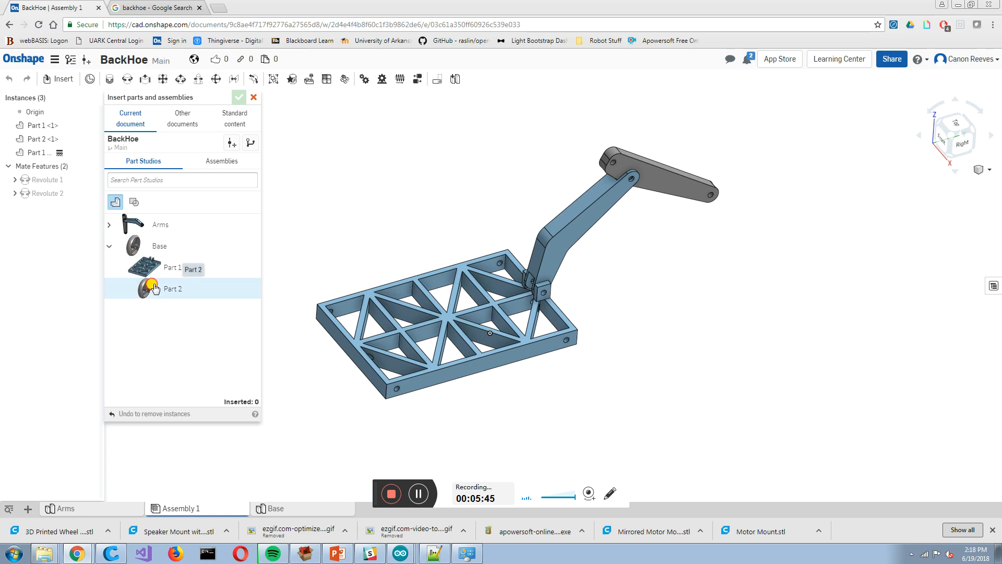
{"action": "left_click", "coordinate": [150, 288]}
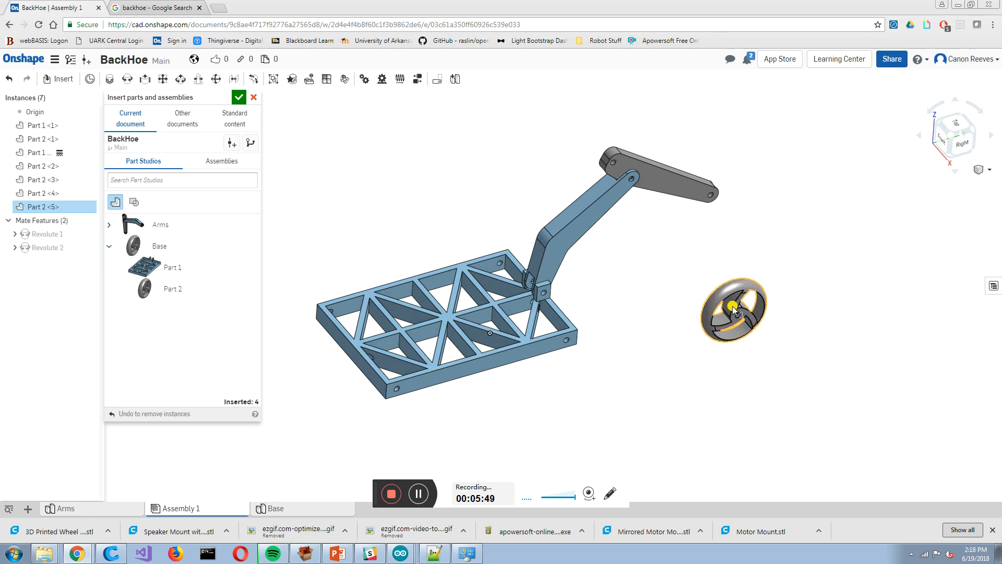
{"action": "left_click", "coordinate": [238, 97]}
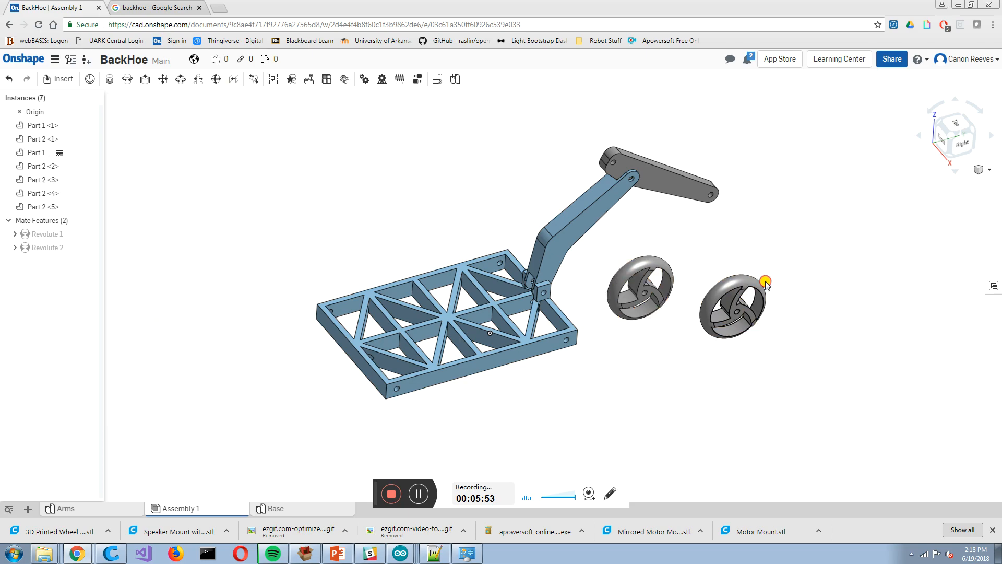
{"action": "left_click", "coordinate": [731, 283]}
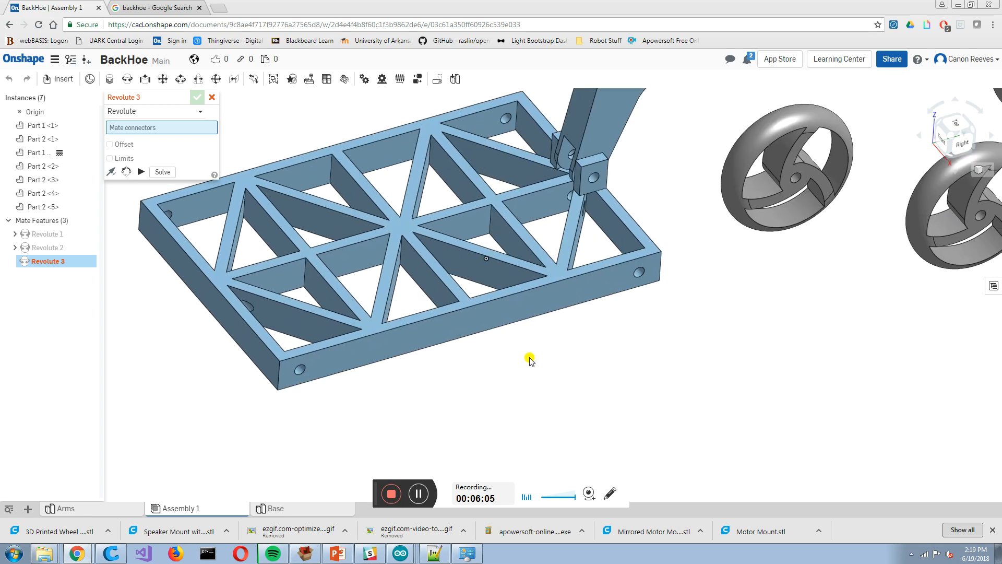
Revolute-mate the first two wheel hubs to the frame's corner holes
{"action": "left_click", "coordinate": [298, 371]}
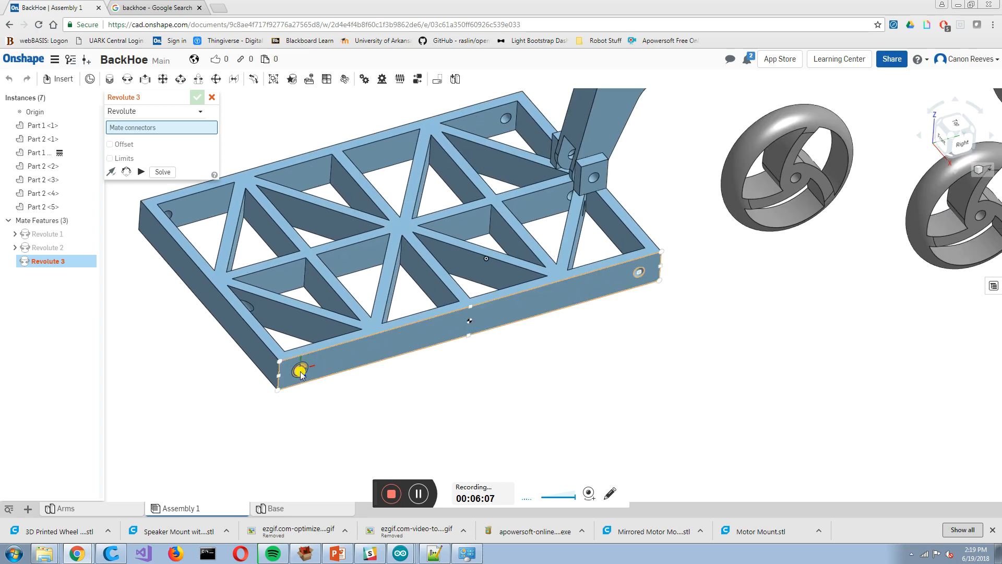
{"action": "left_click", "coordinate": [795, 184]}
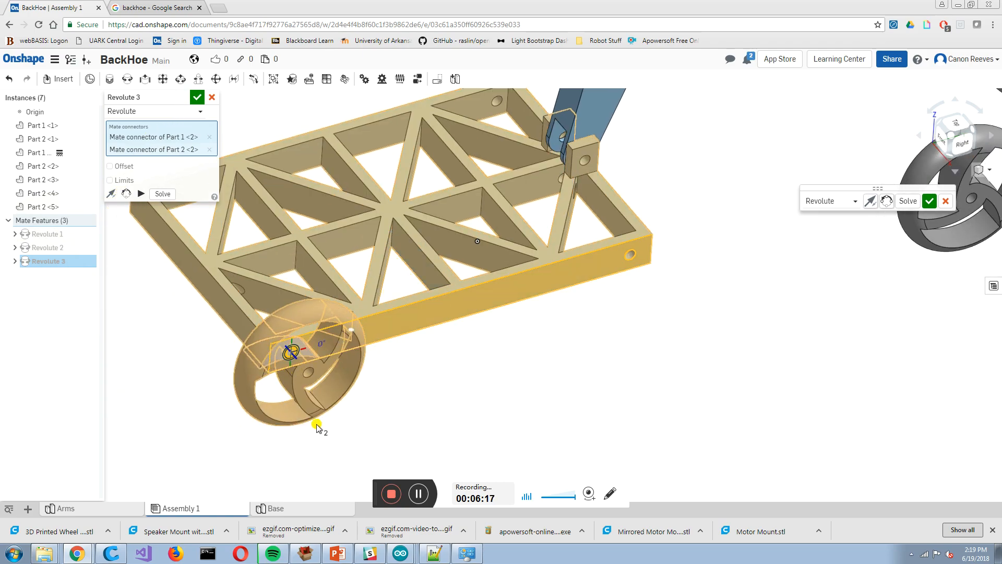
{"action": "left_click", "coordinate": [197, 97]}
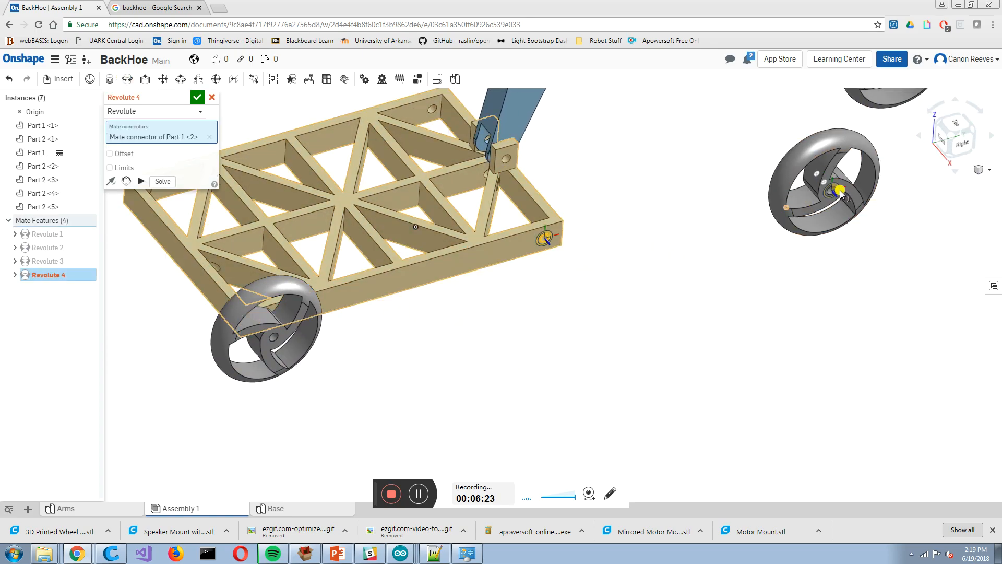
{"action": "left_click", "coordinate": [840, 190]}
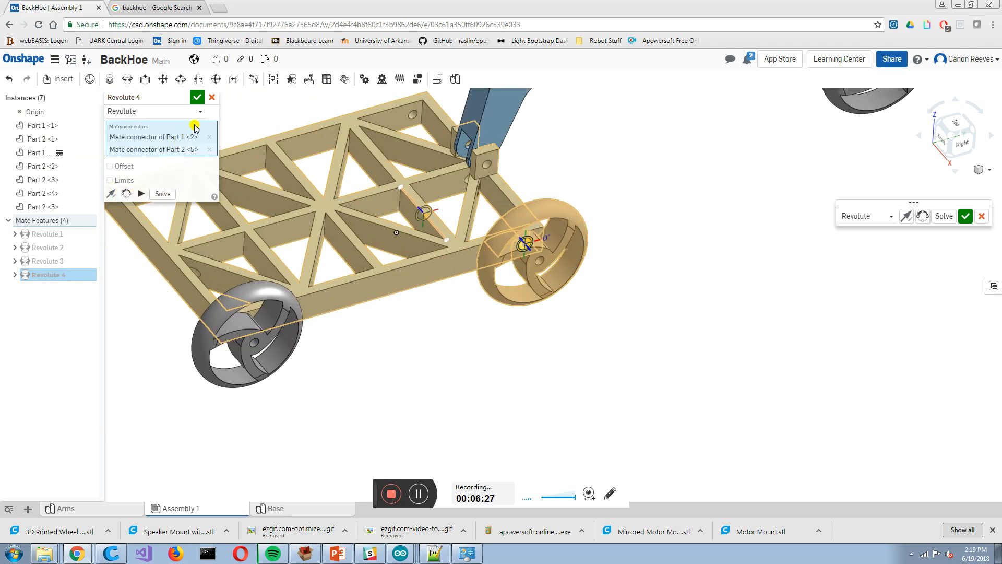
{"action": "left_click", "coordinate": [196, 97]}
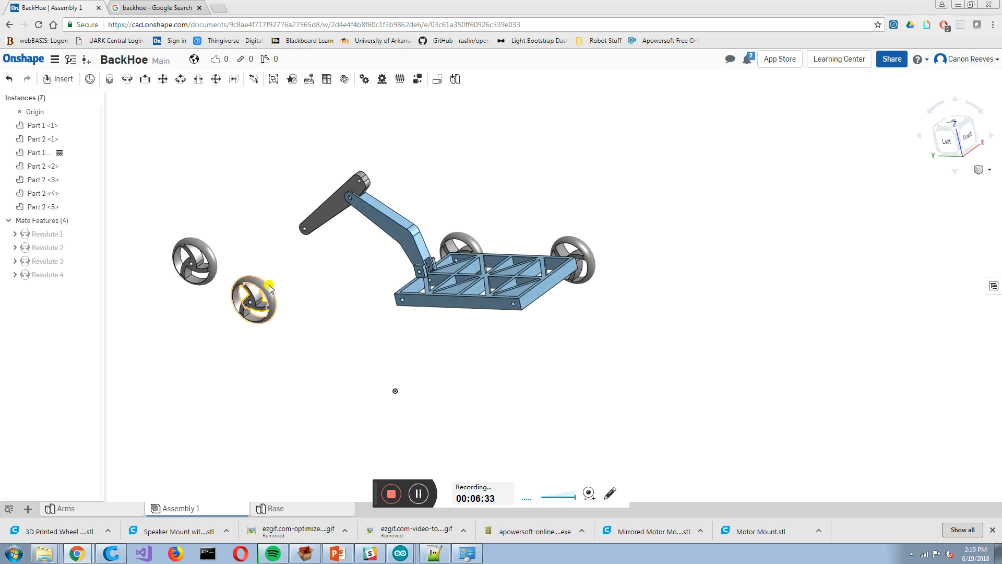
Revolute-mate the third and fourth wheels to the remaining corner holes, flipping as needed
{"action": "left_click", "coordinate": [514, 307]}
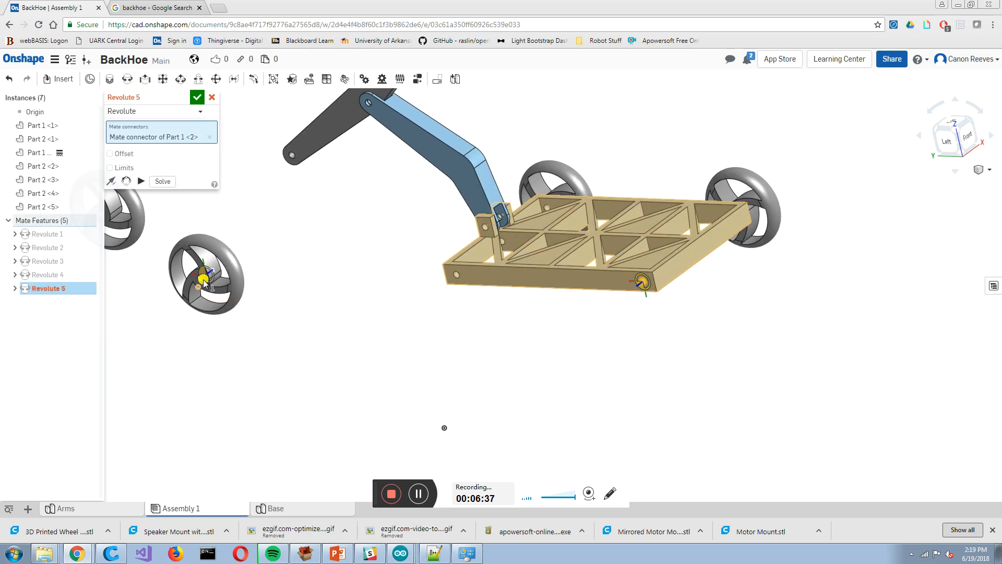
{"action": "left_click", "coordinate": [639, 283]}
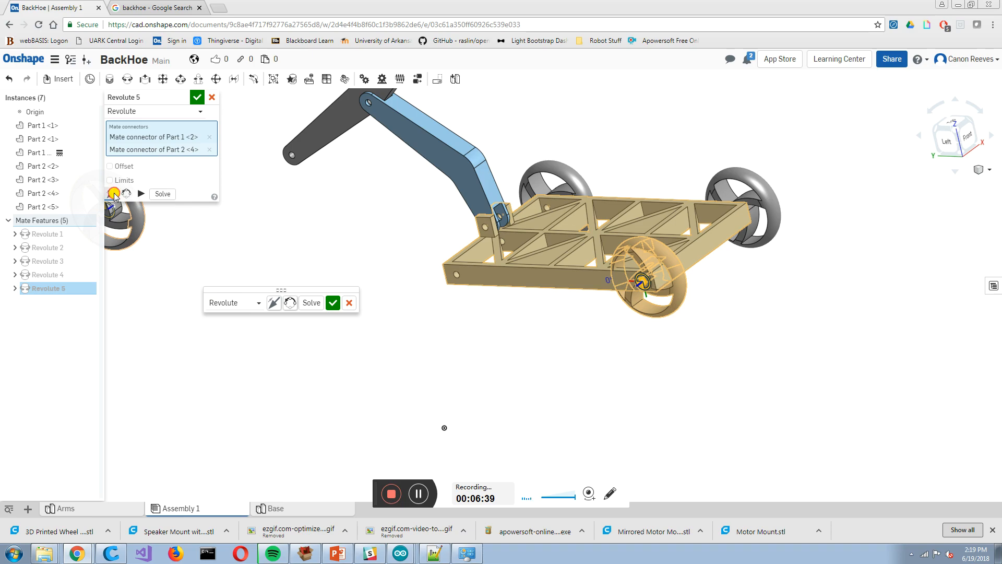
{"action": "left_click", "coordinate": [196, 97]}
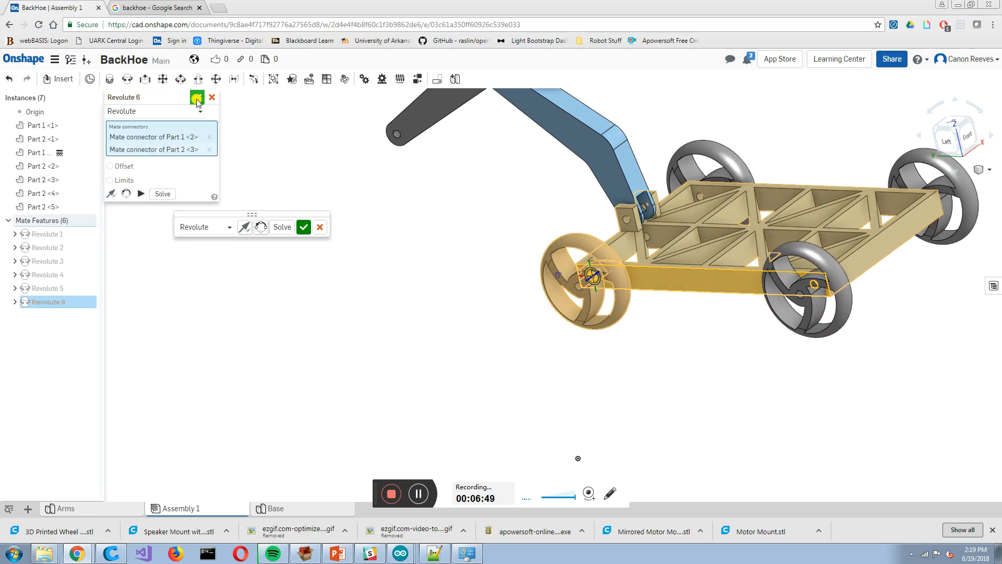
{"action": "left_click", "coordinate": [197, 98]}
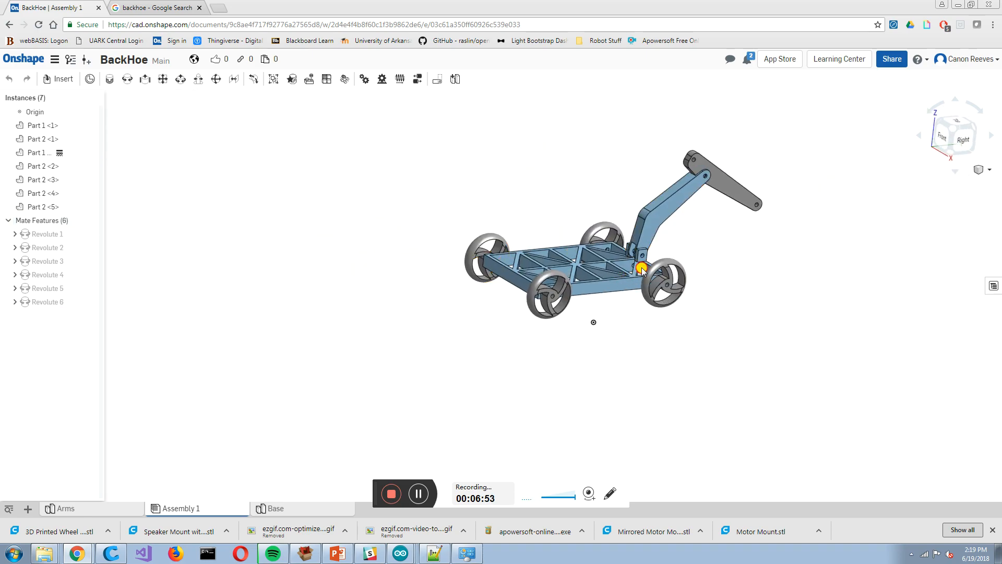
{"action": "left_click", "coordinate": [752, 204]}
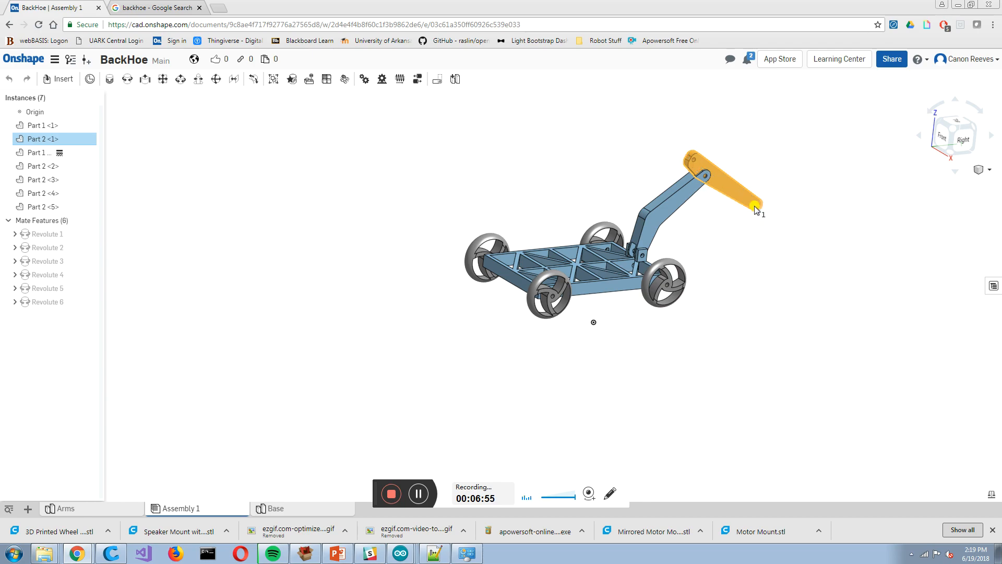
{"action": "left_click_drag", "start_coordinate": [753, 208], "coordinate": [675, 193]}
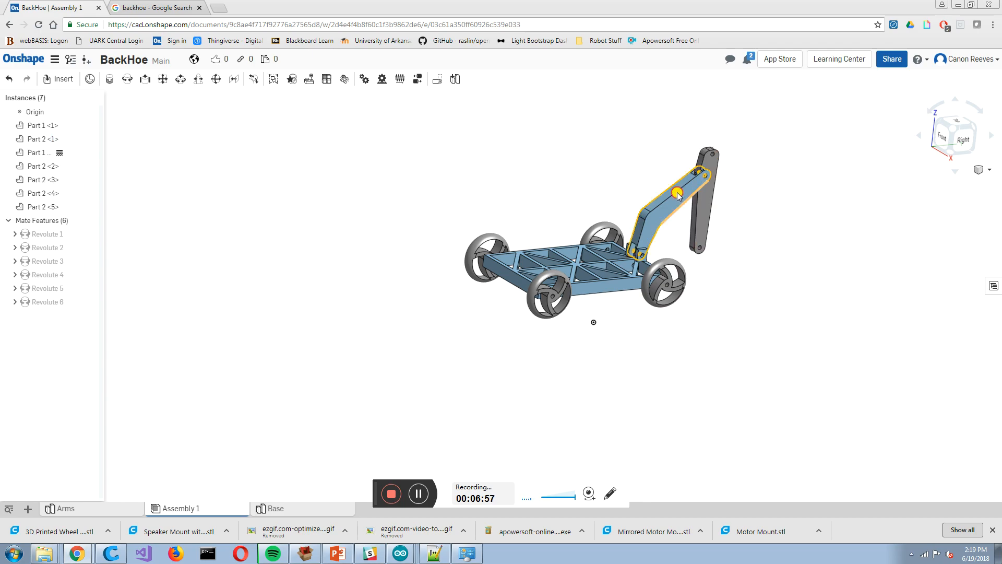
{"action": "left_click_drag", "start_coordinate": [676, 193], "coordinate": [716, 214]}
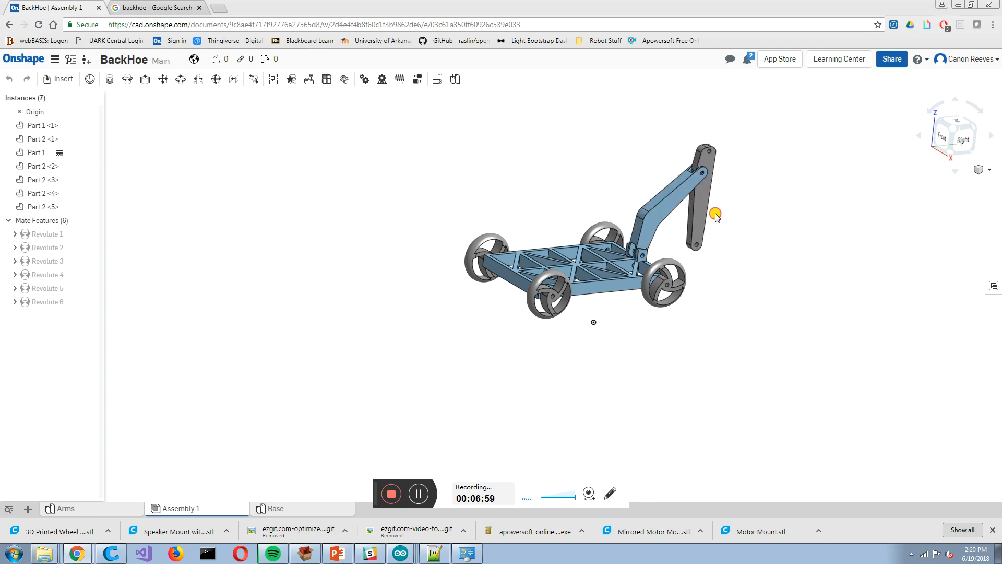
{"action": "left_click_drag", "start_coordinate": [715, 214], "coordinate": [684, 225]}
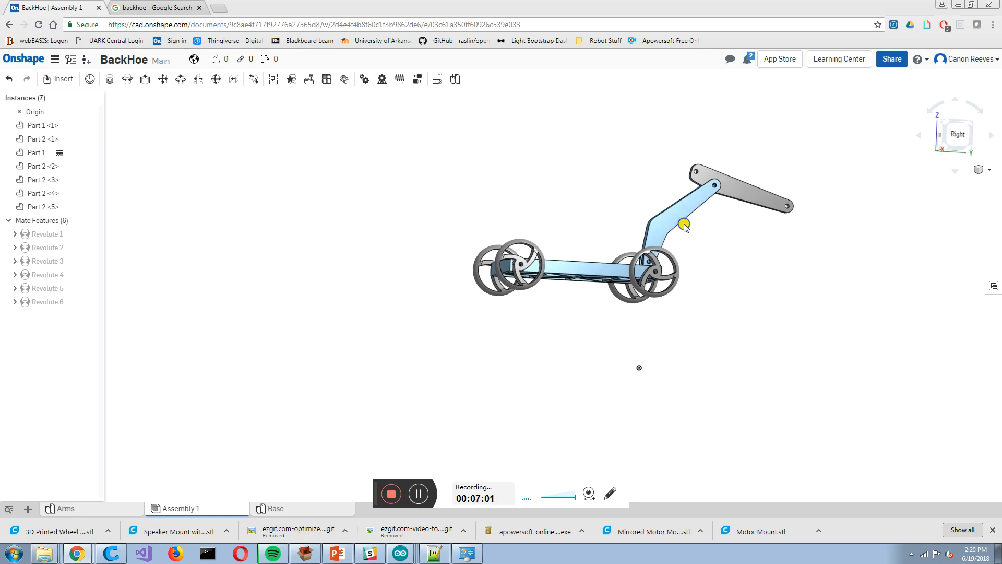
{"action": "left_click_drag", "start_coordinate": [684, 223], "coordinate": [678, 259]}
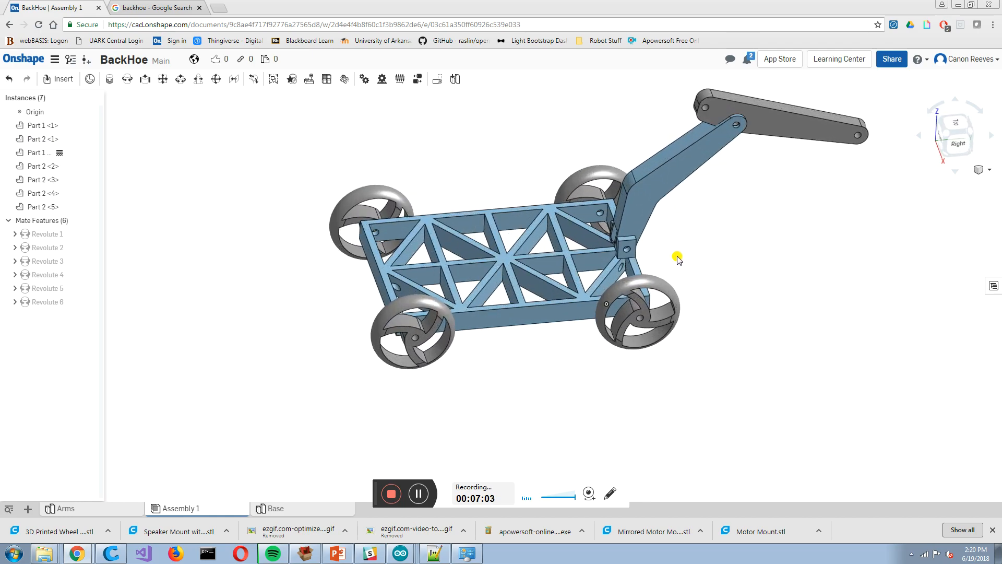
{"action": "left_click_drag", "start_coordinate": [678, 260], "coordinate": [236, 471]}
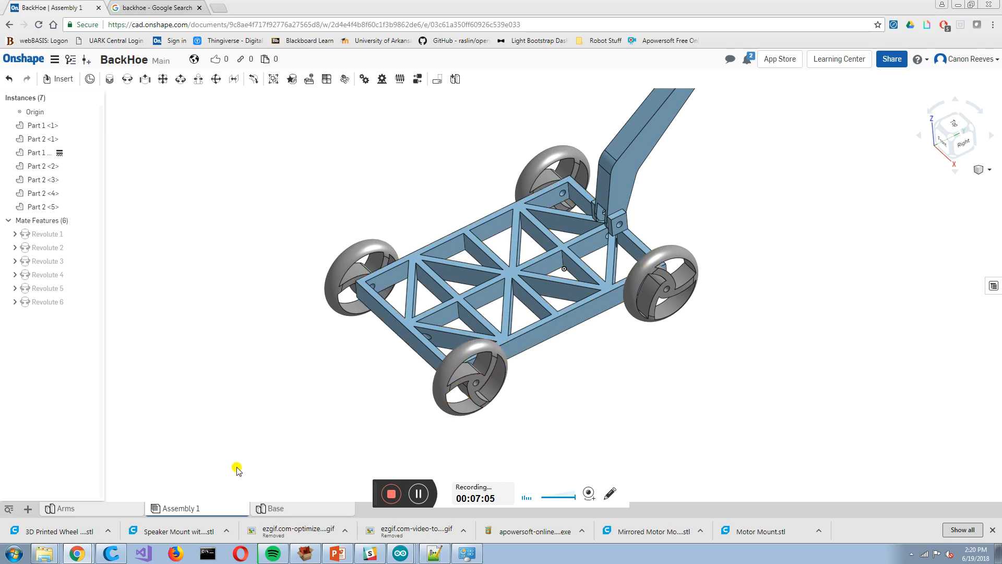
{"action": "left_click", "coordinate": [275, 507]}
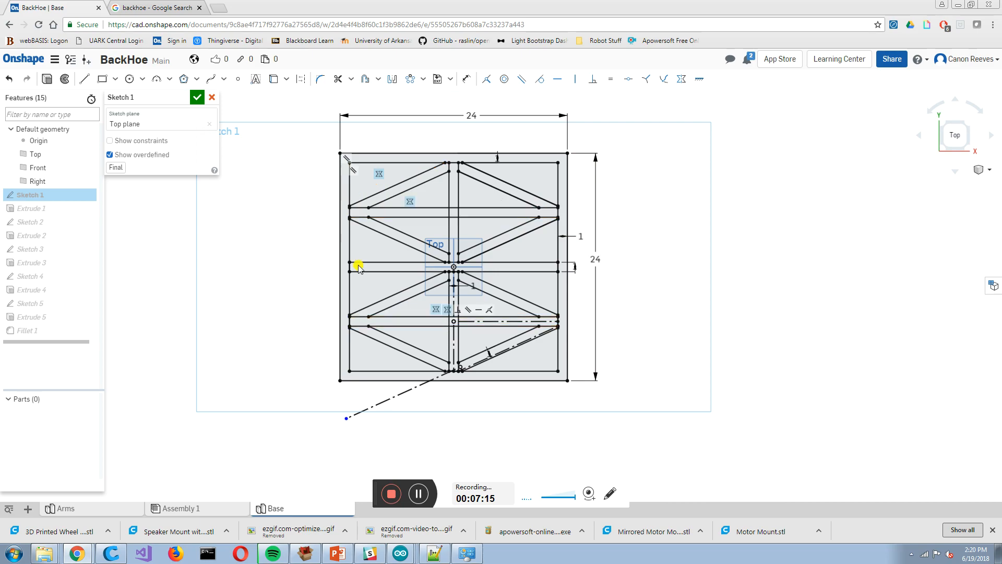
Close Sketch 1 unchanged and show Part 1, the base frame, again
{"action": "left_click", "coordinate": [196, 97]}
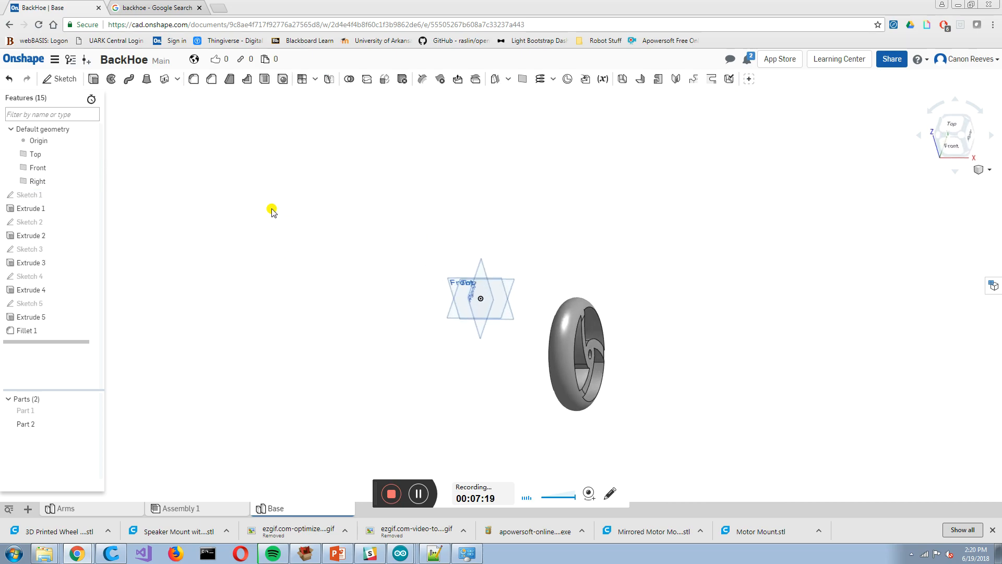
{"action": "left_click", "coordinate": [25, 410]}
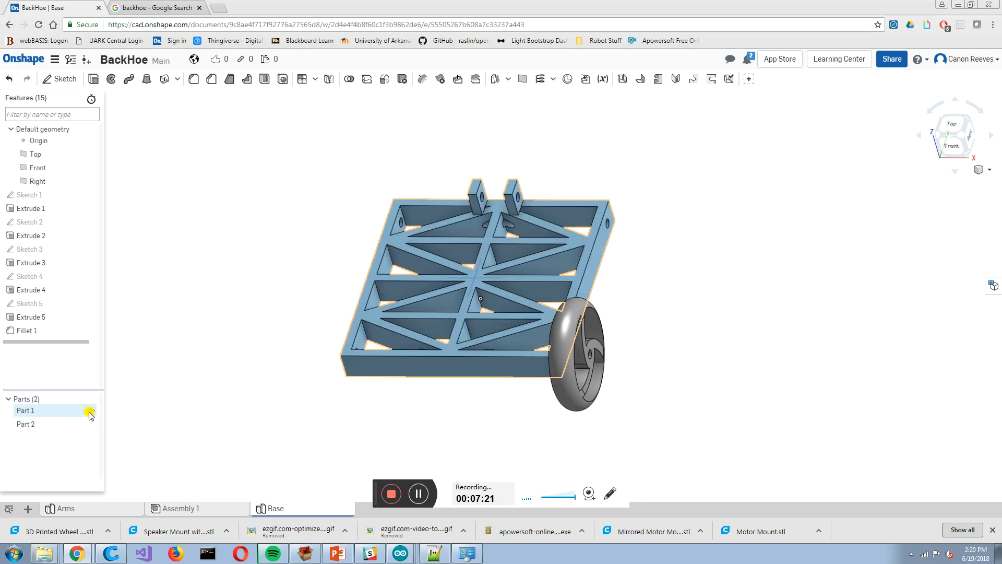
{"action": "left_click_drag", "start_coordinate": [480, 298], "coordinate": [294, 392]}
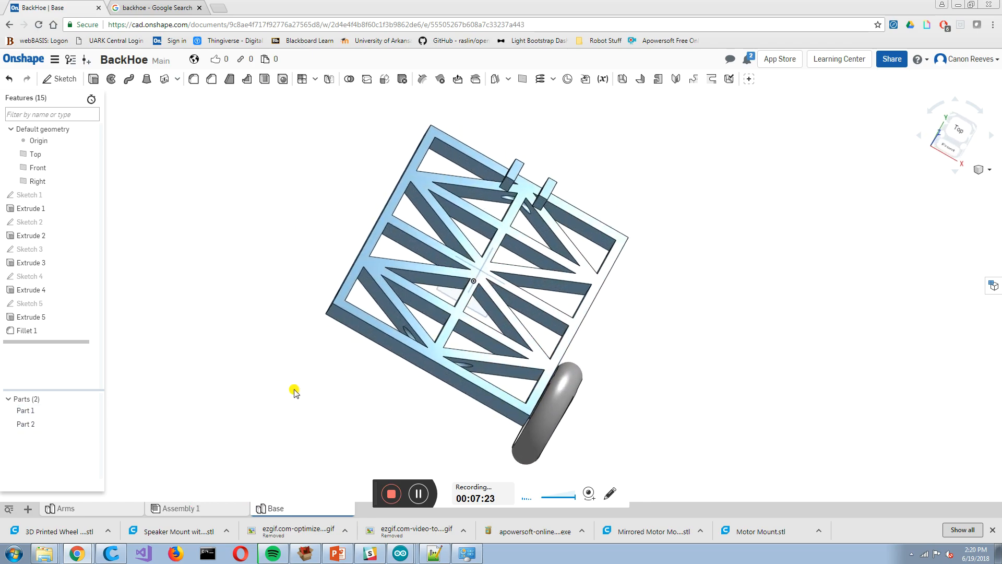
Return to Assembly 1 and view the wheeled base with its arms from the side
{"action": "left_click", "coordinate": [181, 508]}
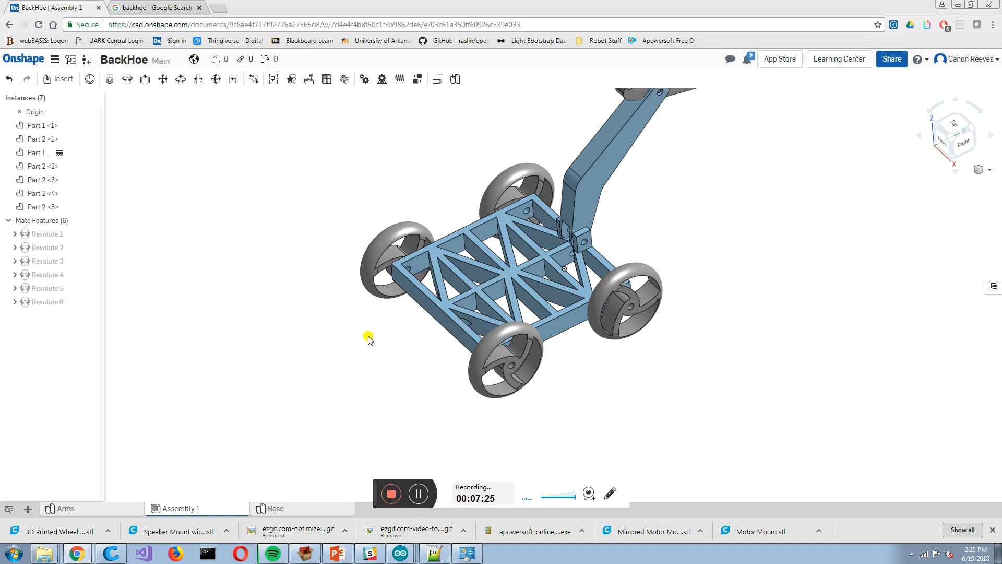
{"action": "left_click_drag", "start_coordinate": [367, 340], "coordinate": [347, 274]}
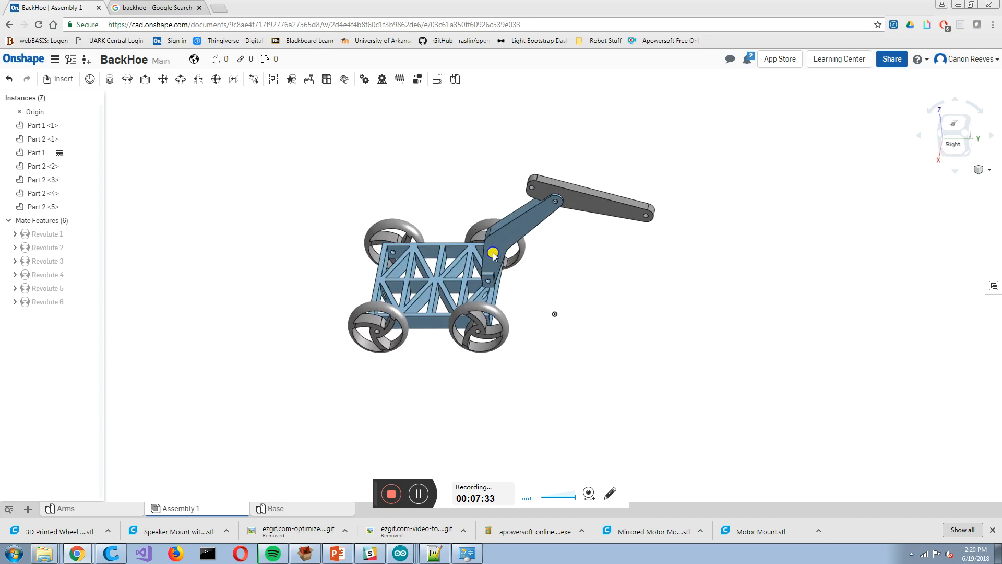
{"action": "left_click_drag", "start_coordinate": [491, 256], "coordinate": [514, 252]}
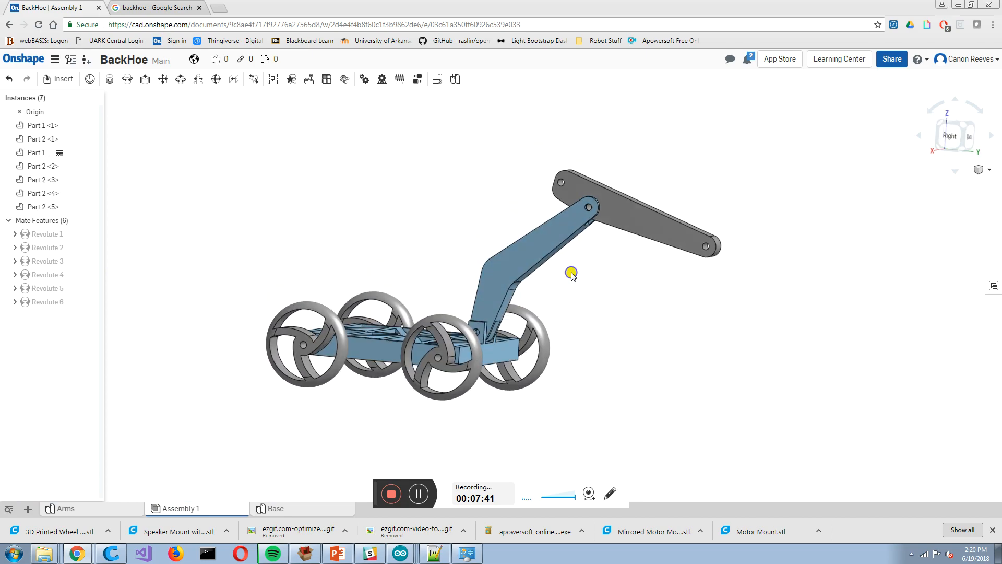
In the Arms studio, start Sketch 5 on the outer arm face with a circle on its end hole
{"action": "left_click", "coordinate": [66, 509]}
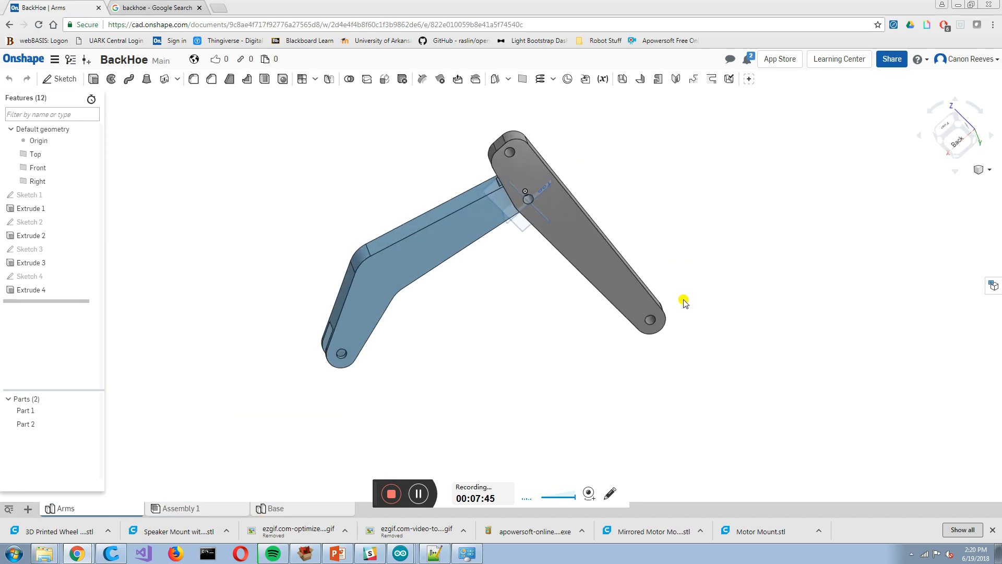
{"action": "left_click", "coordinate": [61, 79]}
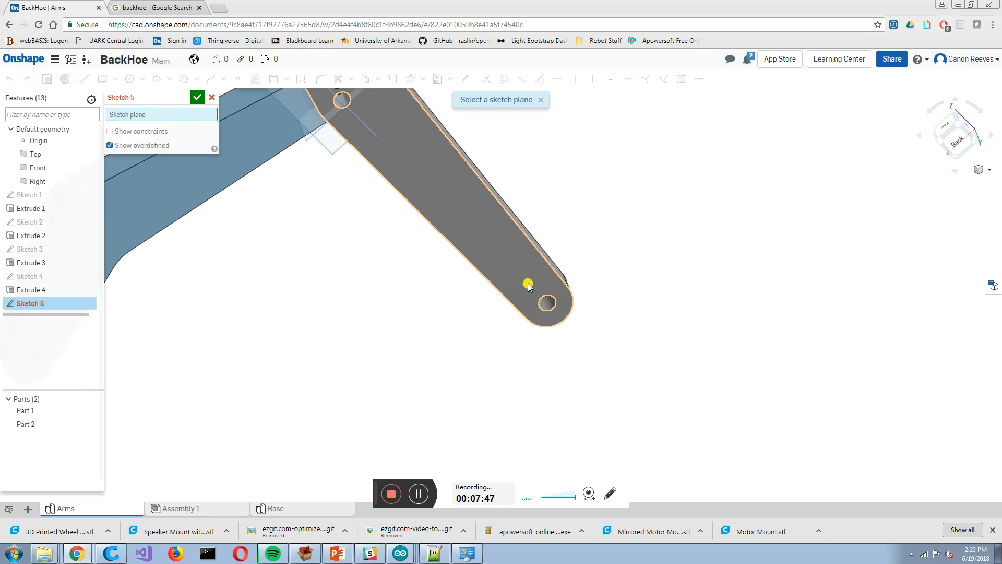
{"action": "left_click", "coordinate": [527, 284]}
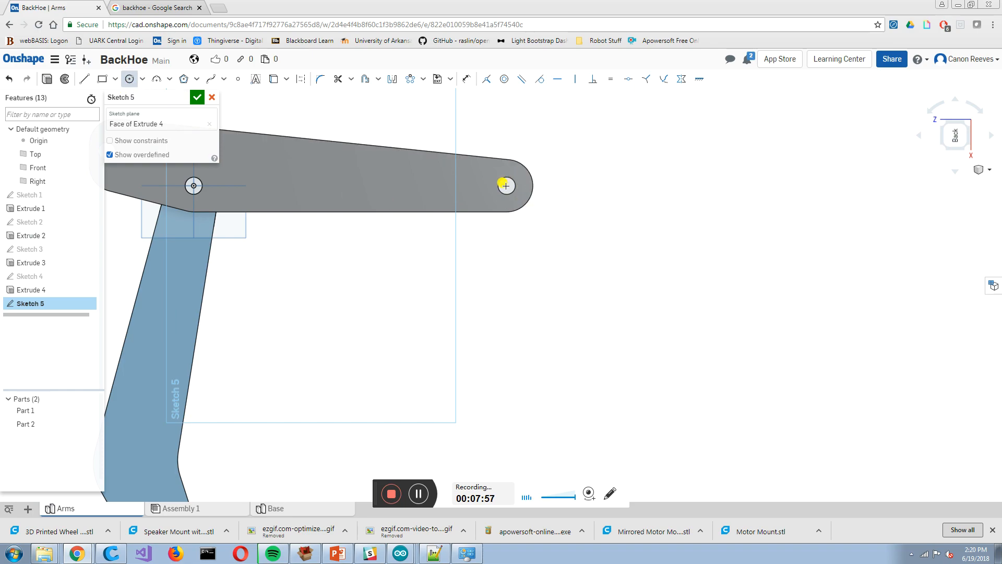
{"action": "left_click", "coordinate": [505, 186]}
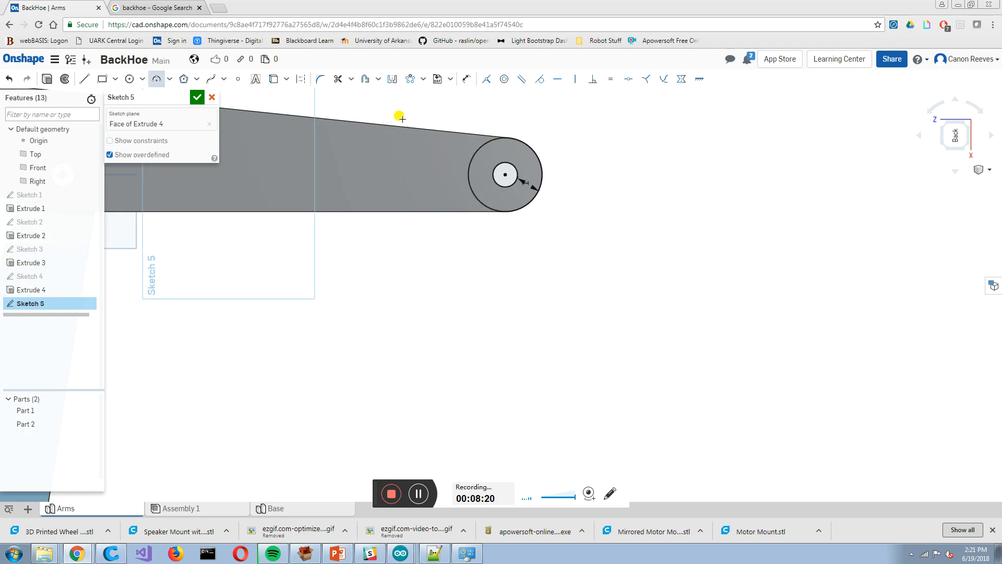
Draw a line outward from the circle's top and make it tangent to the circle
{"action": "left_click", "coordinate": [83, 79]}
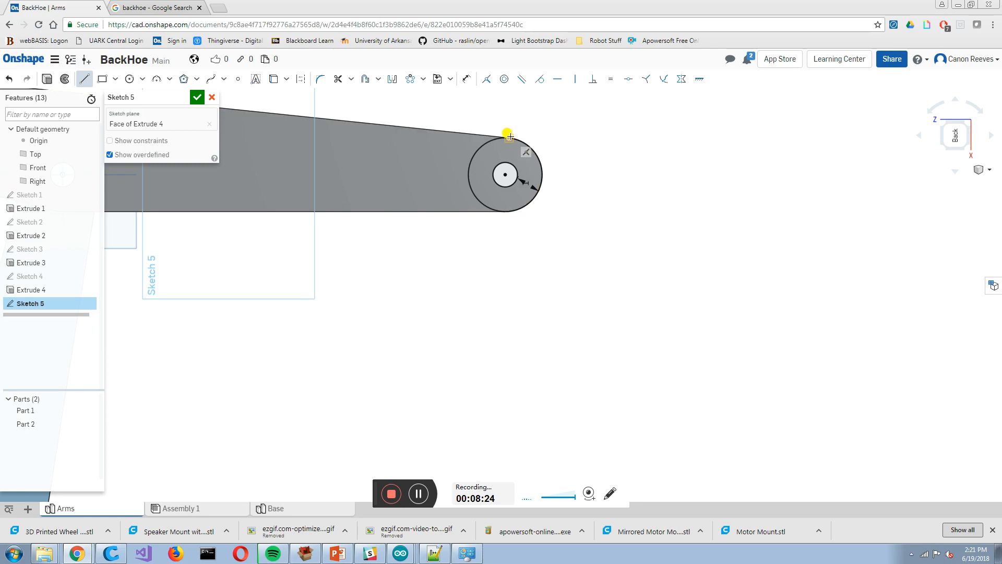
{"action": "left_click_drag", "start_coordinate": [508, 135], "coordinate": [616, 147]}
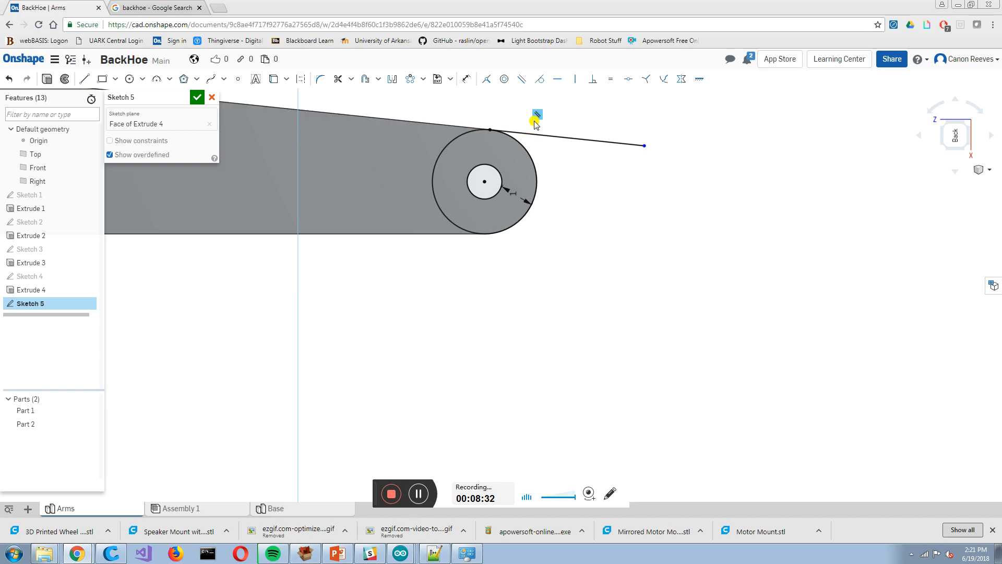
{"action": "left_click_drag", "start_coordinate": [644, 147], "coordinate": [623, 186]}
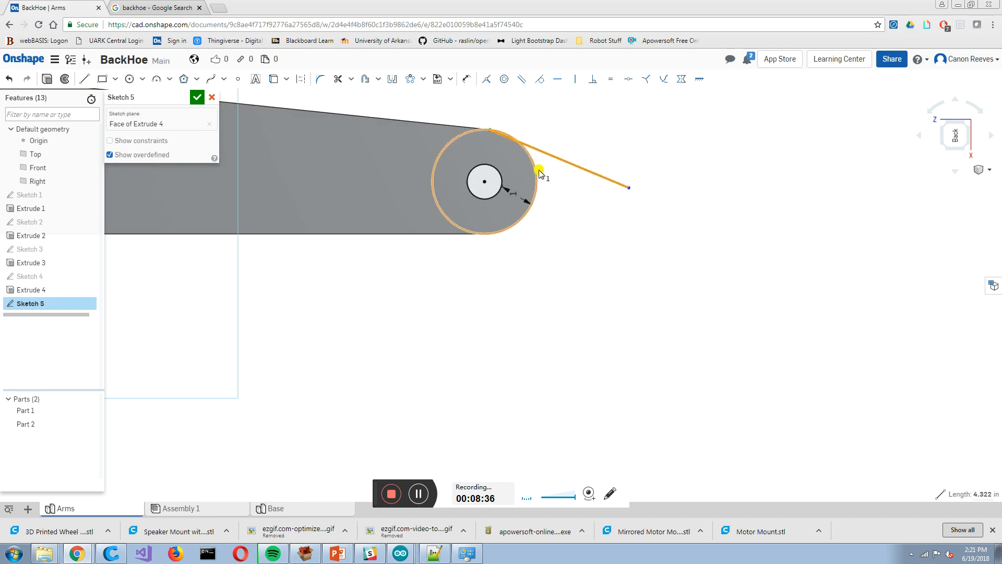
{"action": "left_click", "coordinate": [522, 79]}
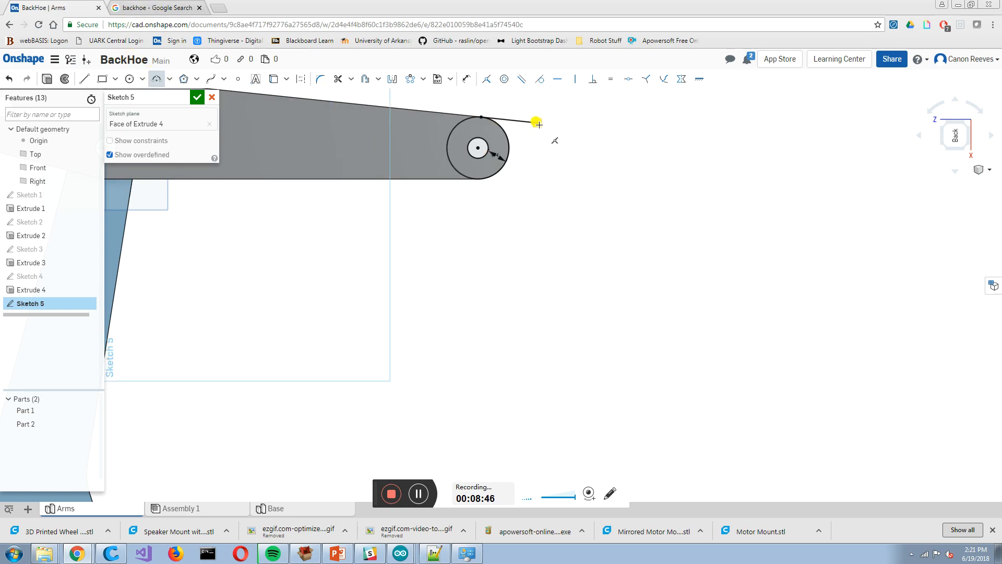
Sweep an arc down from the line's end, constrain it to the line and dimension it 12
{"action": "left_click_drag", "start_coordinate": [536, 122], "coordinate": [561, 306]}
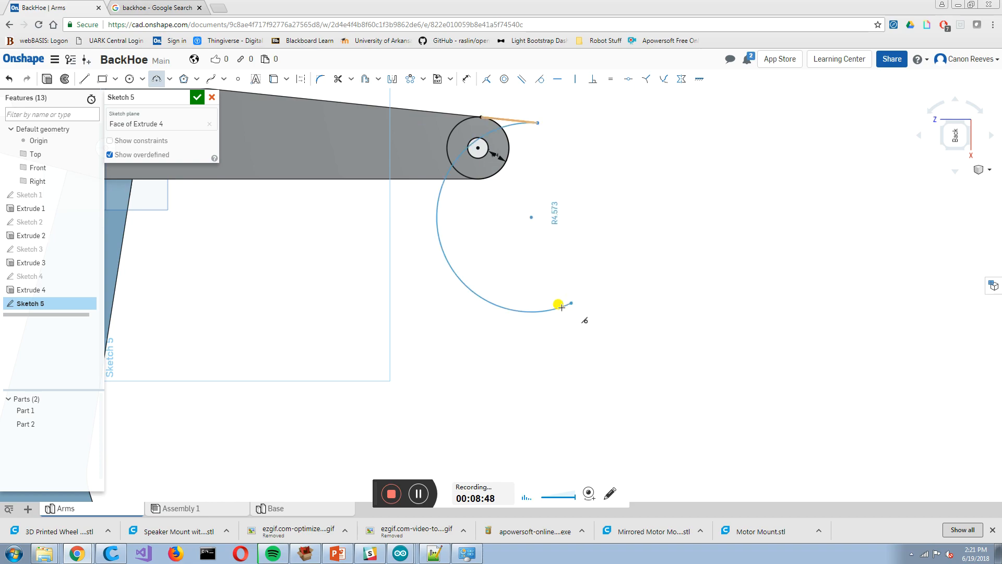
{"action": "left_click_drag", "start_coordinate": [557, 304], "coordinate": [596, 242]}
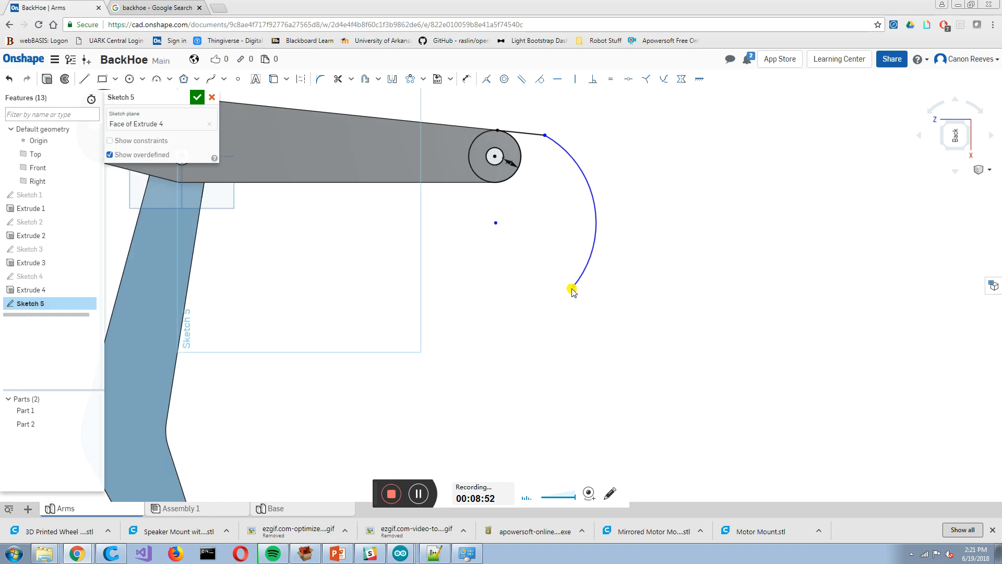
{"action": "left_click_drag", "start_coordinate": [572, 288], "coordinate": [599, 318]}
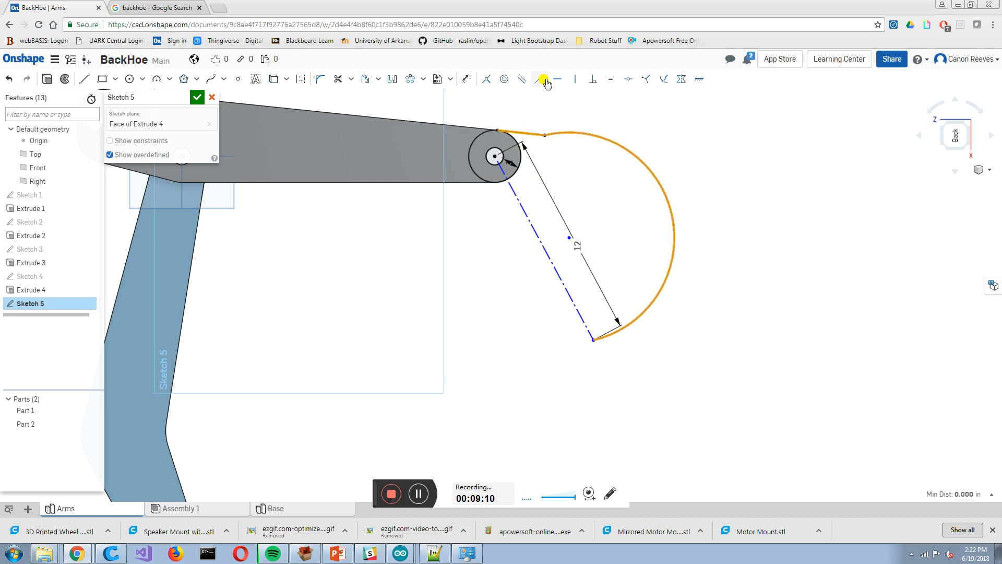
{"action": "left_click", "coordinate": [602, 173]}
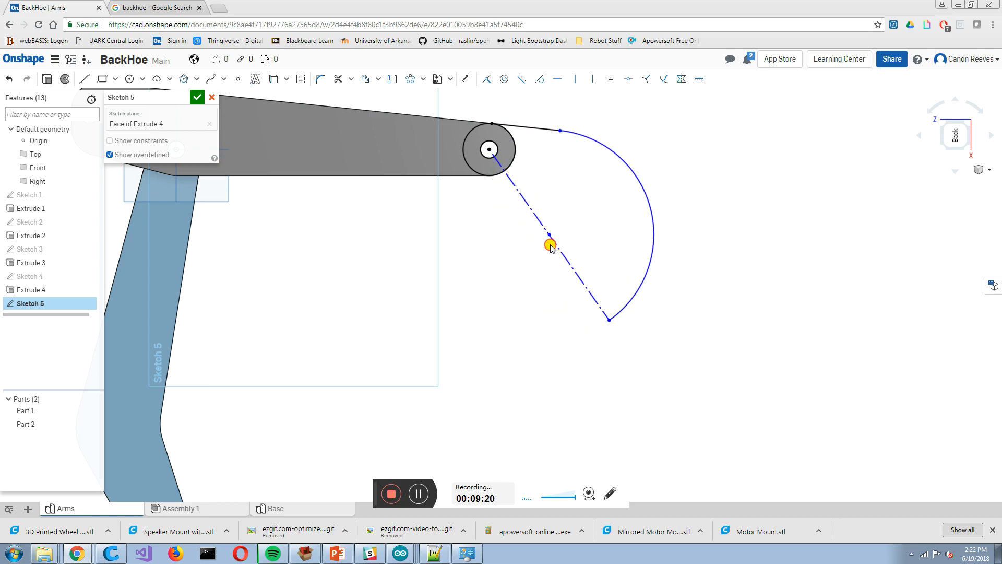
{"action": "left_click", "coordinate": [551, 244]}
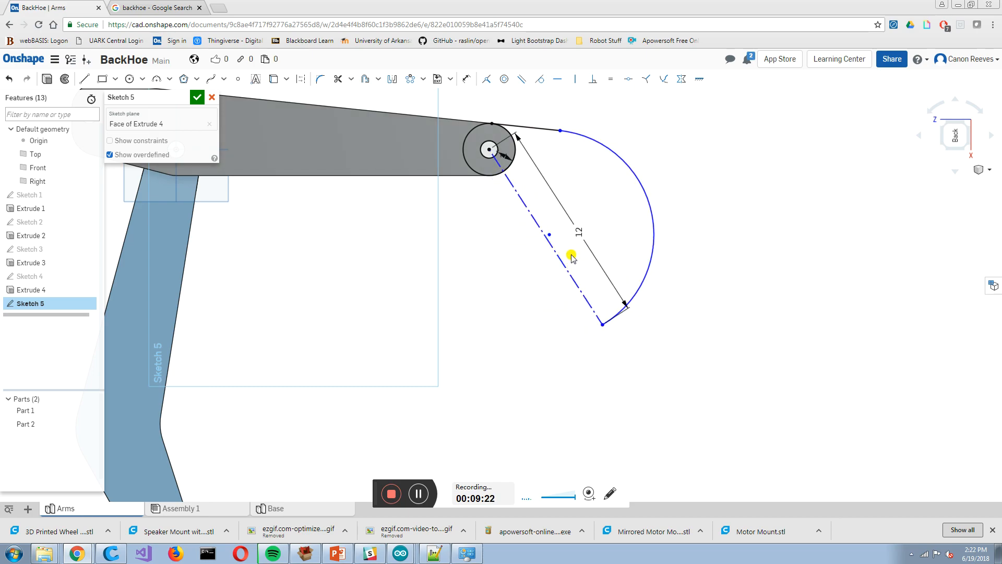
{"action": "mouse_move", "coordinate": [566, 299]}
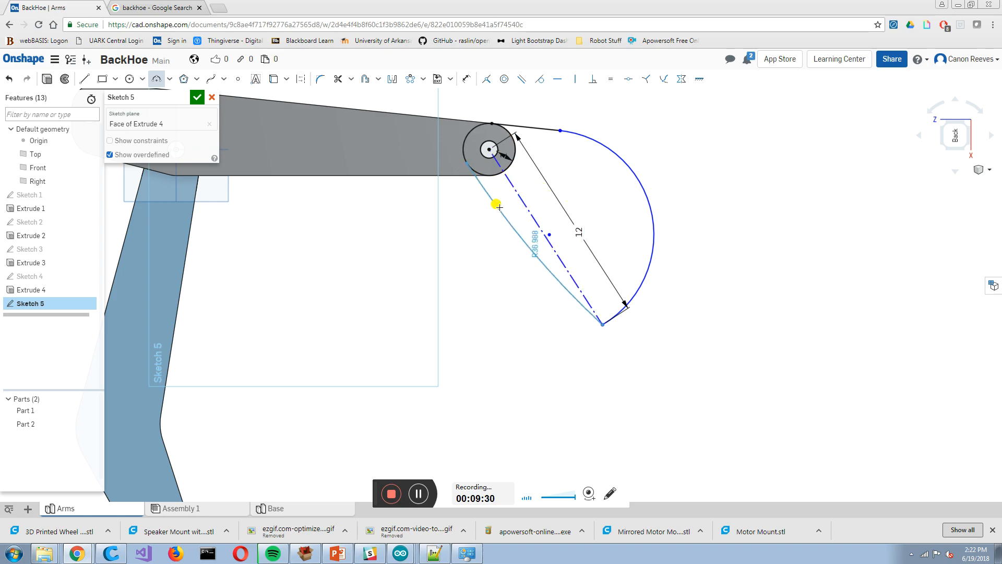
Close the bucket profile with a line from circle to arc end, dimension the top line 3, and finish
{"action": "left_click_drag", "start_coordinate": [497, 204], "coordinate": [529, 228]}
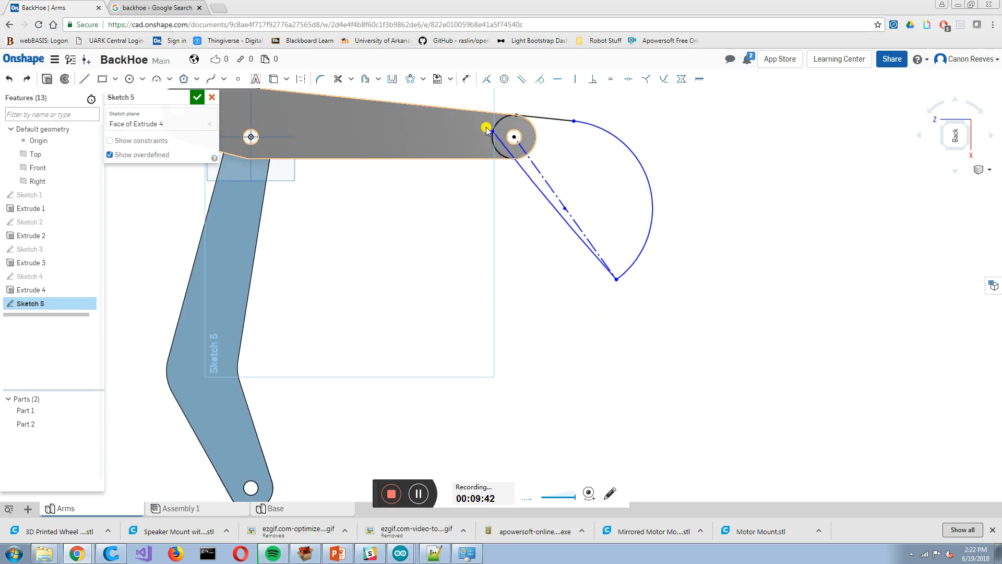
{"action": "left_click", "coordinate": [539, 79]}
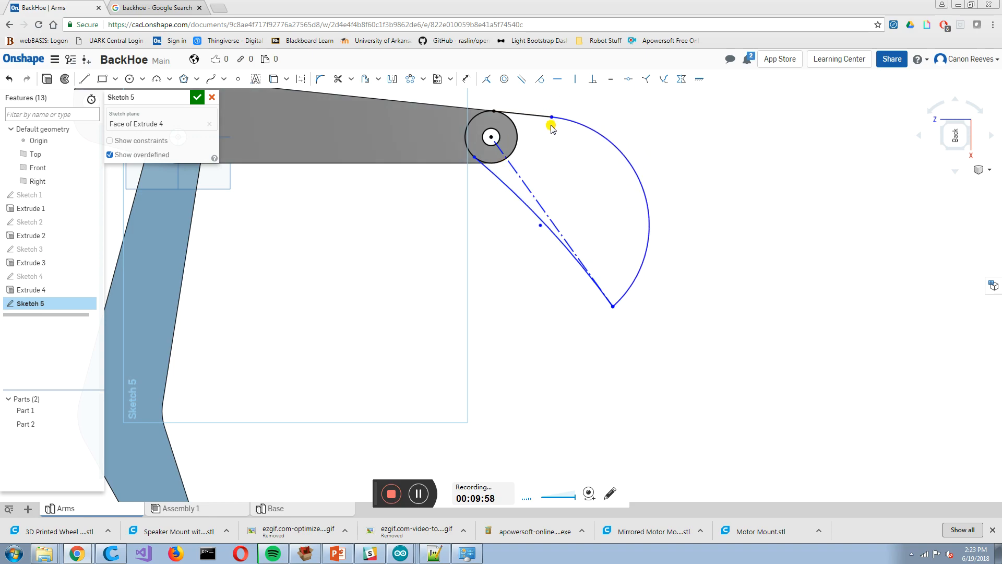
{"action": "left_click", "coordinate": [465, 80]}
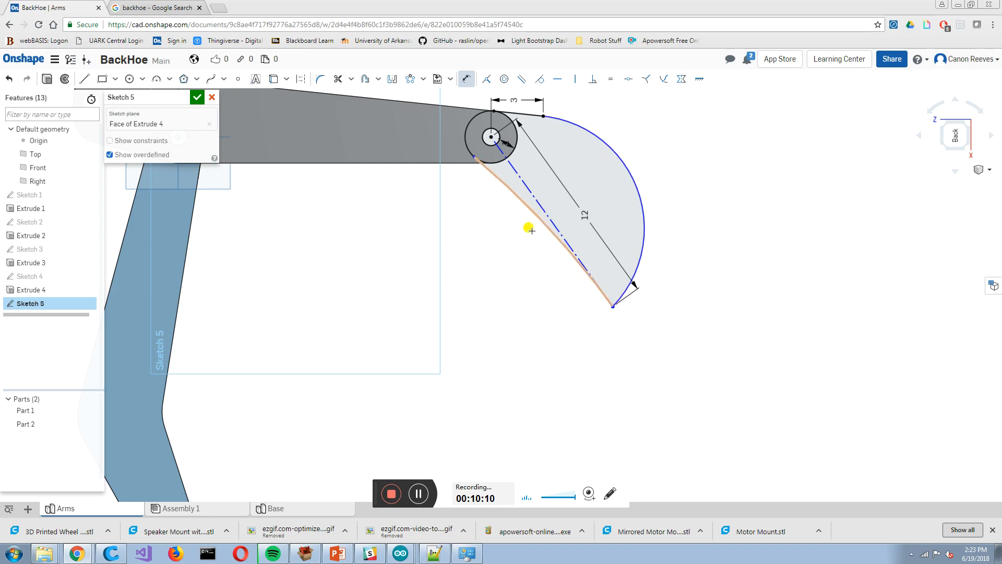
{"action": "left_click", "coordinate": [530, 229]}
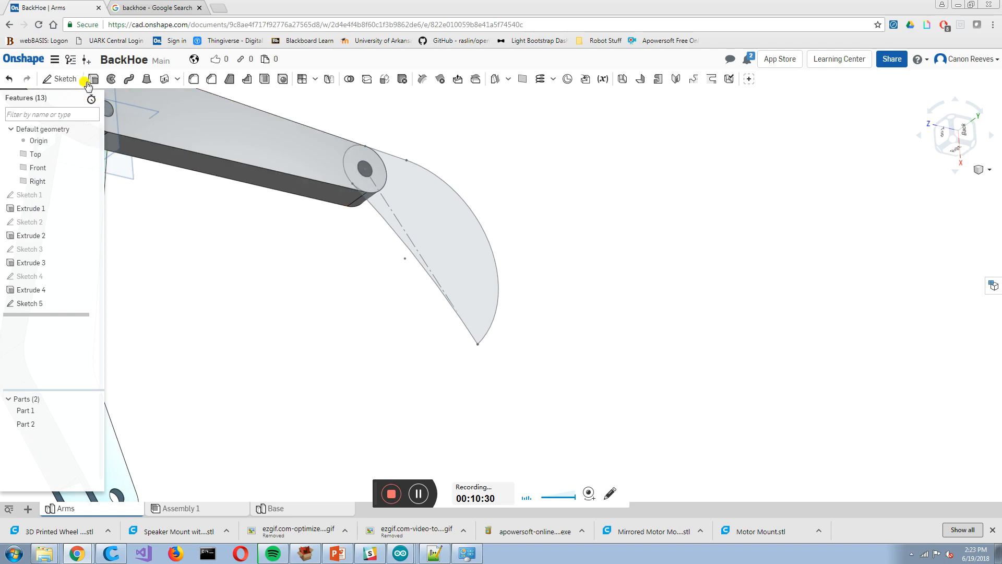
Extrude both bucket profile regions 6 inches as Extrude 5, creating Part 3
{"action": "left_click", "coordinate": [93, 79]}
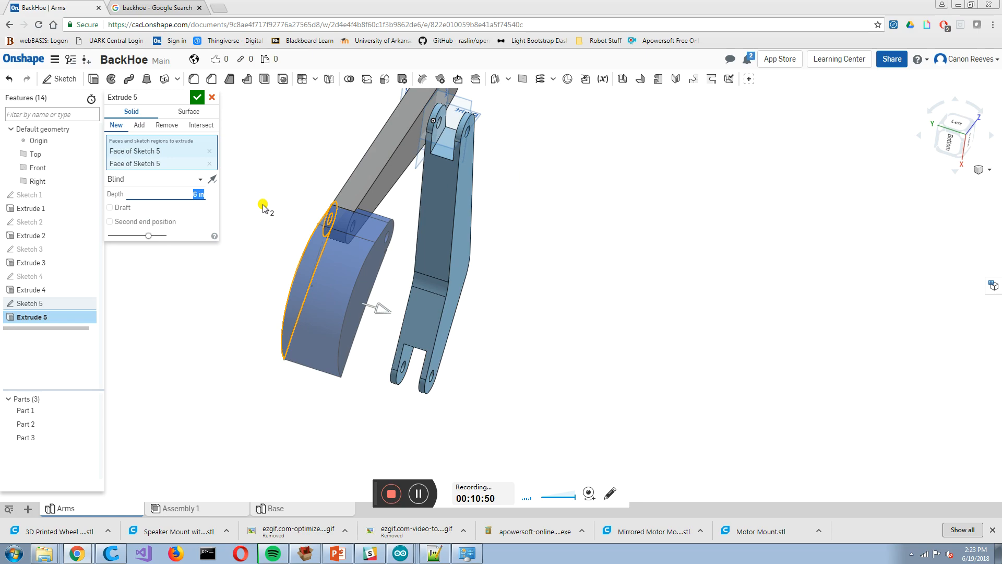
{"action": "left_click", "coordinate": [196, 97]}
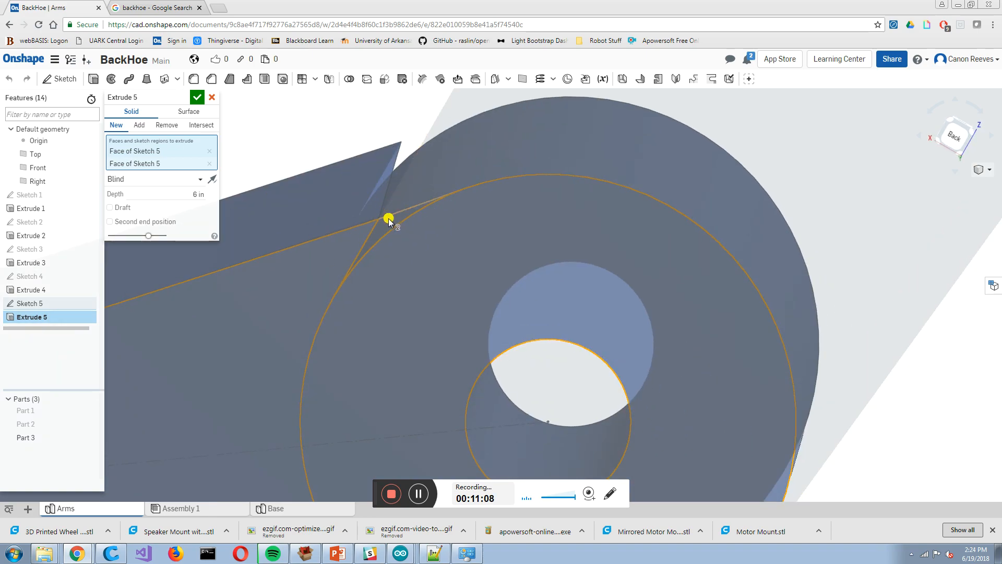
{"action": "left_click", "coordinate": [388, 217]}
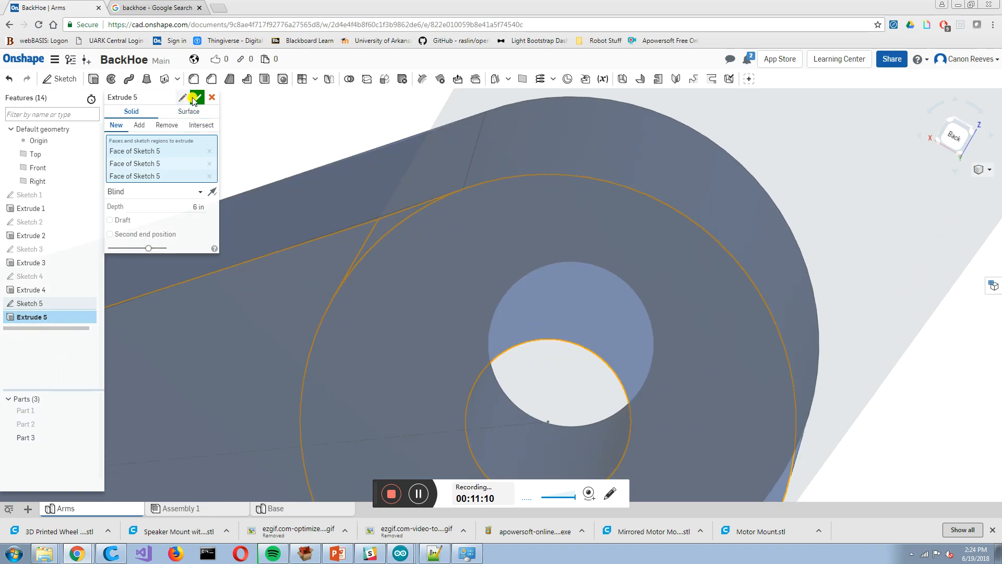
{"action": "left_click", "coordinate": [196, 97]}
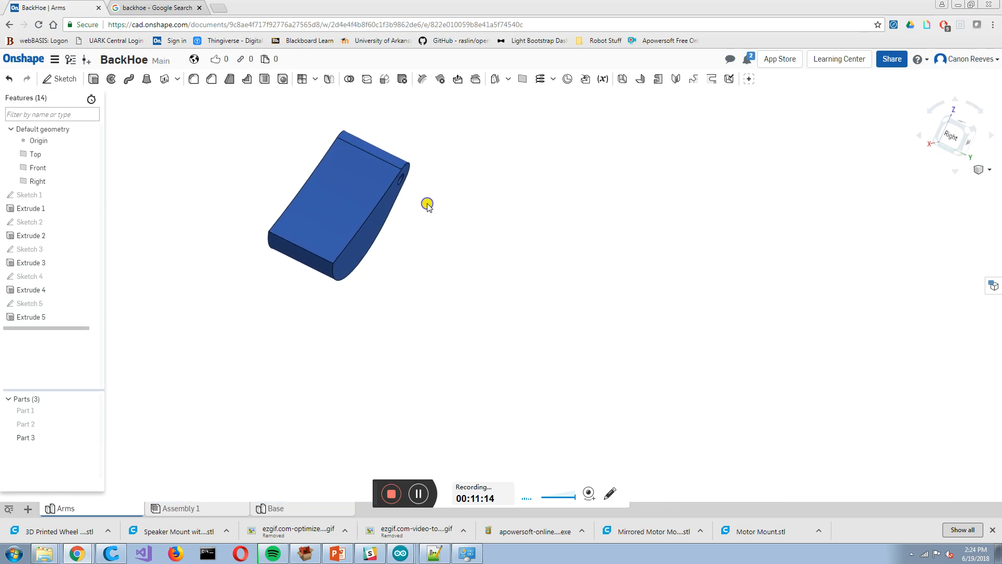
Orbit the new bucket block to inspect it from both sides
{"action": "left_click_drag", "start_coordinate": [427, 205], "coordinate": [343, 165]}
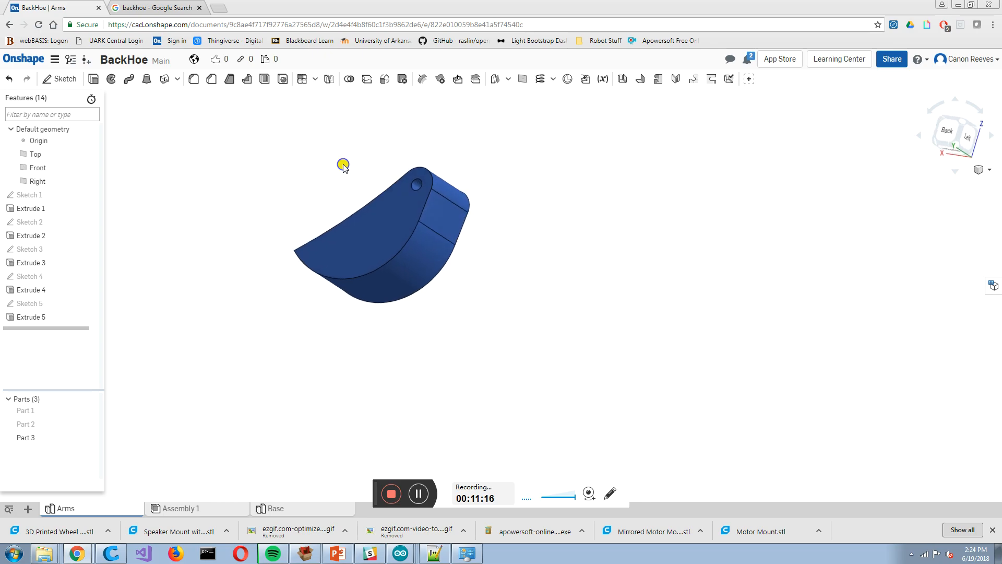
{"action": "left_click_drag", "start_coordinate": [343, 164], "coordinate": [385, 189]}
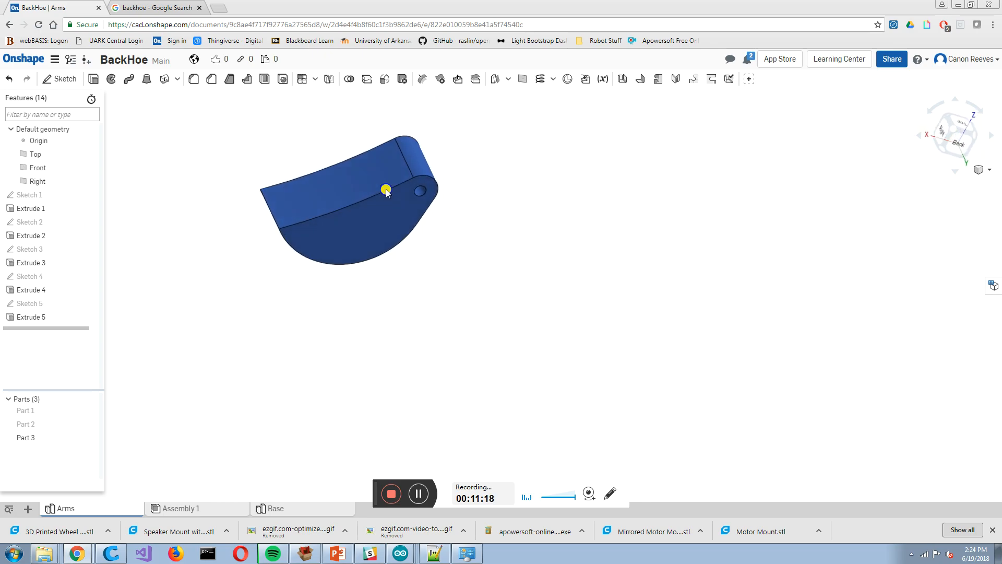
{"action": "left_click_drag", "start_coordinate": [385, 190], "coordinate": [383, 167]}
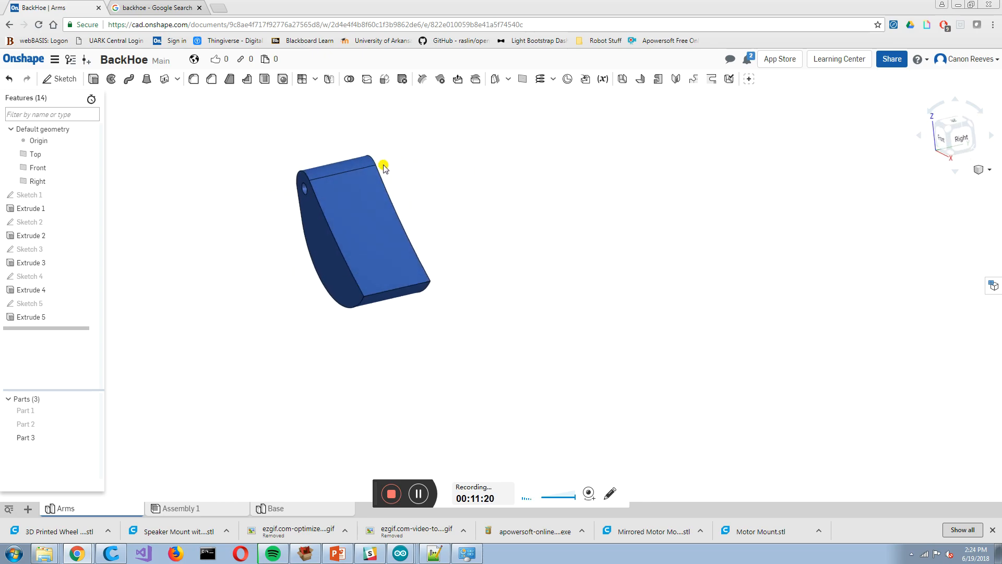
{"action": "mouse_move", "coordinate": [332, 102]}
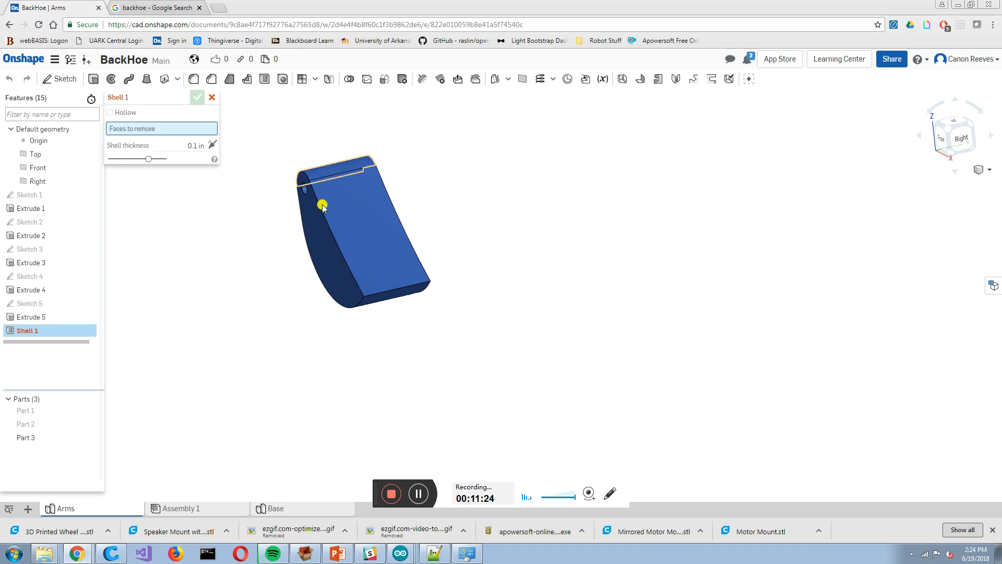
Shell the bucket 0.1 in thick with its top face removed as Shell 1
{"action": "left_click", "coordinate": [322, 205]}
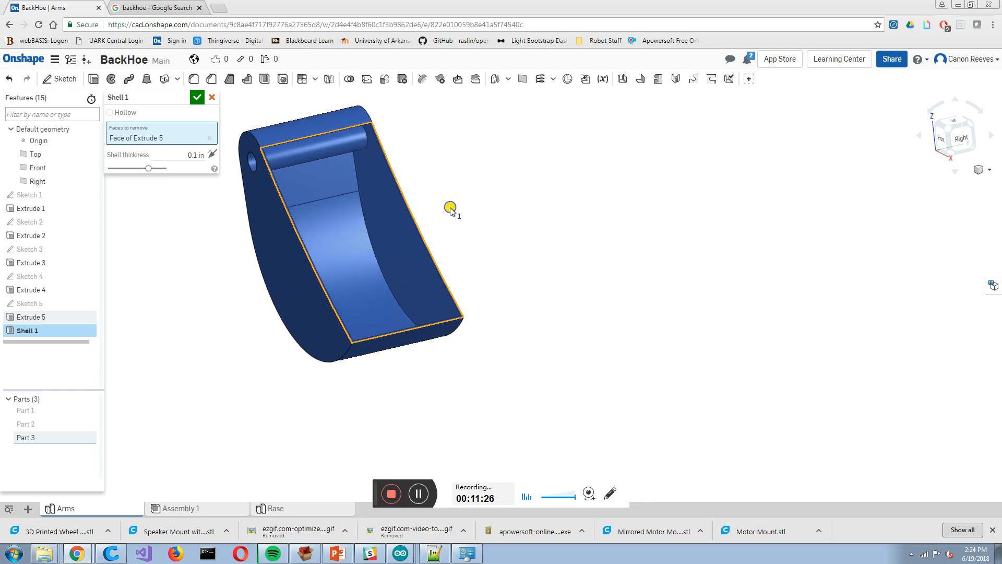
{"action": "left_click_drag", "start_coordinate": [449, 208], "coordinate": [322, 147]}
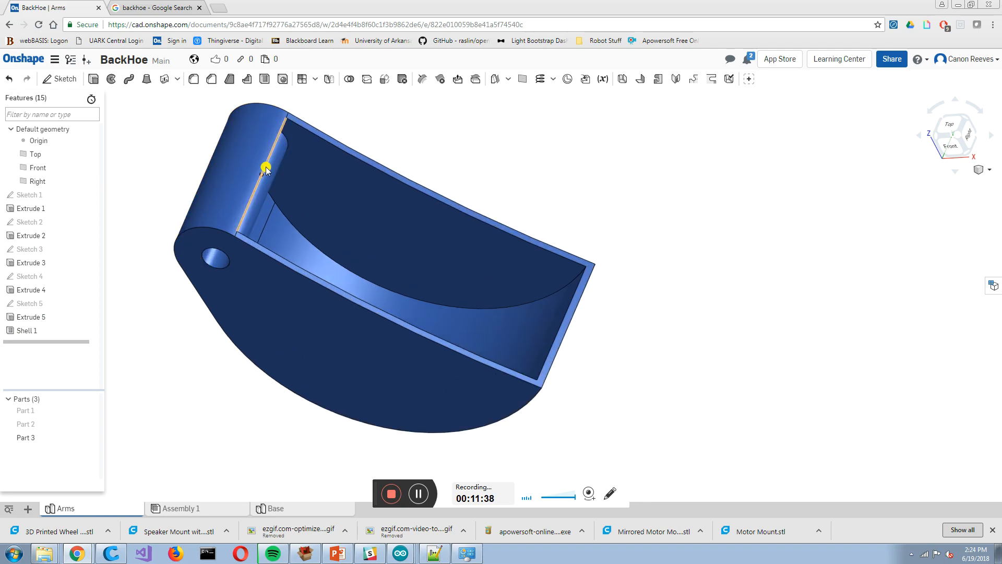
{"action": "left_click", "coordinate": [275, 238]}
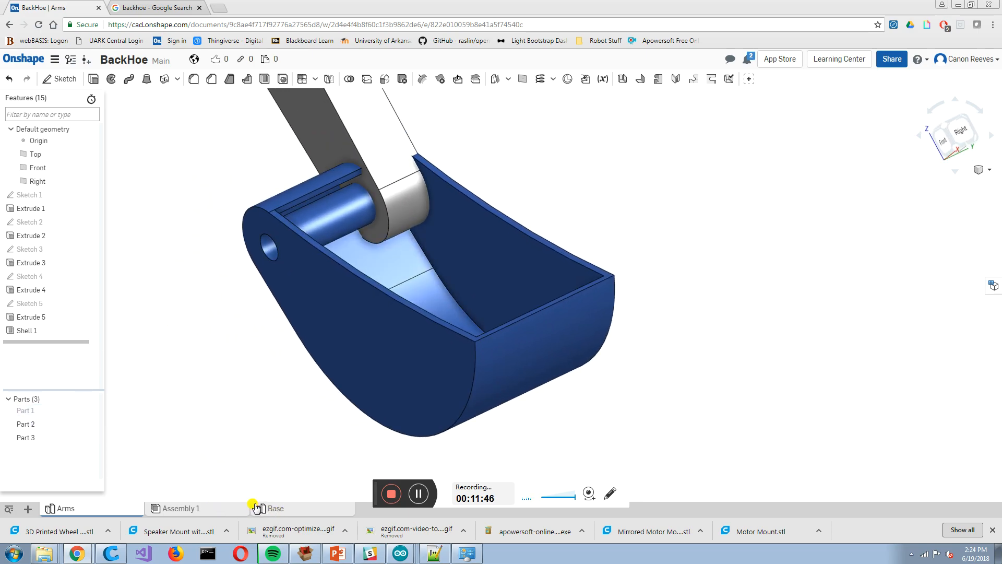
Glance at the Base studio, then return to Assembly 1 showing the wheeled base and arms
{"action": "left_click", "coordinate": [275, 508]}
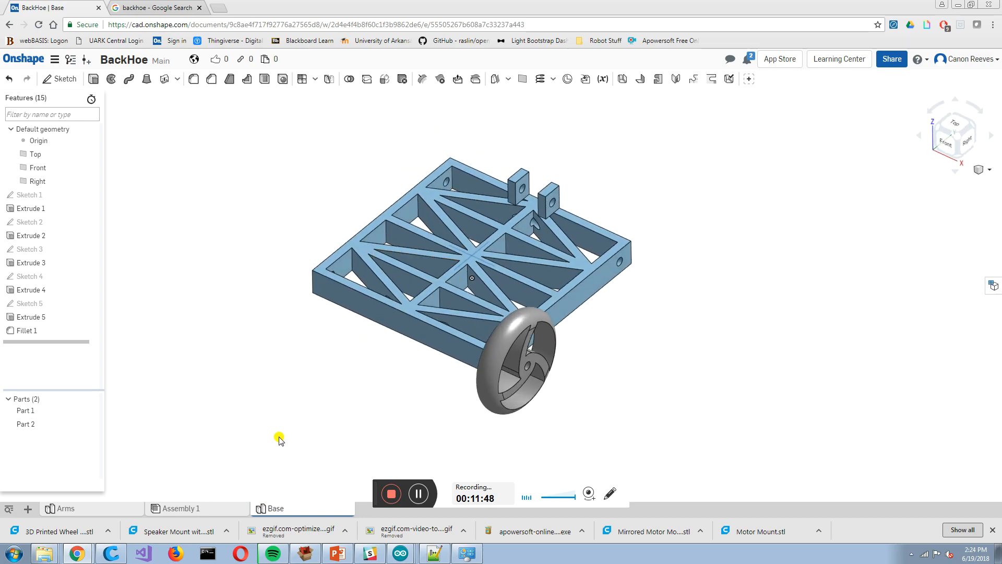
{"action": "left_click", "coordinate": [181, 508]}
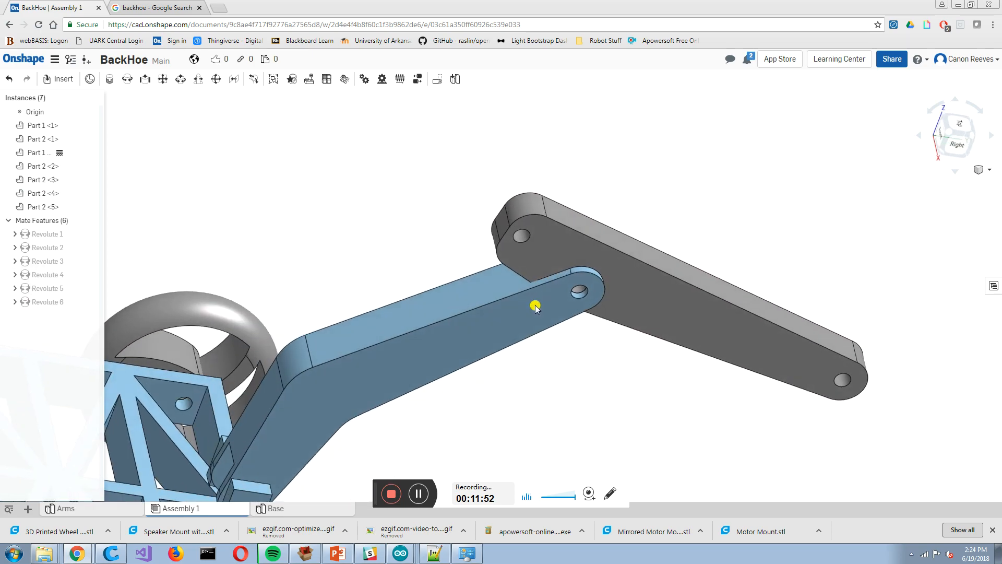
{"action": "scroll", "scroll_direction": "down", "scroll_amount": 3}
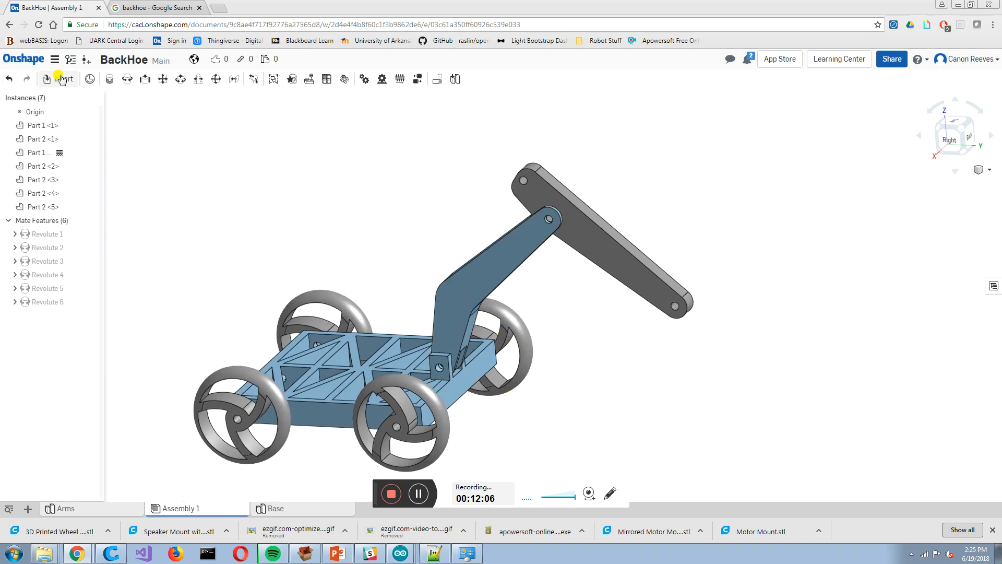
Insert Part 3 from Arms into the assembly and pick its pin hole for the cylindrical mate
{"action": "left_click", "coordinate": [58, 79]}
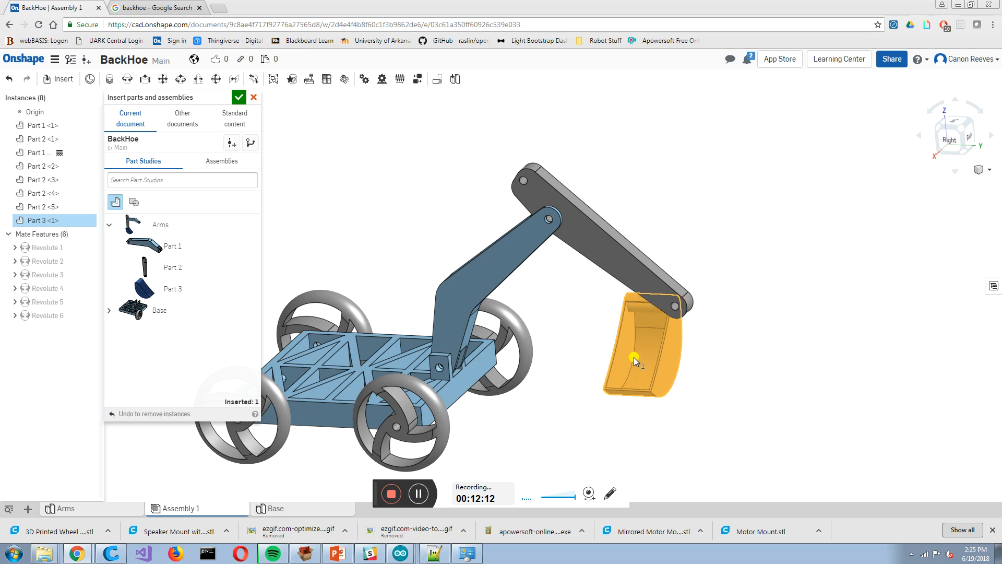
{"action": "left_click", "coordinate": [238, 97]}
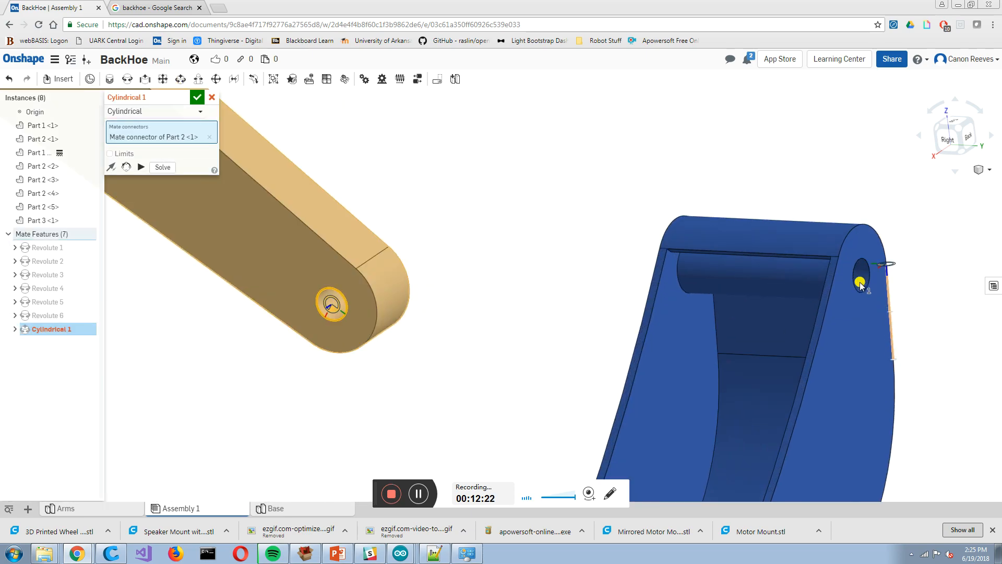
{"action": "left_click", "coordinate": [859, 279]}
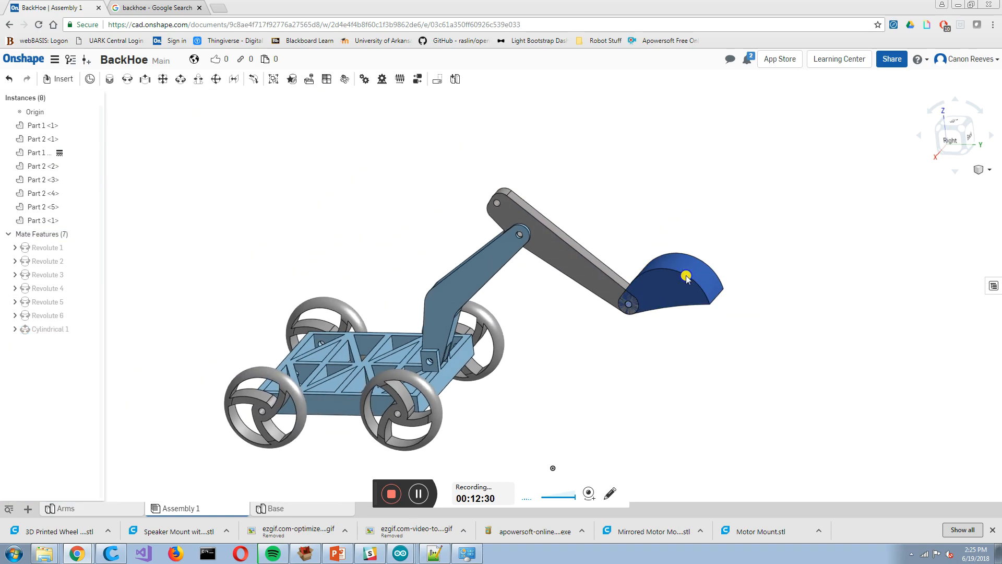
Complete Cylindrical 1 to the arm's end hole and swing the bucket around its pin
{"action": "left_click_drag", "start_coordinate": [686, 275], "coordinate": [689, 291]}
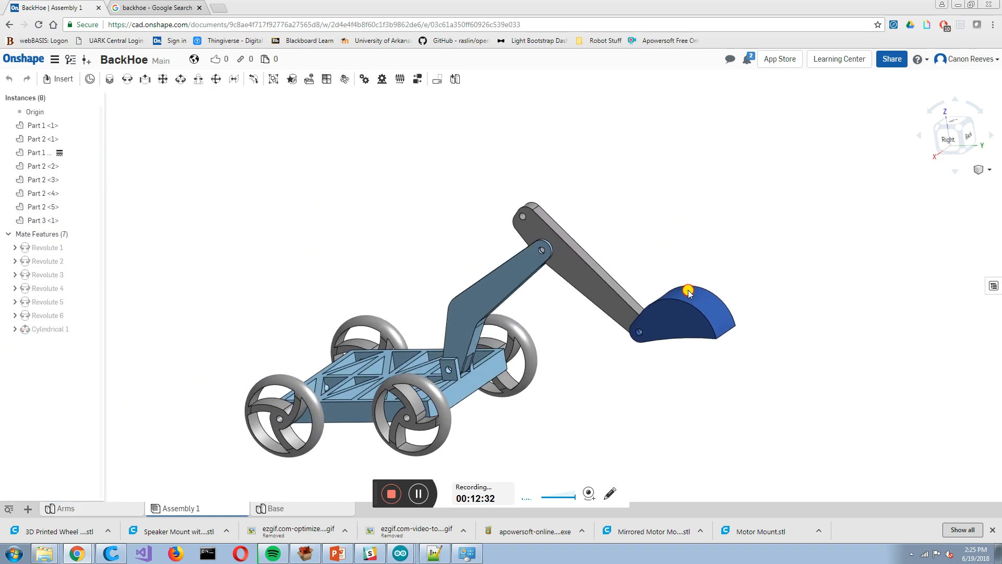
{"action": "right_click", "coordinate": [688, 290]}
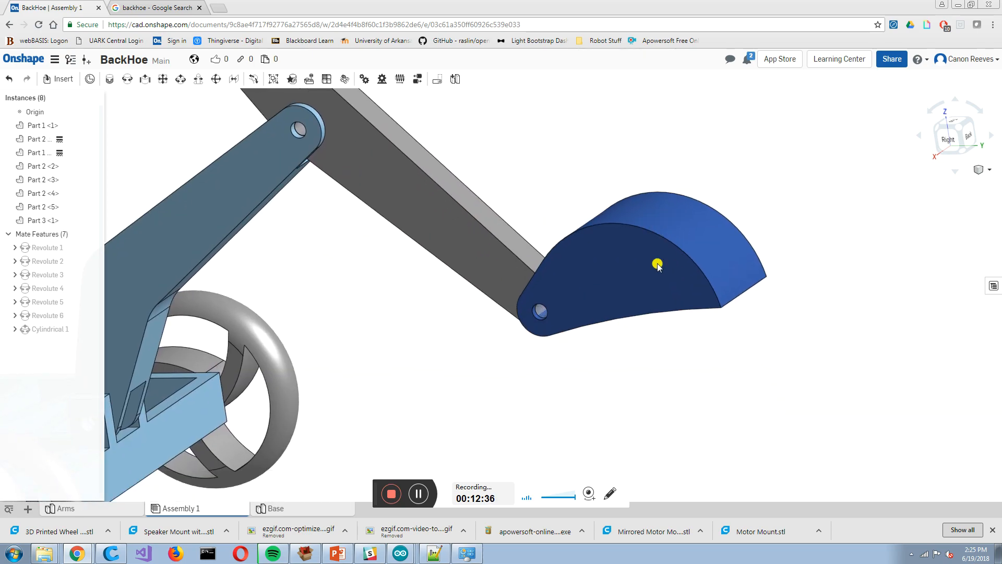
{"action": "left_click_drag", "start_coordinate": [657, 265], "coordinate": [610, 388]}
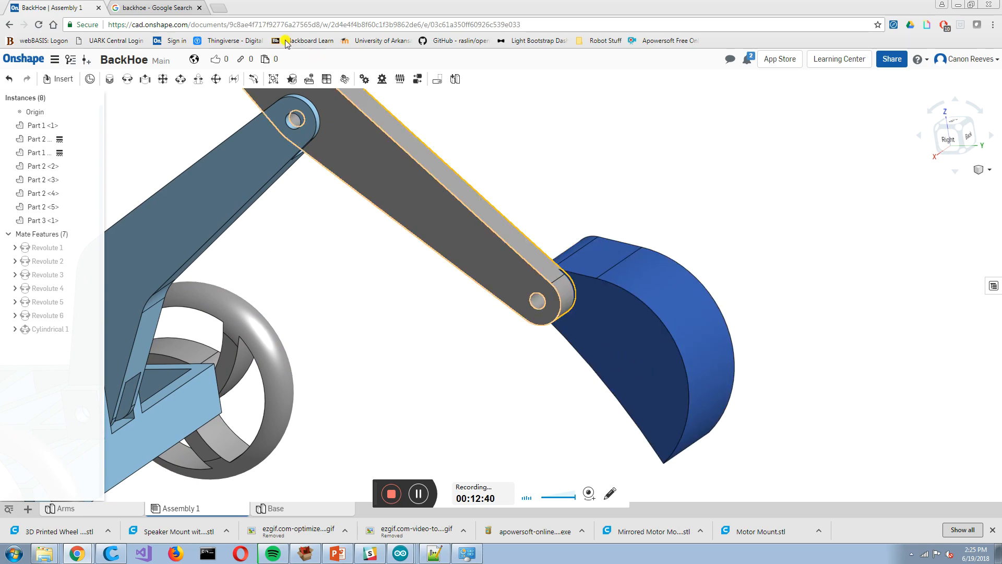
Add Planar 1 between the gray arm face and the bucket face to keep them flush
{"action": "left_click", "coordinate": [162, 79]}
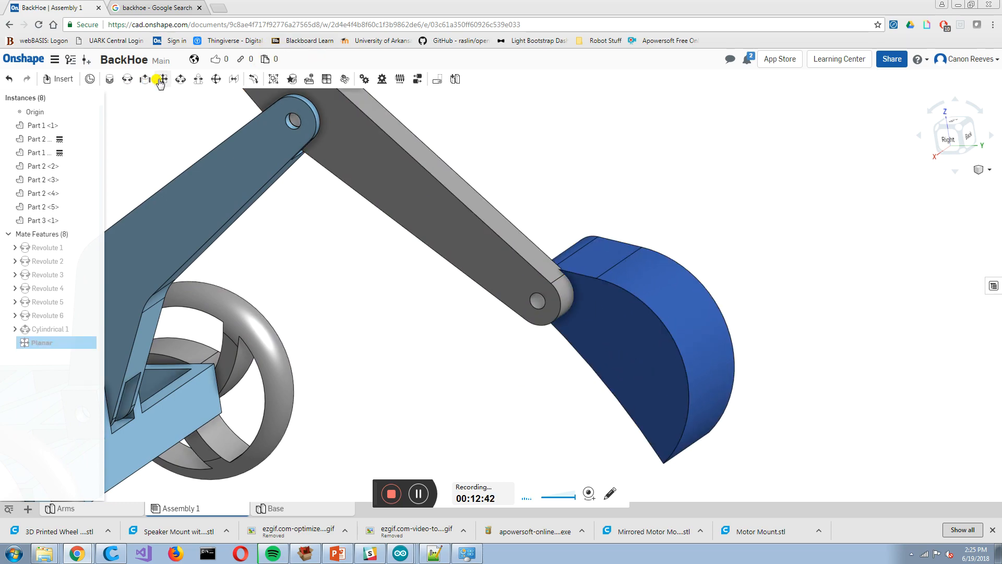
{"action": "left_click", "coordinate": [461, 240]}
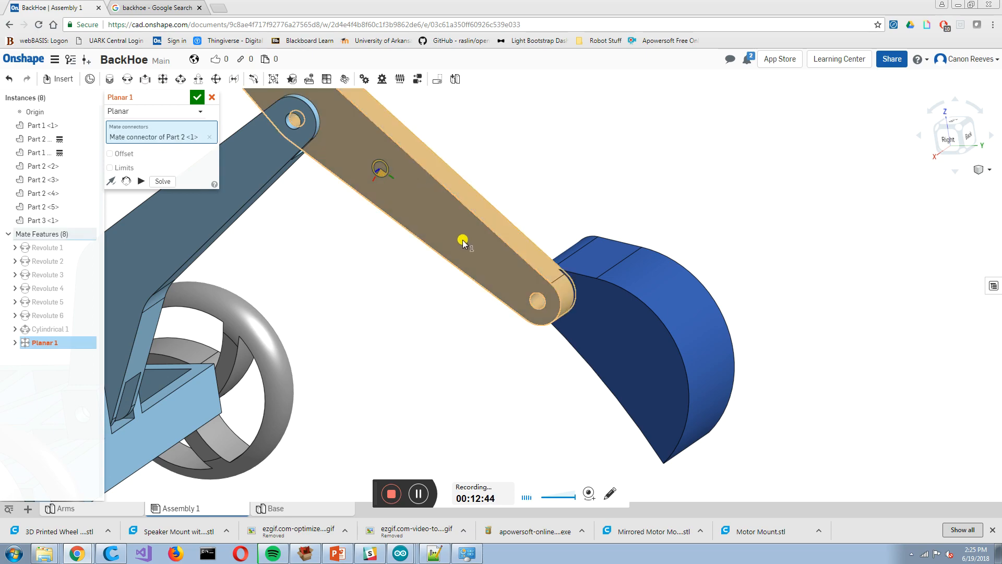
{"action": "left_click", "coordinate": [522, 267]}
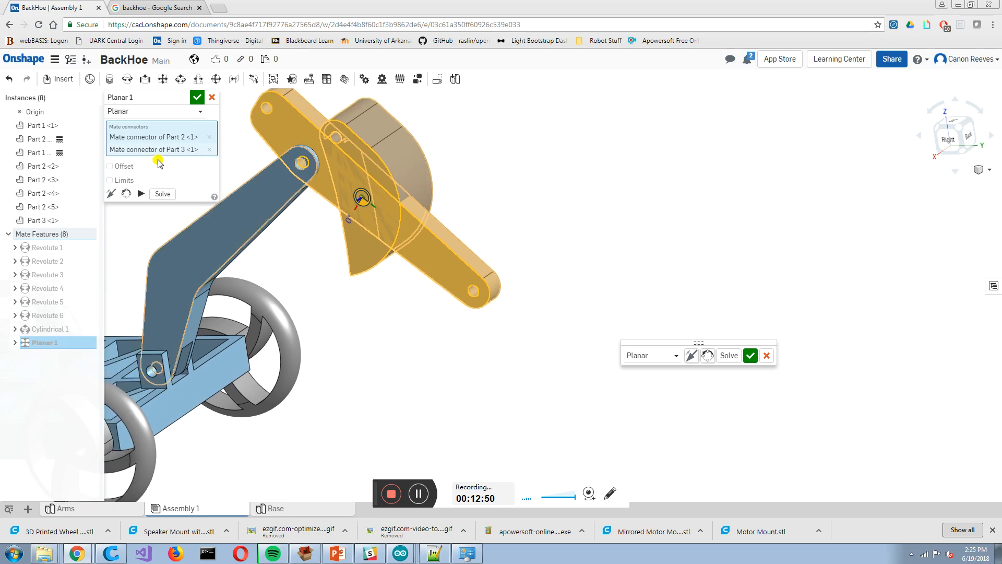
{"action": "left_click", "coordinate": [109, 166]}
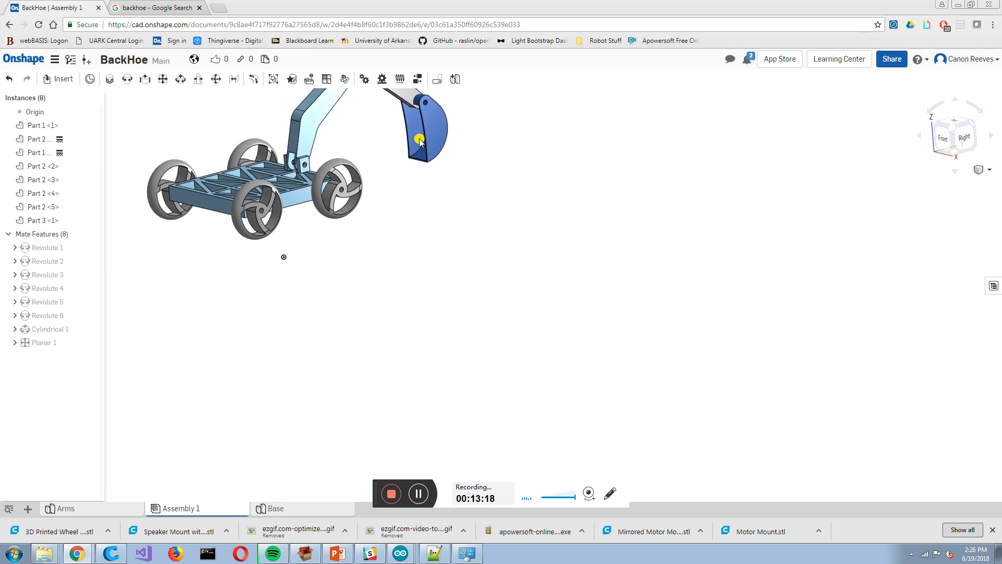
Raise the arm and bucket through their mates and view the backhoe from behind
{"action": "left_click_drag", "start_coordinate": [419, 141], "coordinate": [418, 159]}
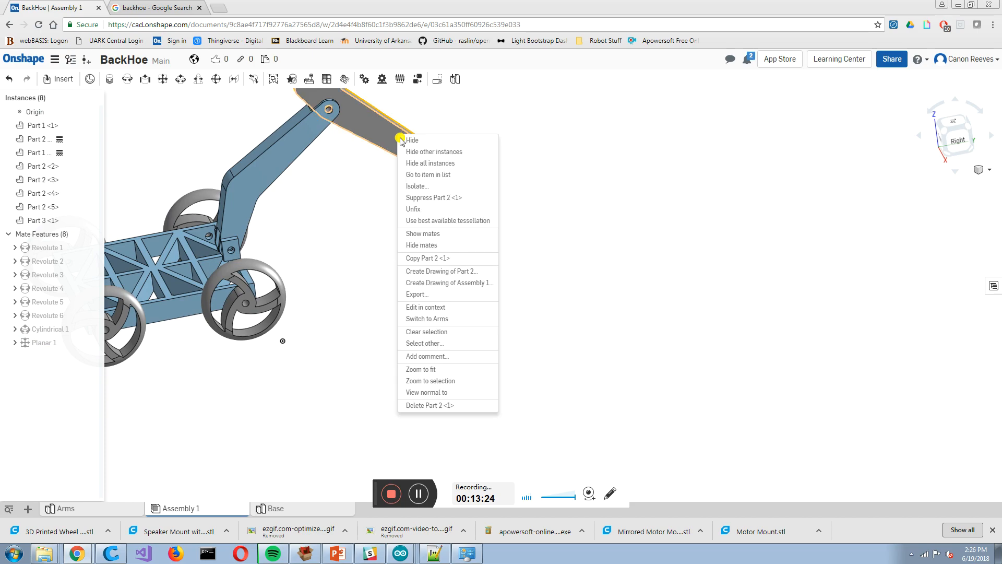
{"action": "left_click", "coordinate": [411, 140]}
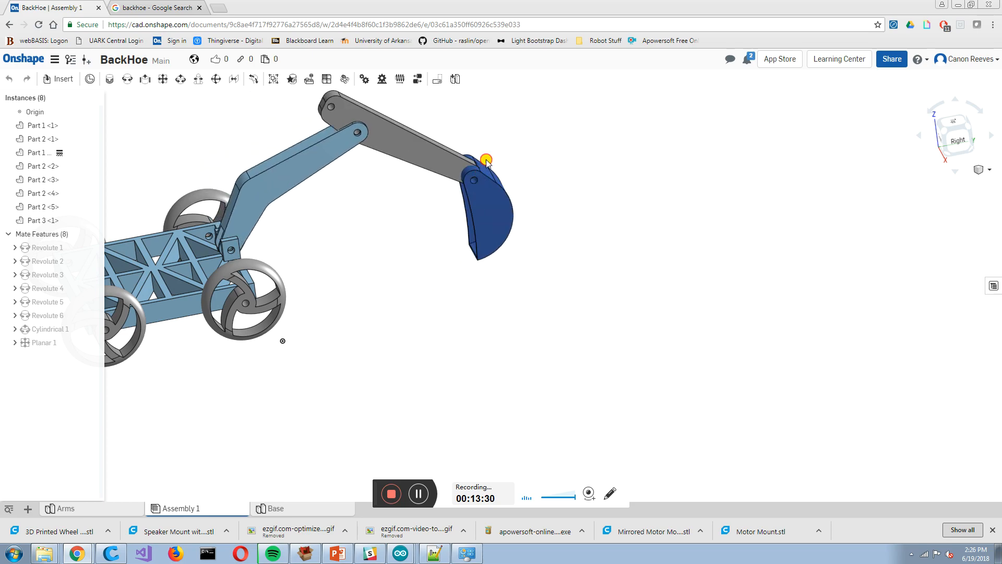
{"action": "left_click_drag", "start_coordinate": [485, 160], "coordinate": [511, 275]}
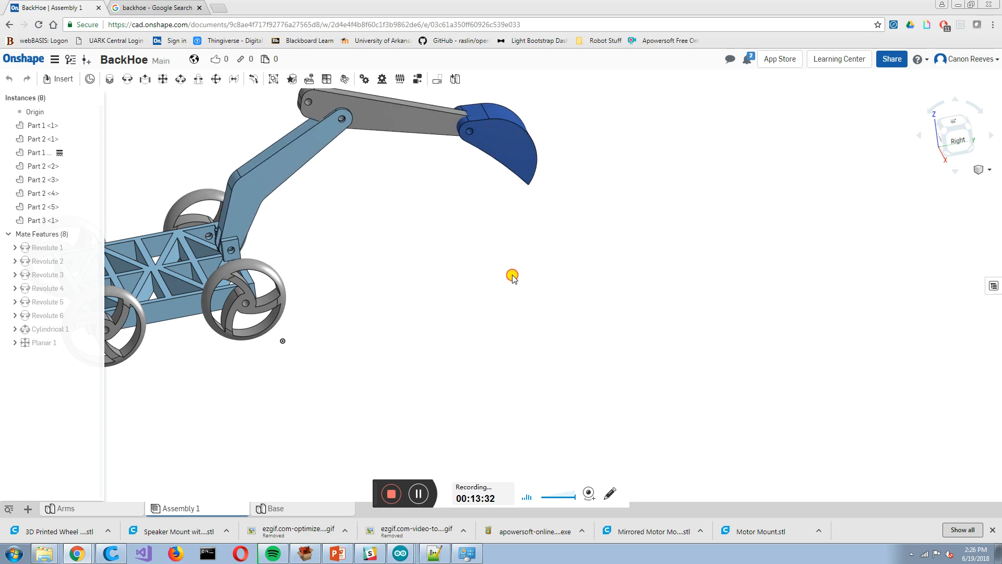
{"action": "left_click_drag", "start_coordinate": [511, 276], "coordinate": [303, 250]}
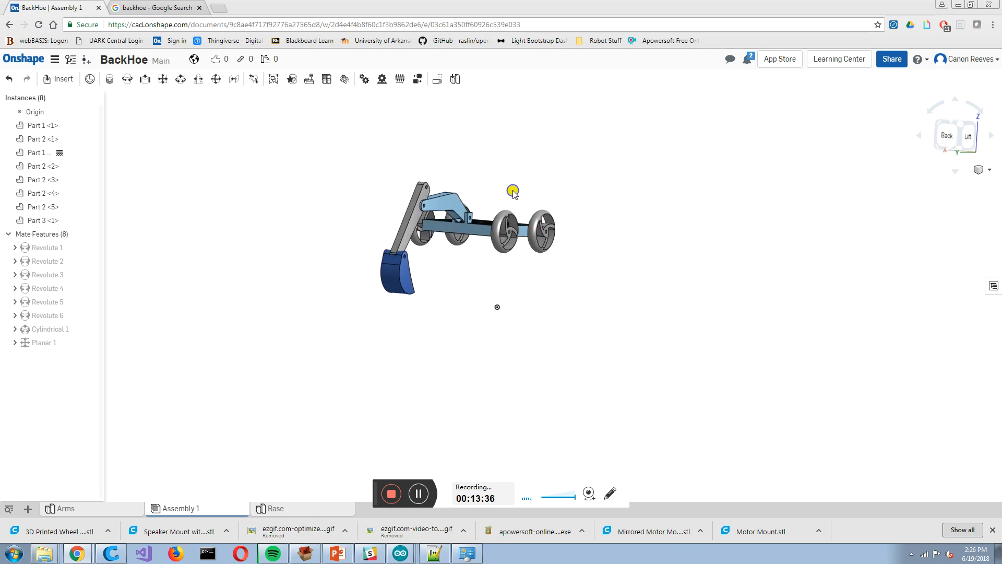
{"action": "left_click_drag", "start_coordinate": [511, 192], "coordinate": [433, 235]}
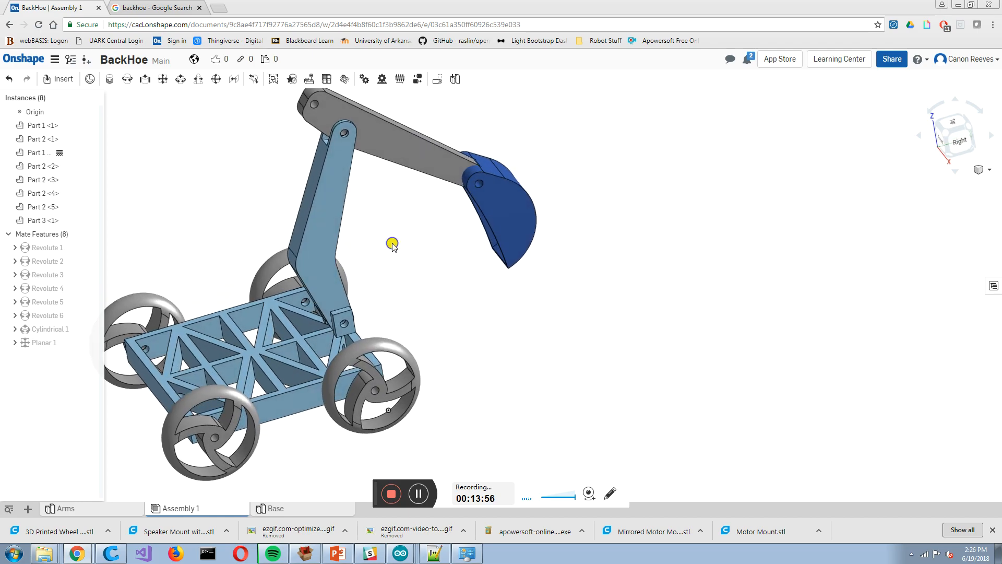
{"action": "left_click_drag", "start_coordinate": [392, 243], "coordinate": [403, 235]}
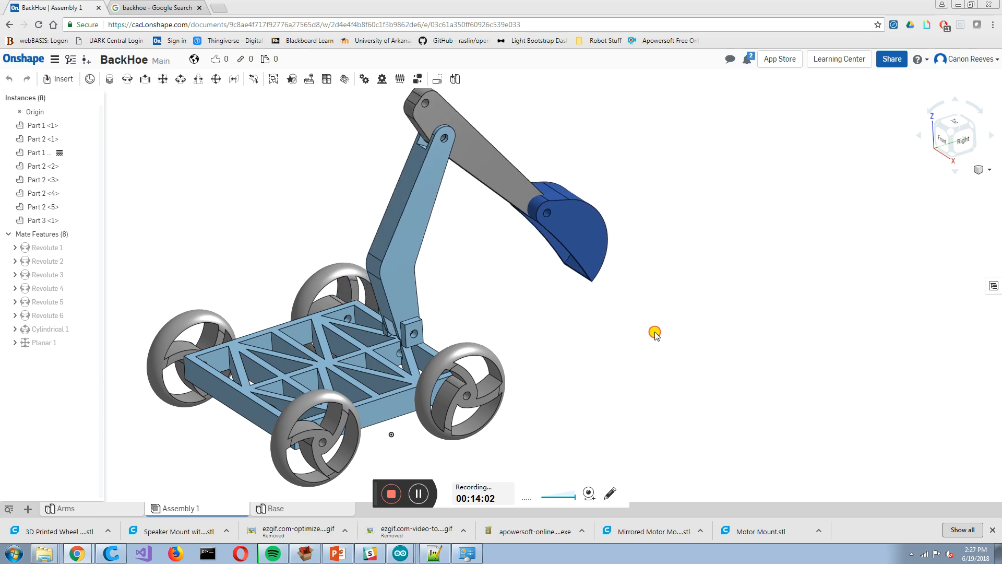
Swing the bucket upward on the arm and inspect the backhoe from the front and above
{"action": "left_click_drag", "start_coordinate": [655, 333], "coordinate": [604, 144]}
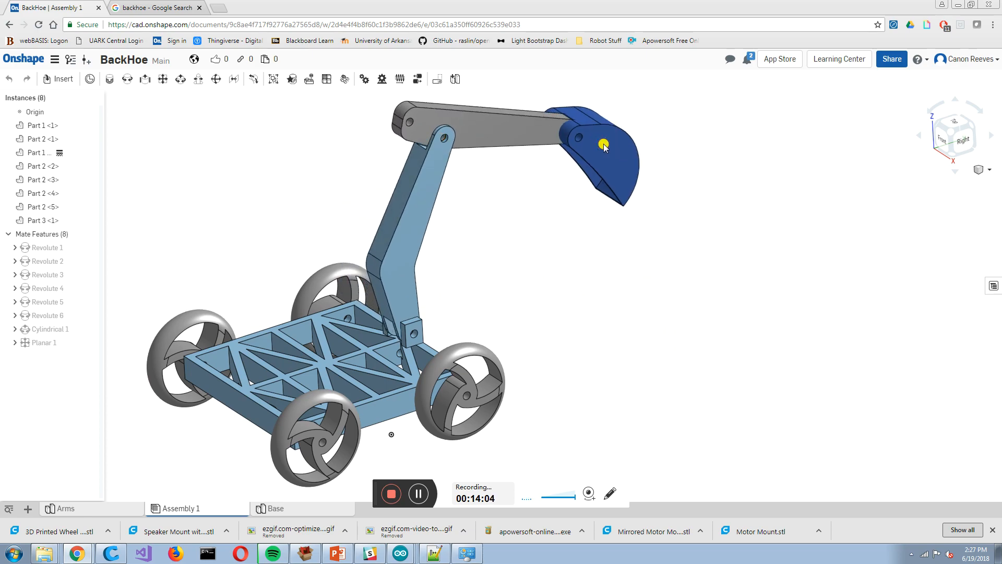
{"action": "left_click", "coordinate": [629, 175]}
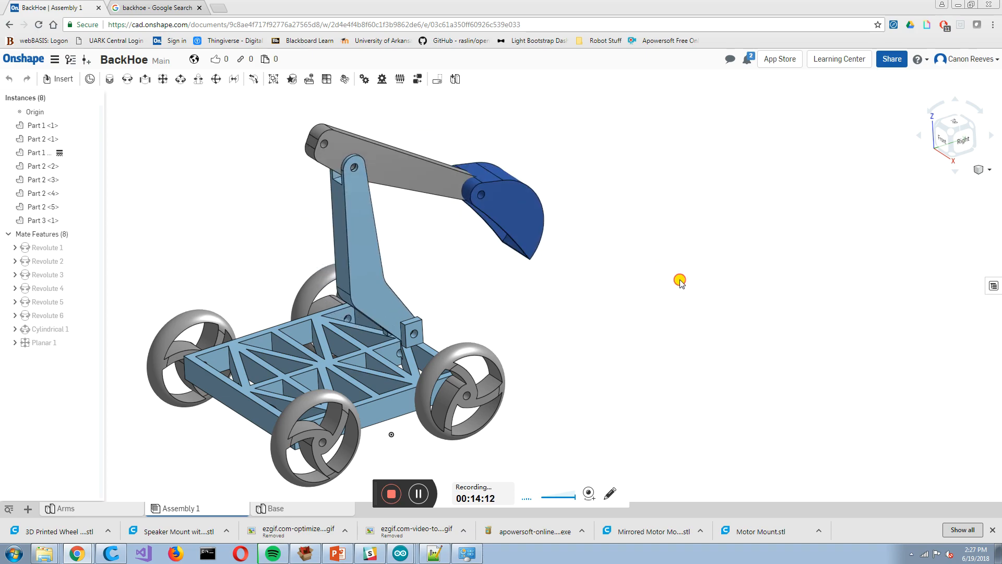
{"action": "left_click_drag", "start_coordinate": [680, 281], "coordinate": [451, 210]}
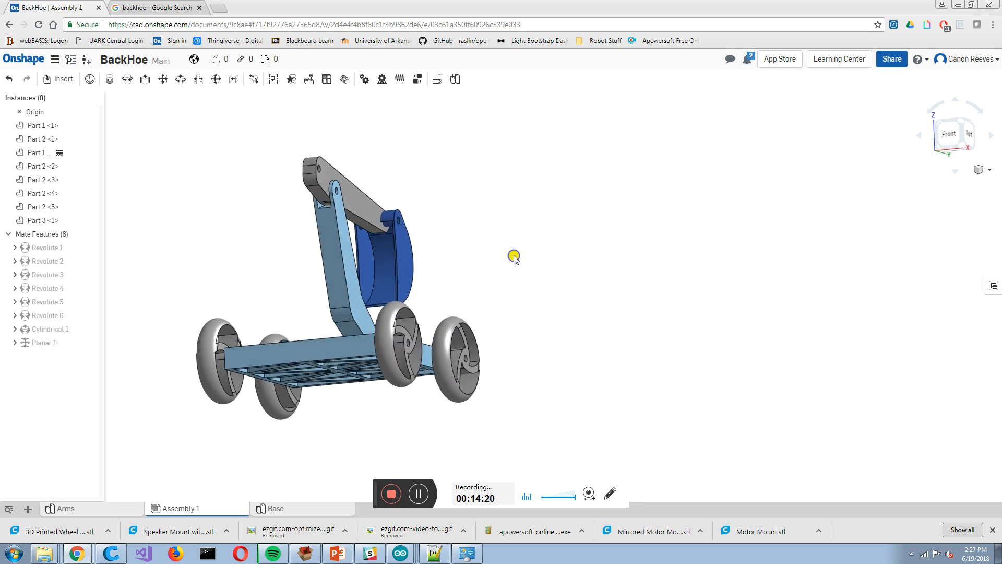
{"action": "left_click_drag", "start_coordinate": [514, 258], "coordinate": [480, 266]}
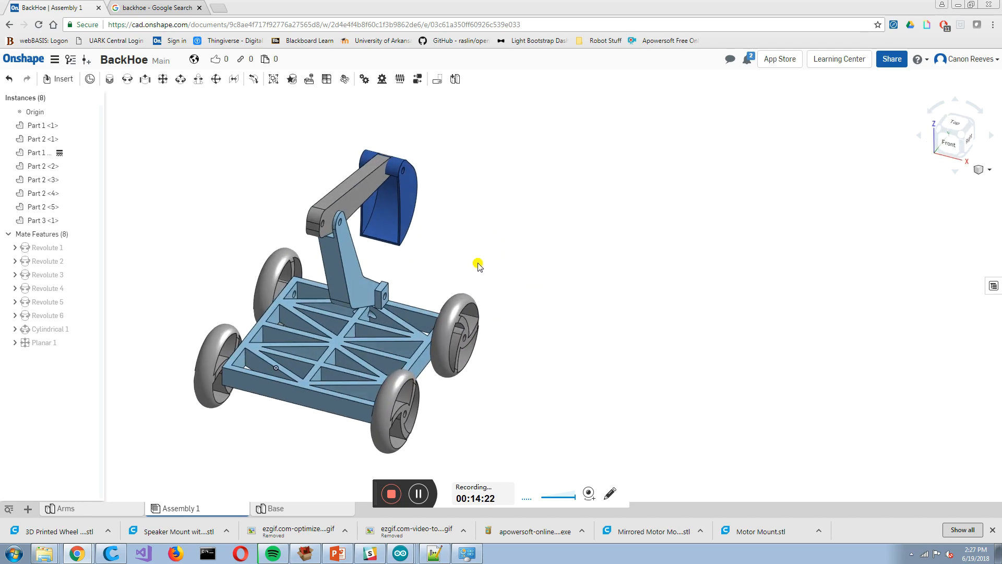